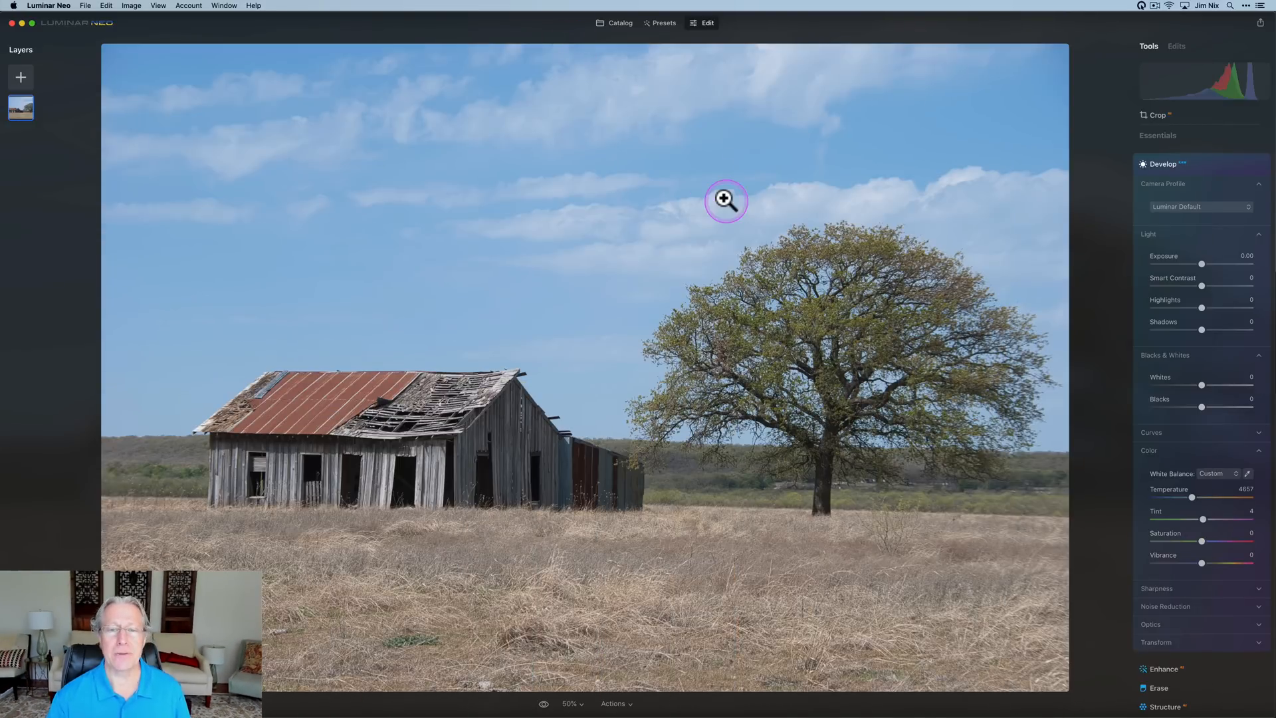
pyautogui.moveTo(138, 36)
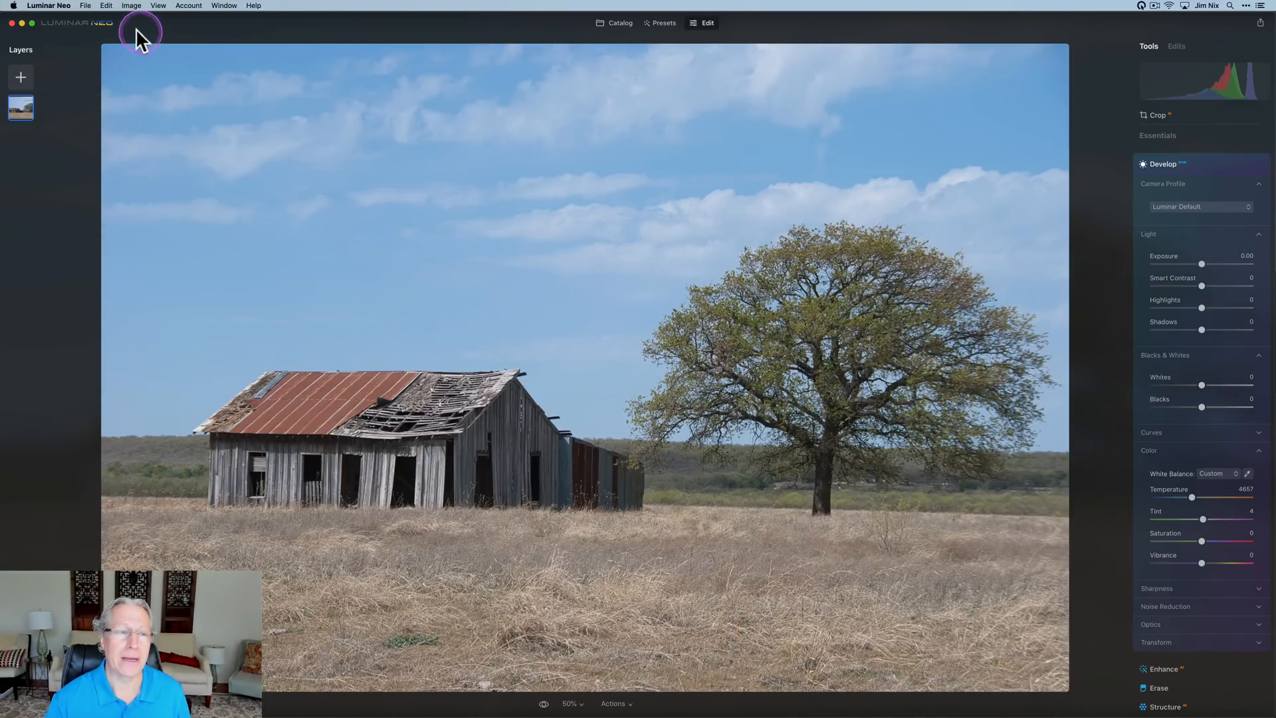
# Check histogram clipping via the View menu, reset Develop and show the tools list.
pyautogui.click(49, 5)
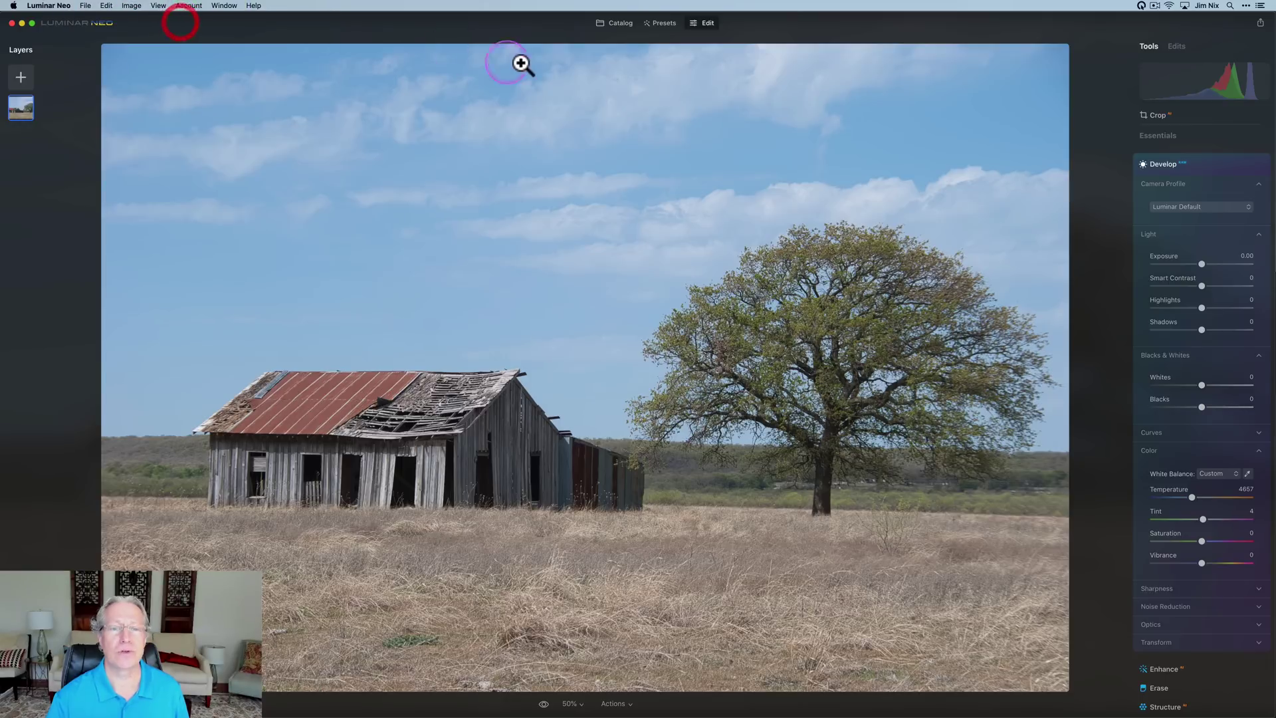
pyautogui.moveTo(731, 174)
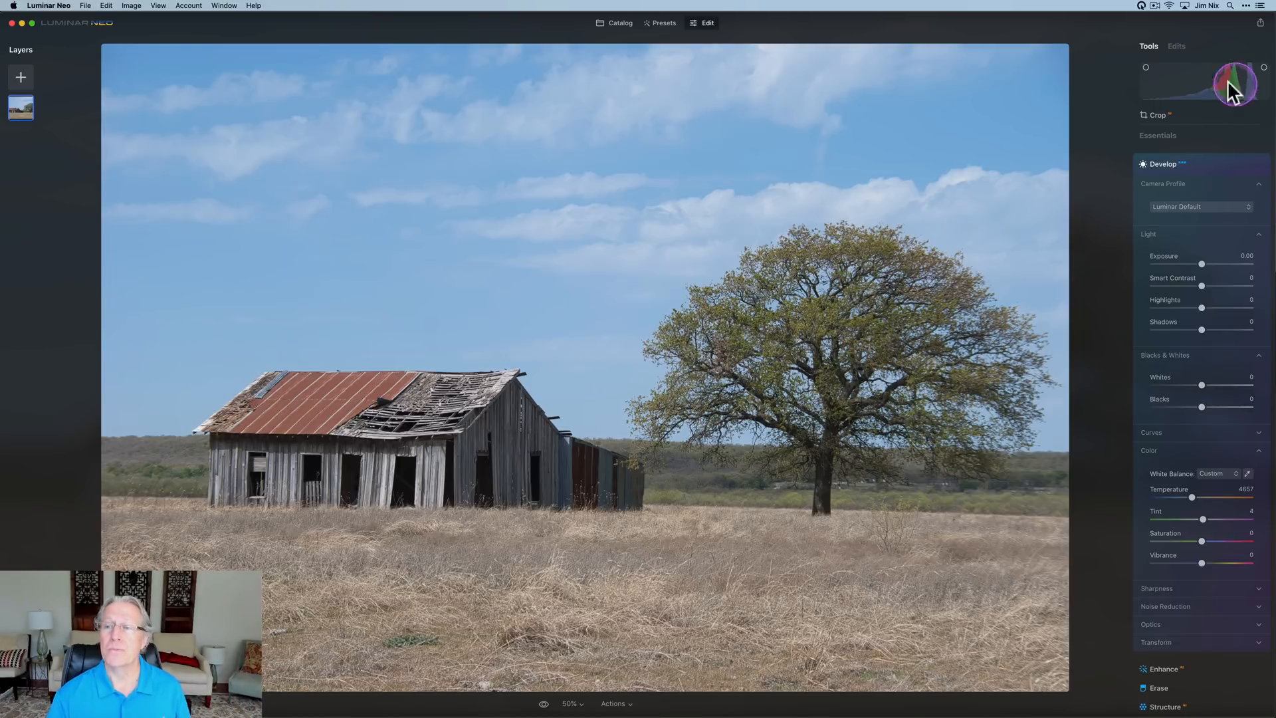
pyautogui.moveTo(738, 93)
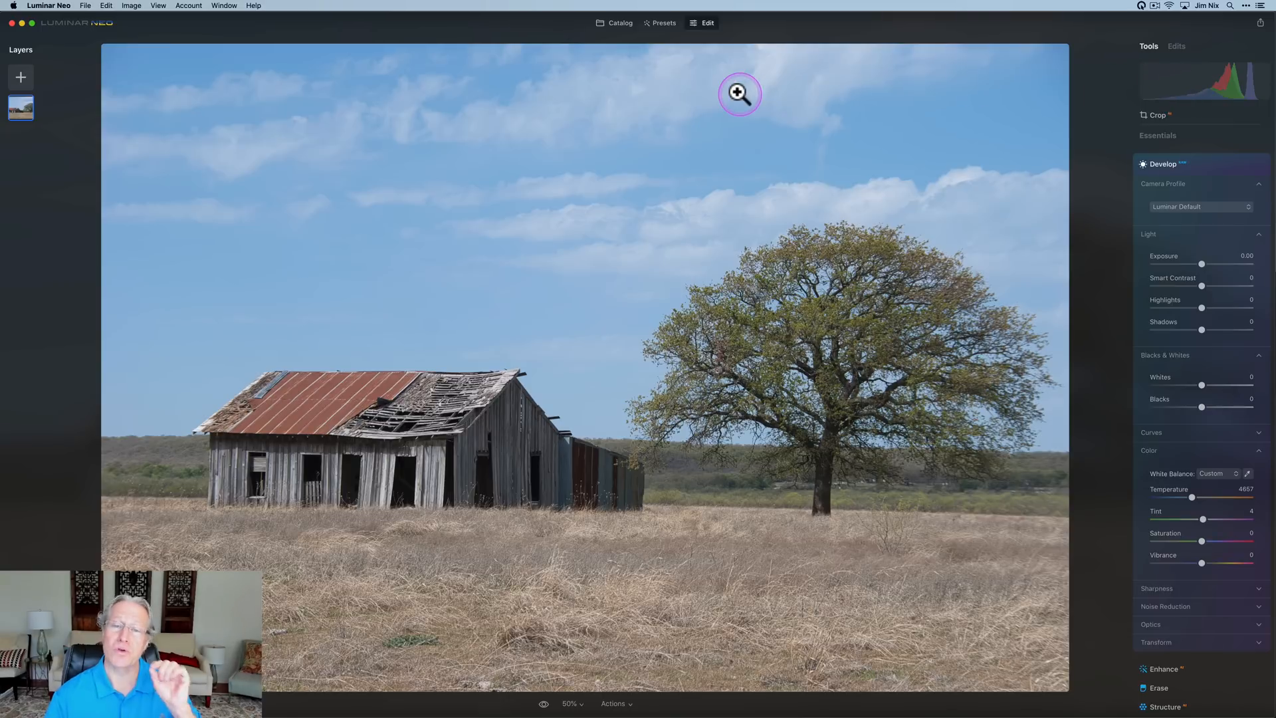
pyautogui.click(158, 5)
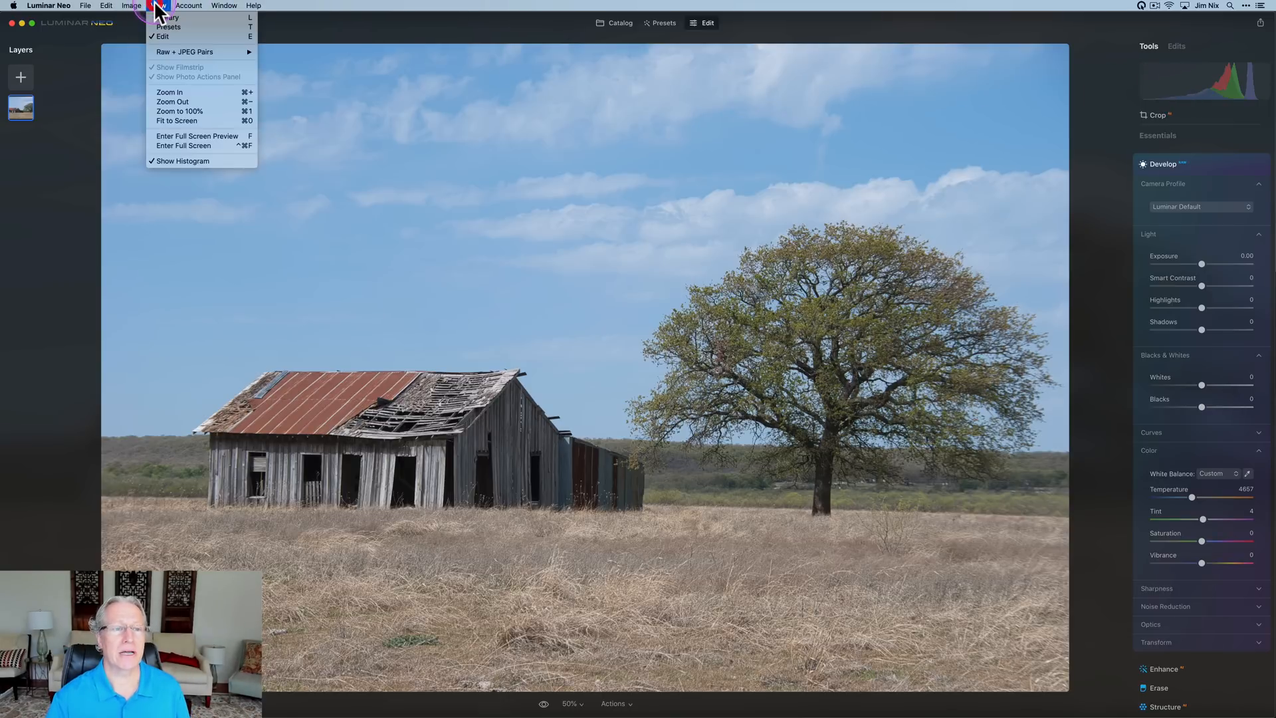
pyautogui.moveTo(195, 146)
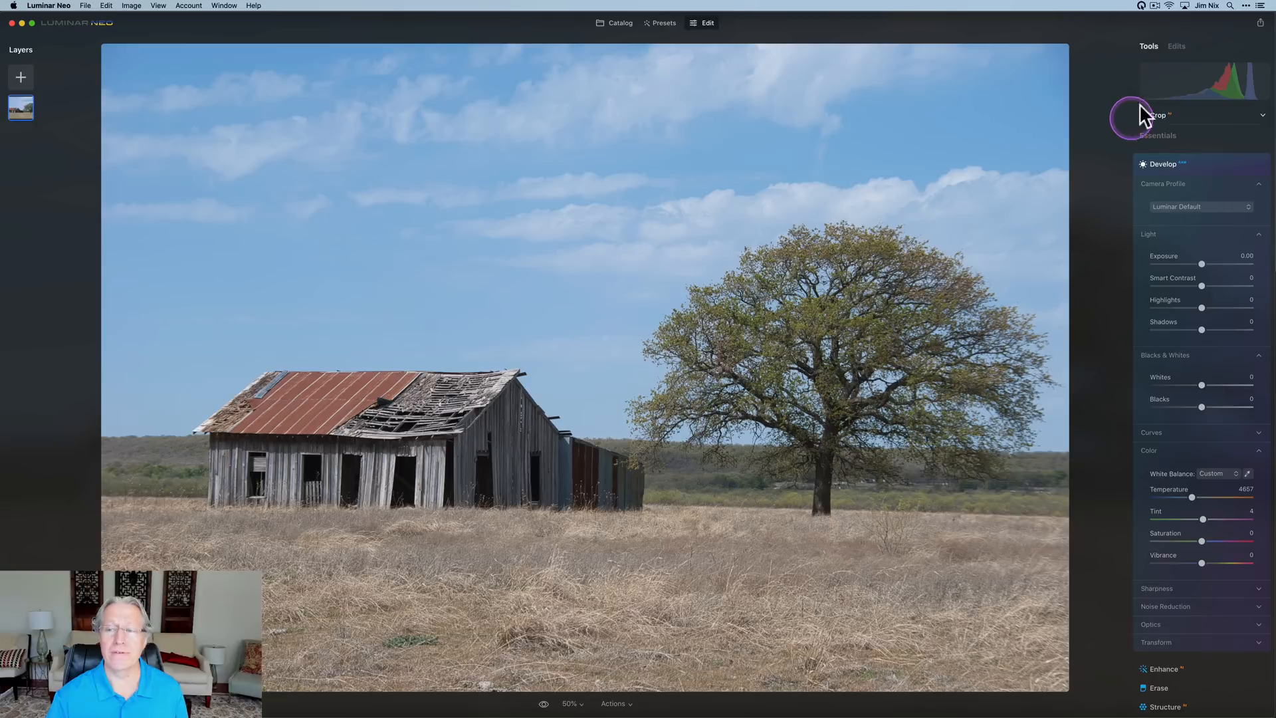
pyautogui.moveTo(1261, 77)
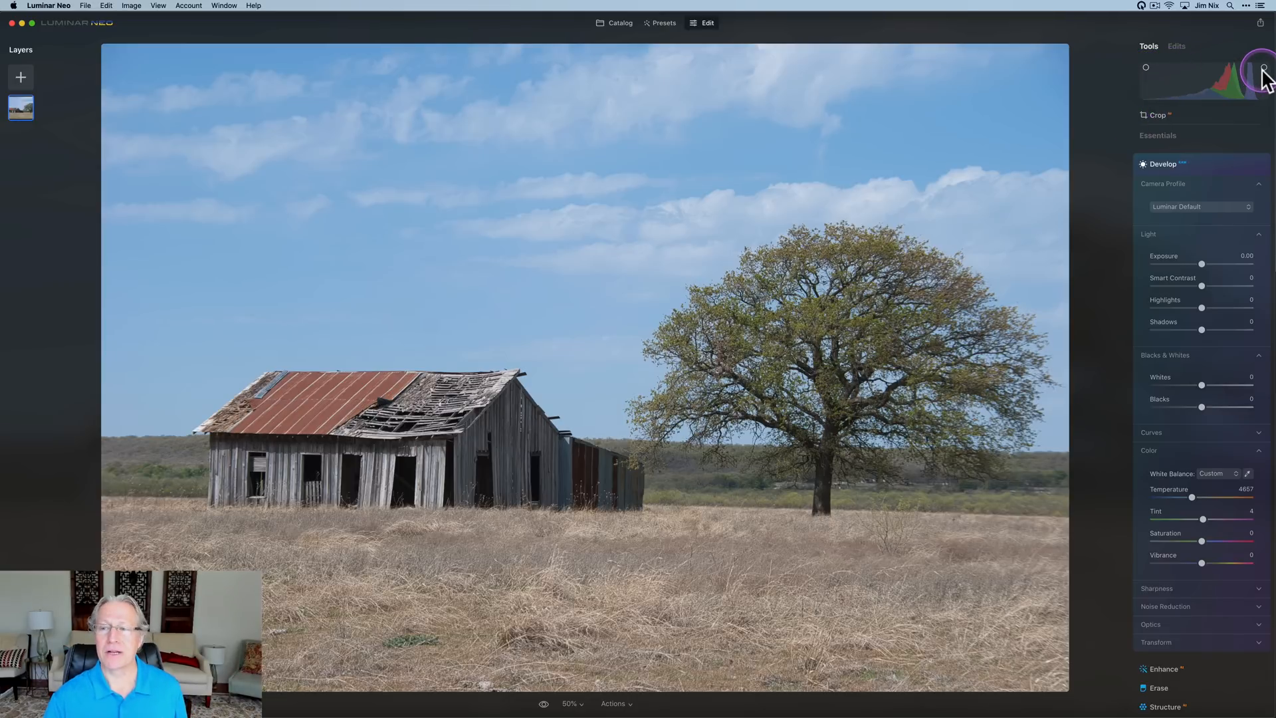
pyautogui.moveTo(1176, 85)
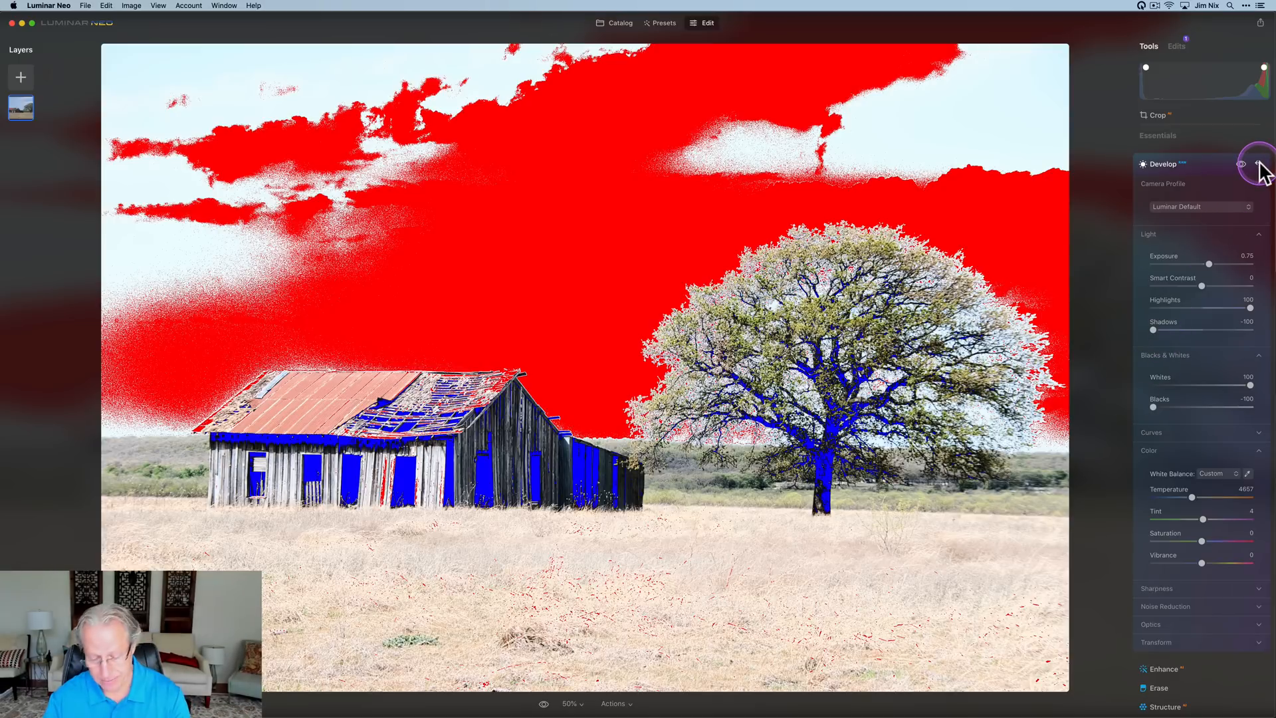
pyautogui.click(1241, 163)
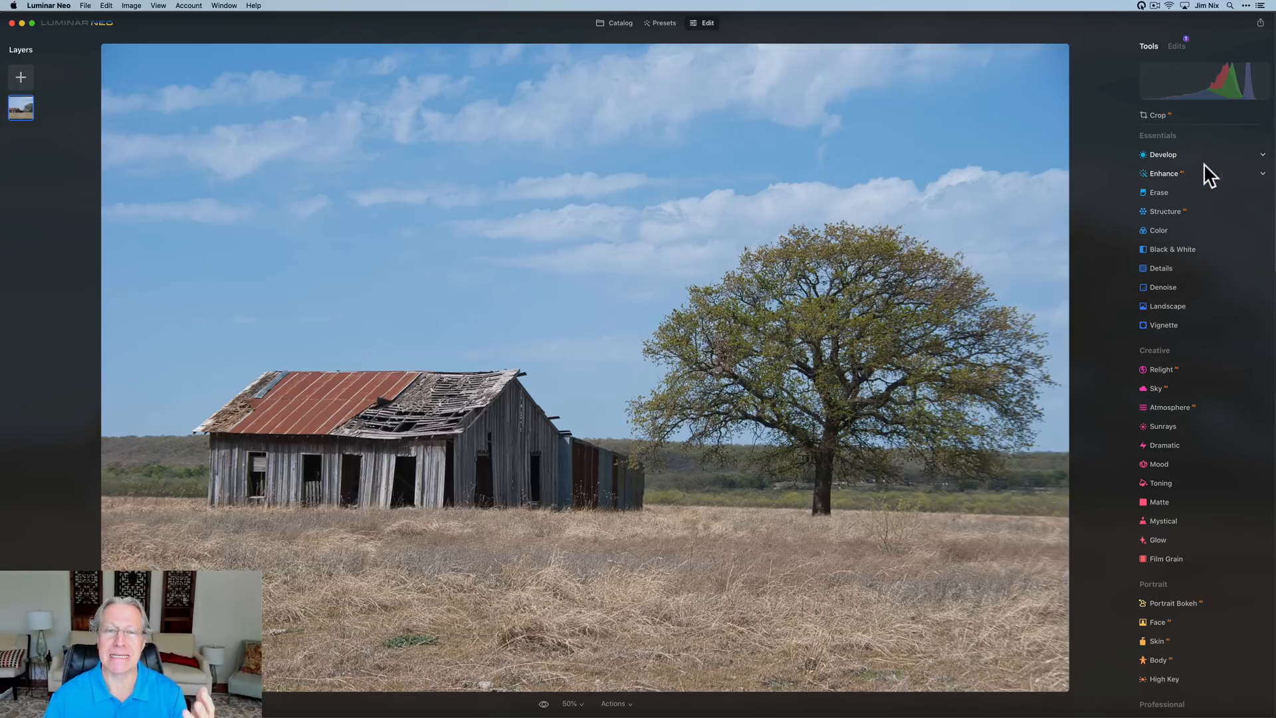
# Apply Structure at Amount 100 to the barn photo and show its masking choices.
pyautogui.click(1164, 211)
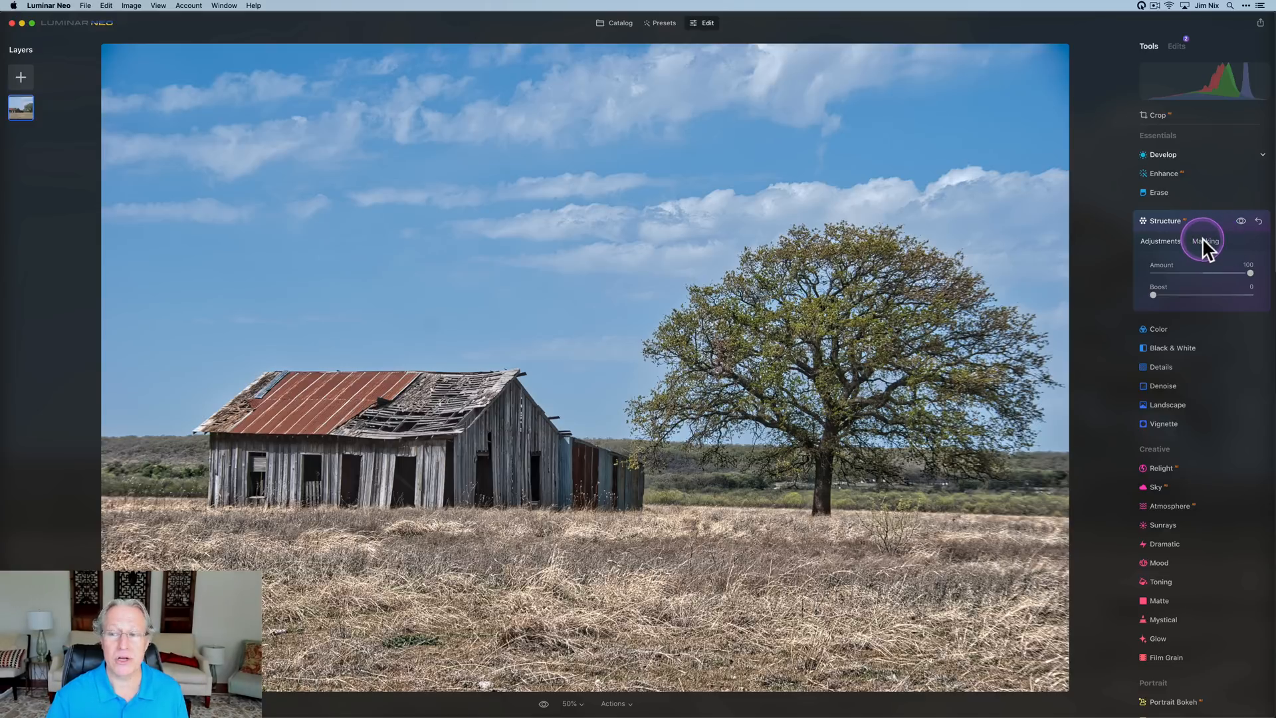
pyautogui.click(1205, 240)
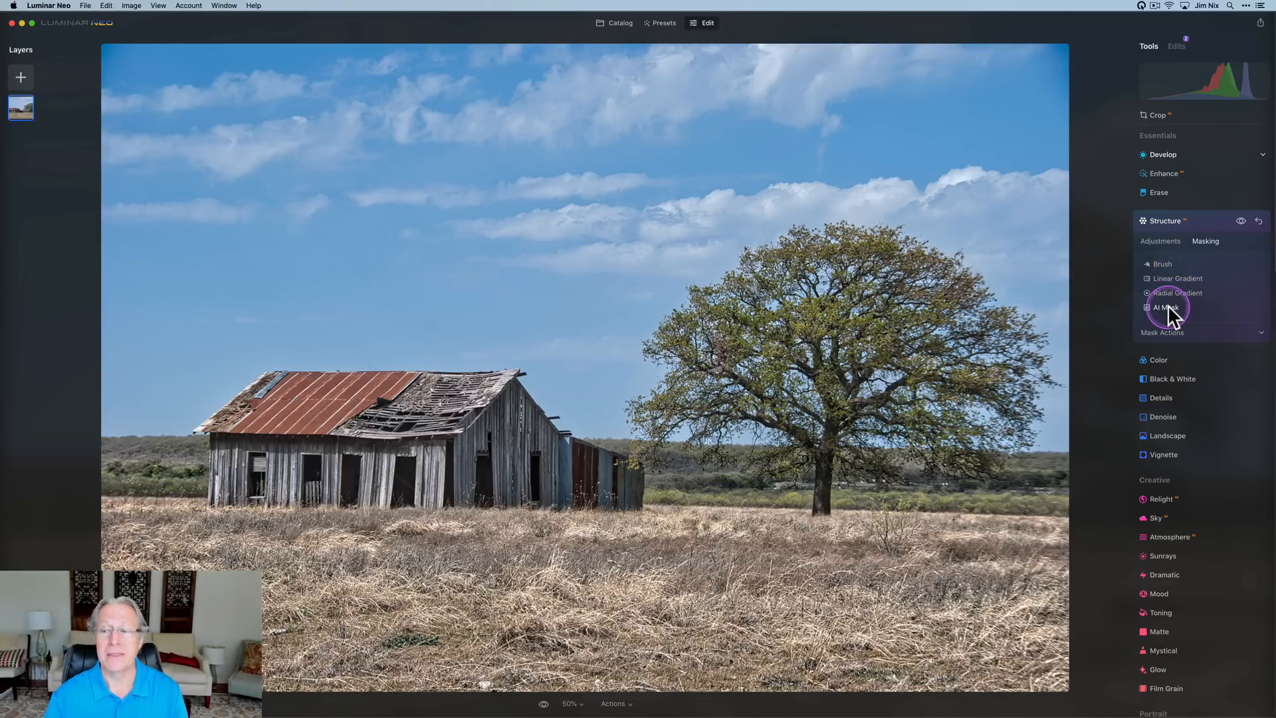
pyautogui.click(1165, 332)
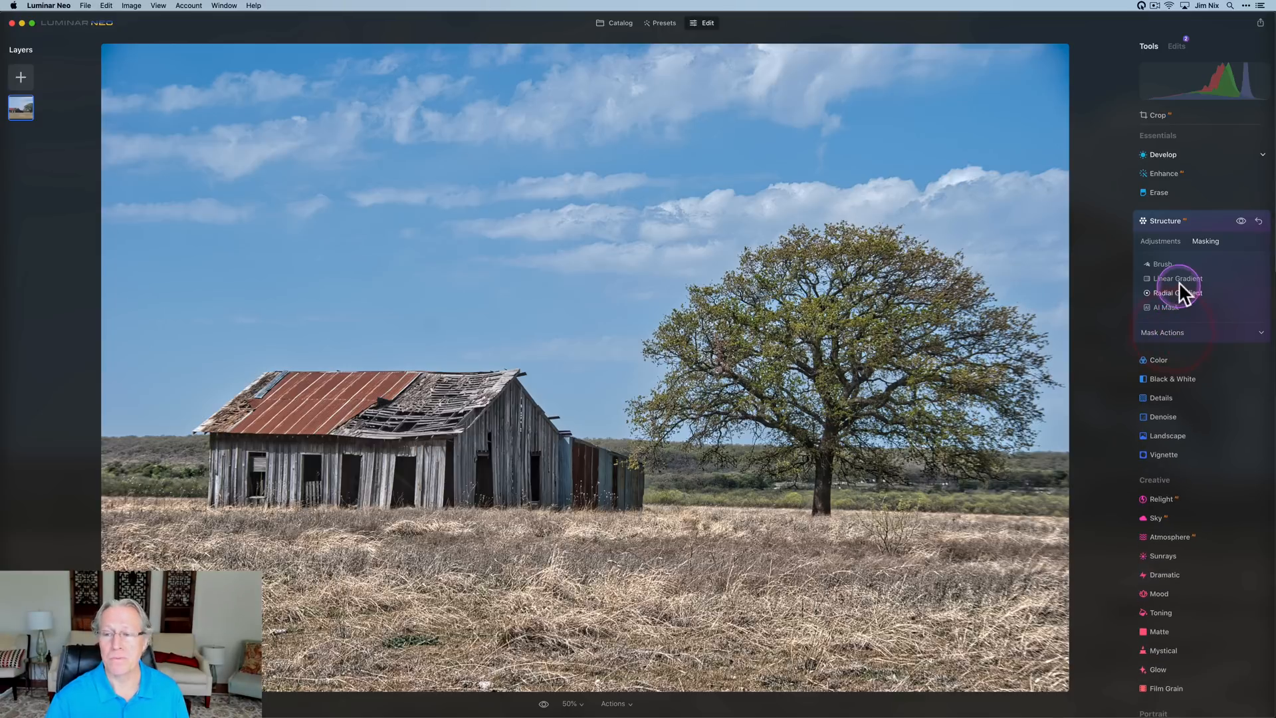
pyautogui.click(1177, 277)
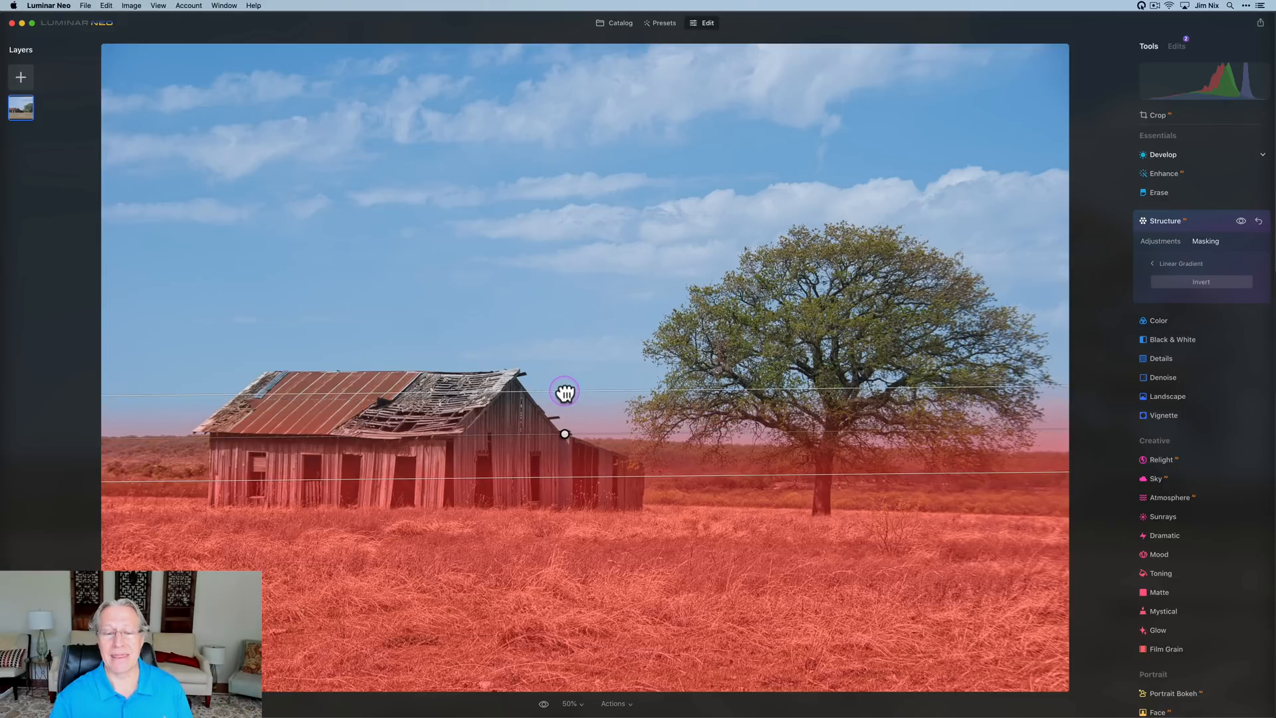
pyautogui.click(1159, 241)
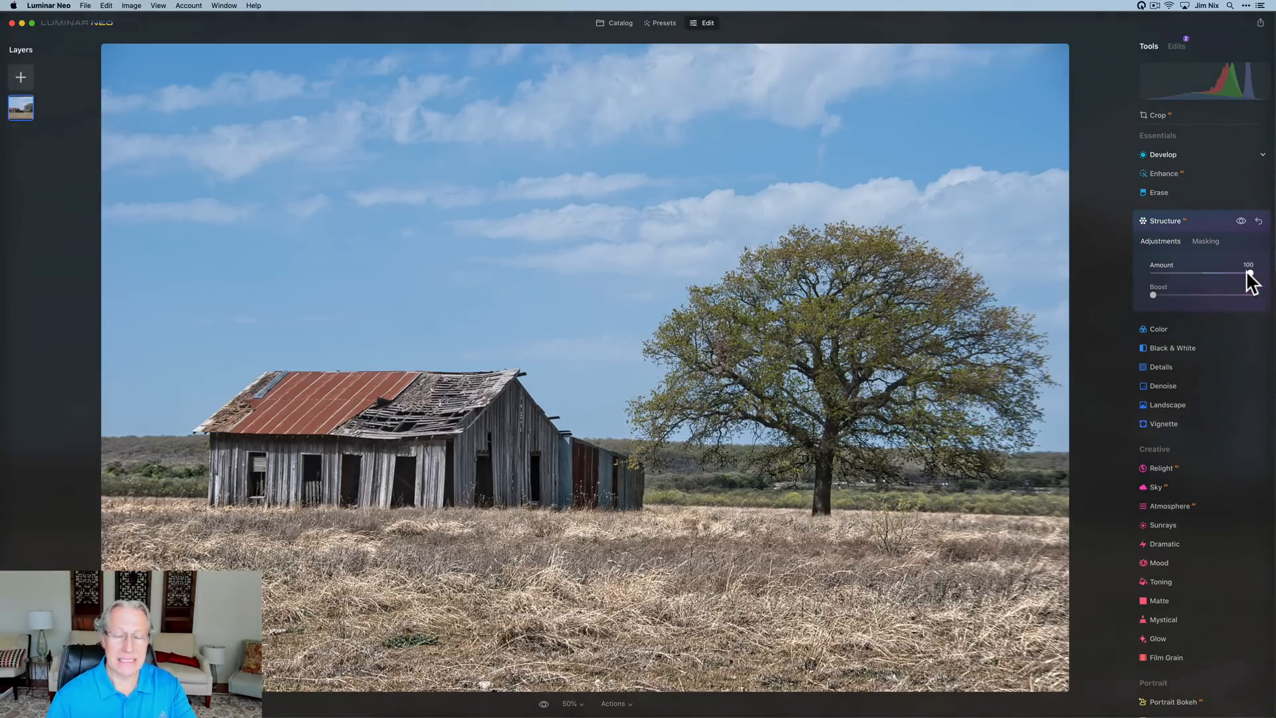
pyautogui.click(1240, 222)
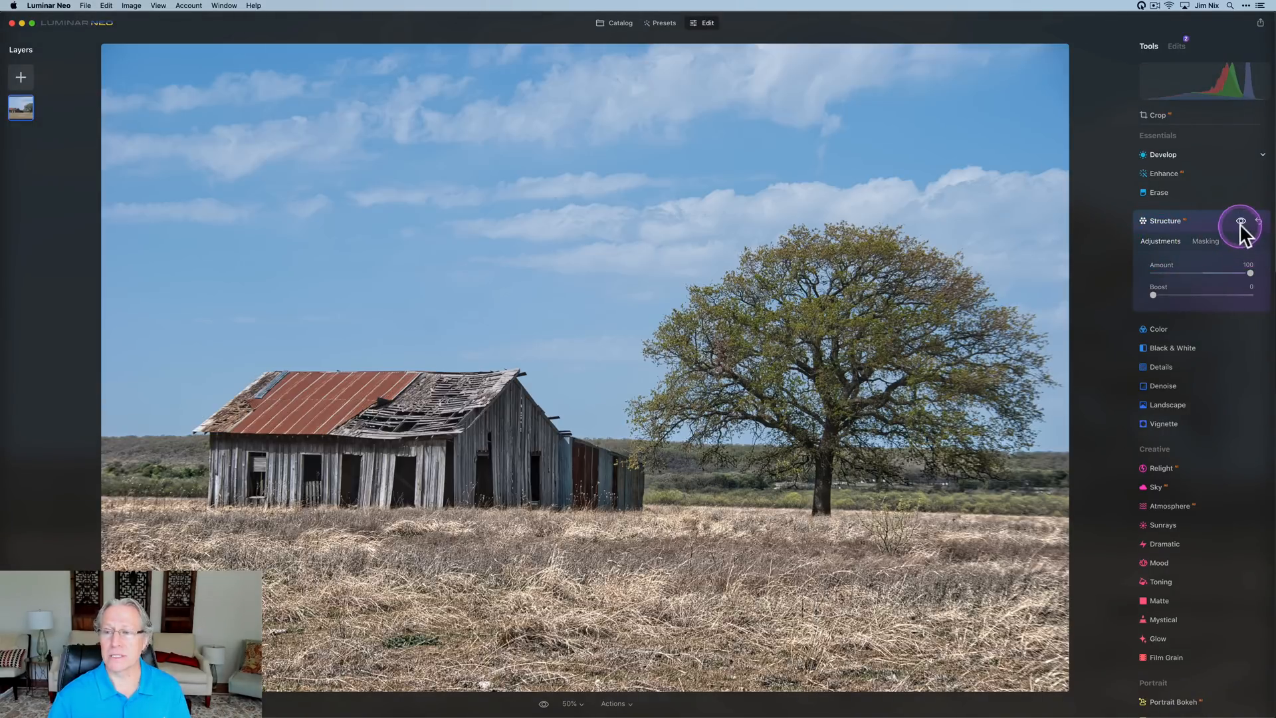
pyautogui.click(1240, 222)
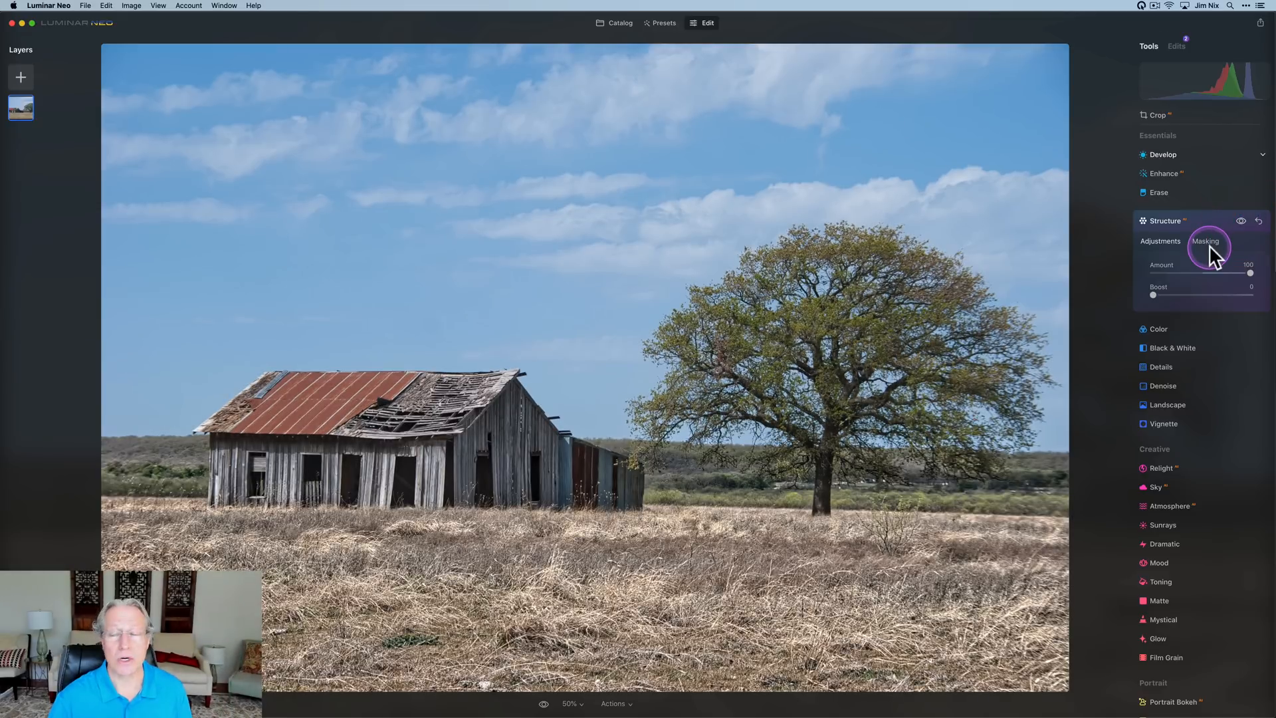
pyautogui.click(1206, 241)
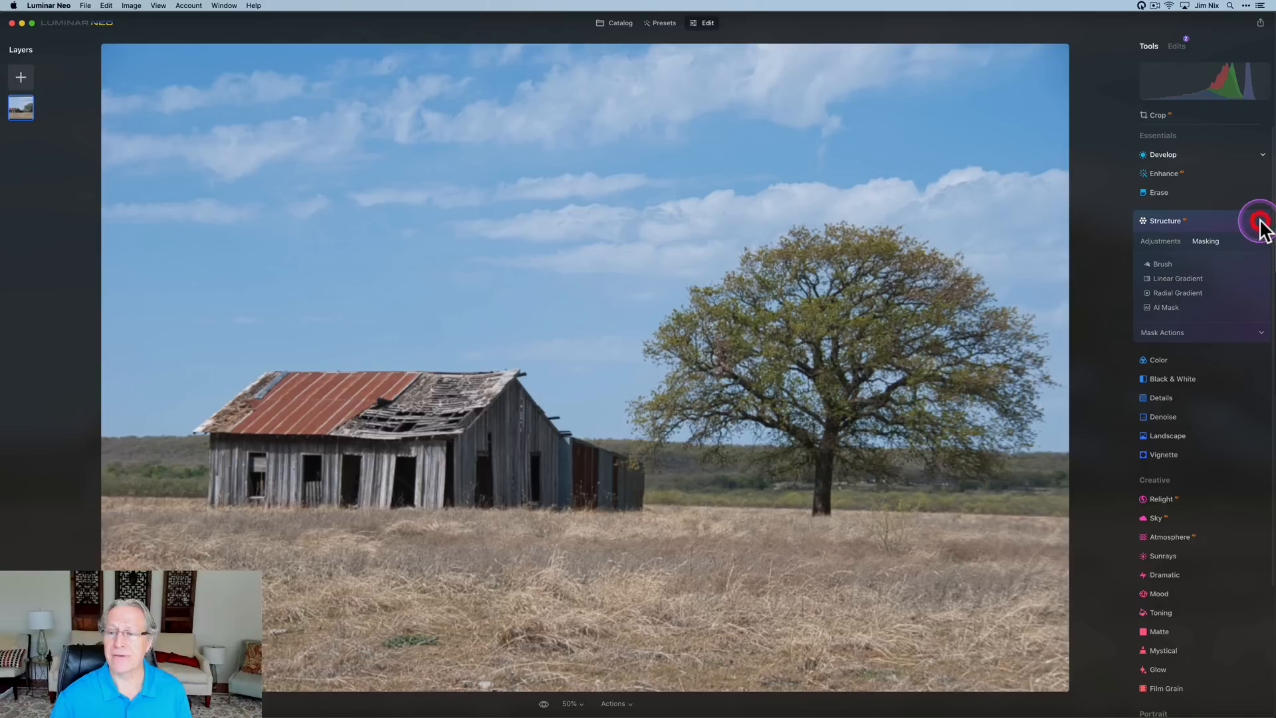
pyautogui.click(1160, 241)
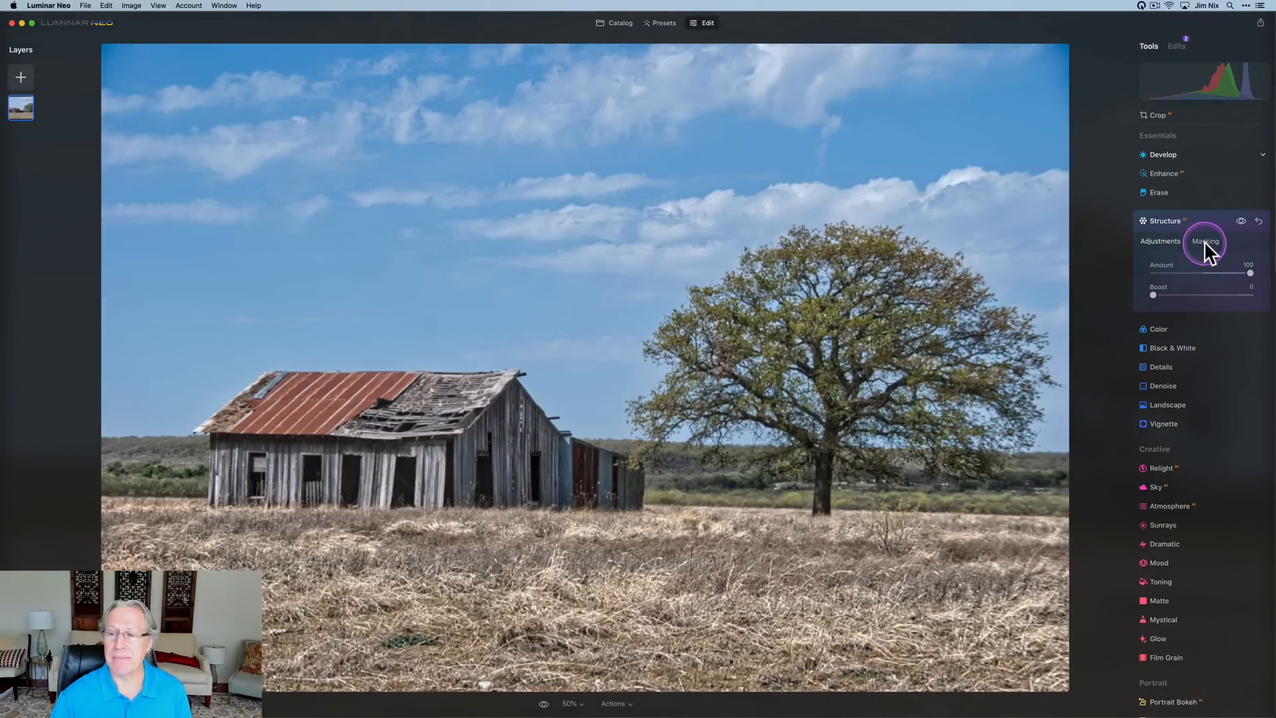
# Try an inverted radial mask on the tree, discard it, and add a linear gradient over the foreground.
pyautogui.click(1205, 241)
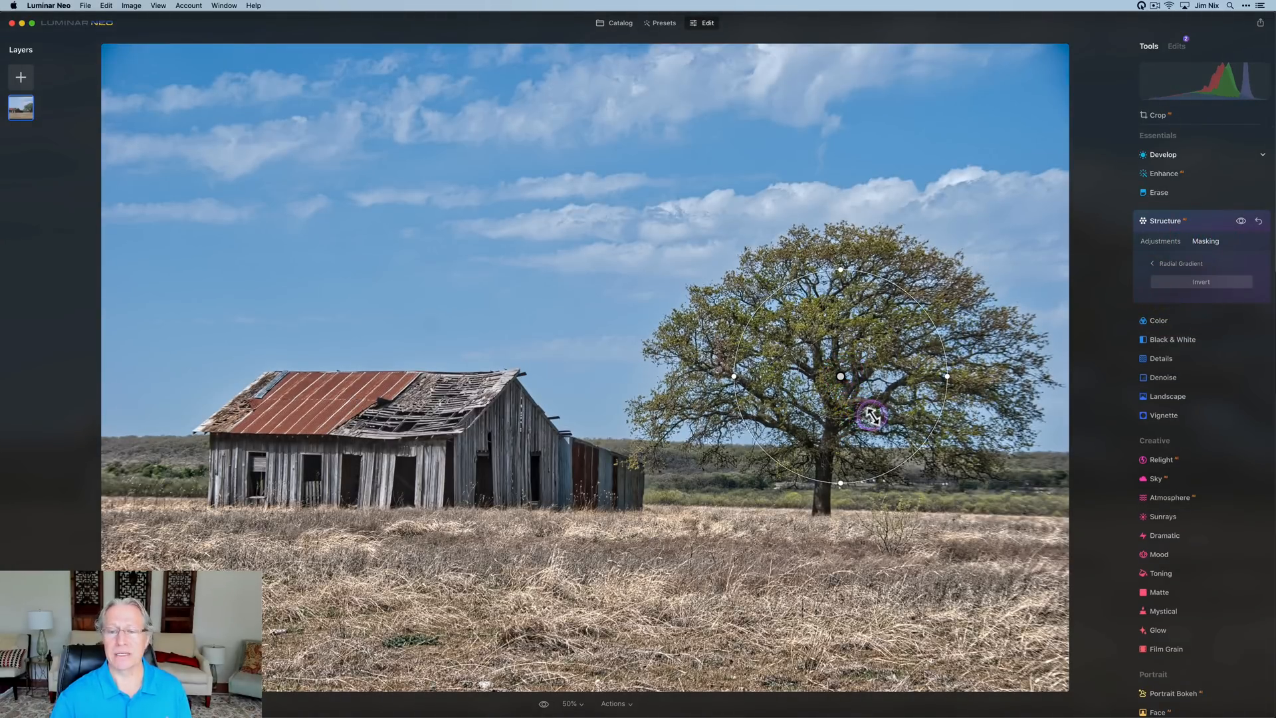
pyautogui.click(1199, 281)
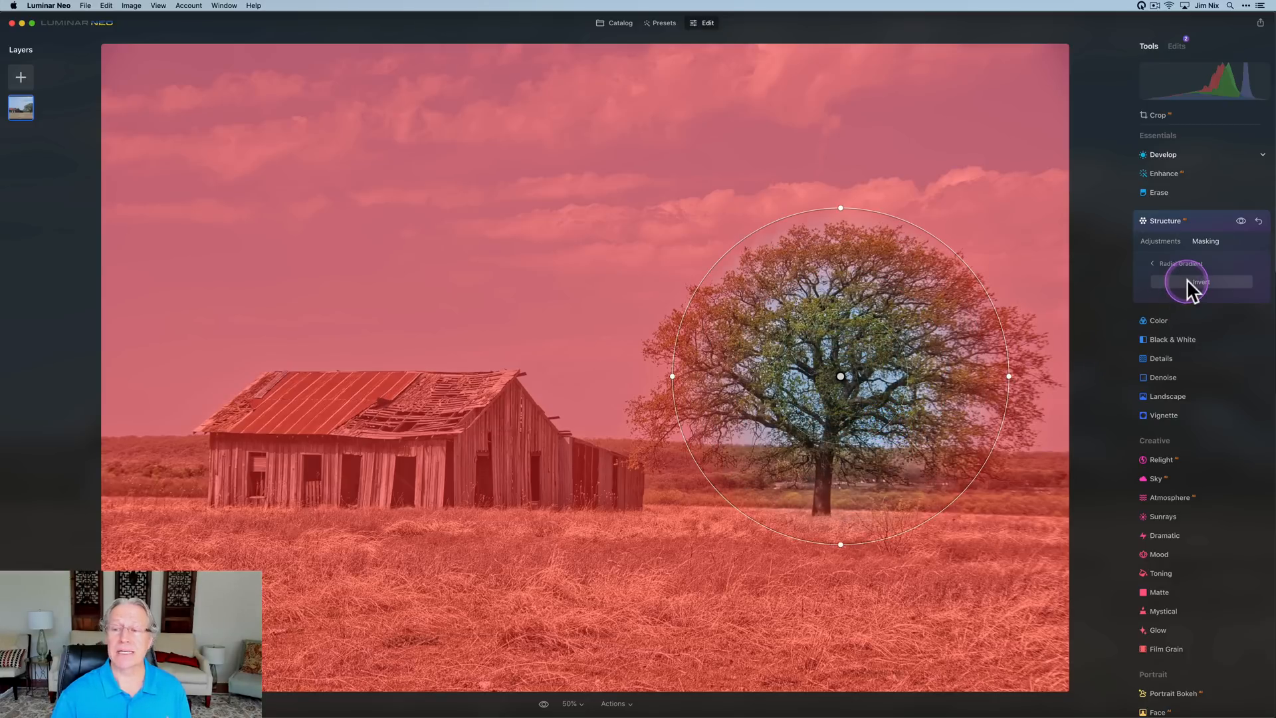
pyautogui.click(1196, 282)
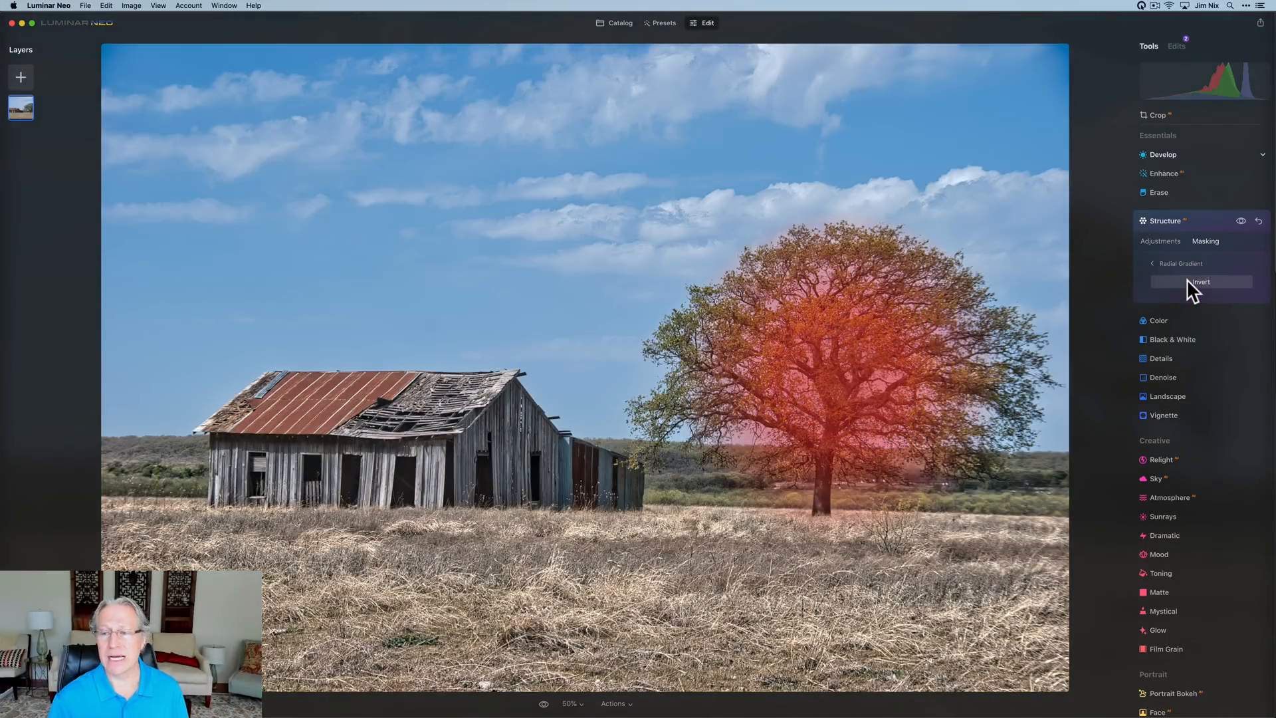
pyautogui.click(1177, 263)
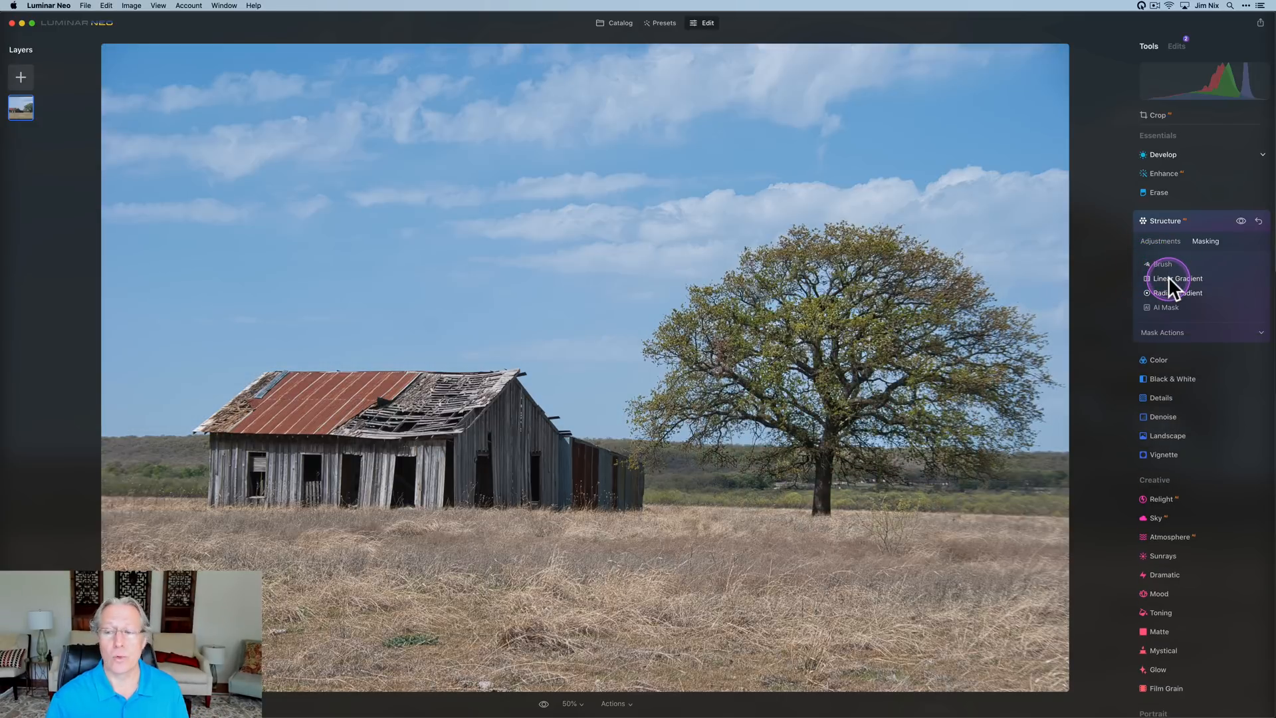
pyautogui.click(1179, 278)
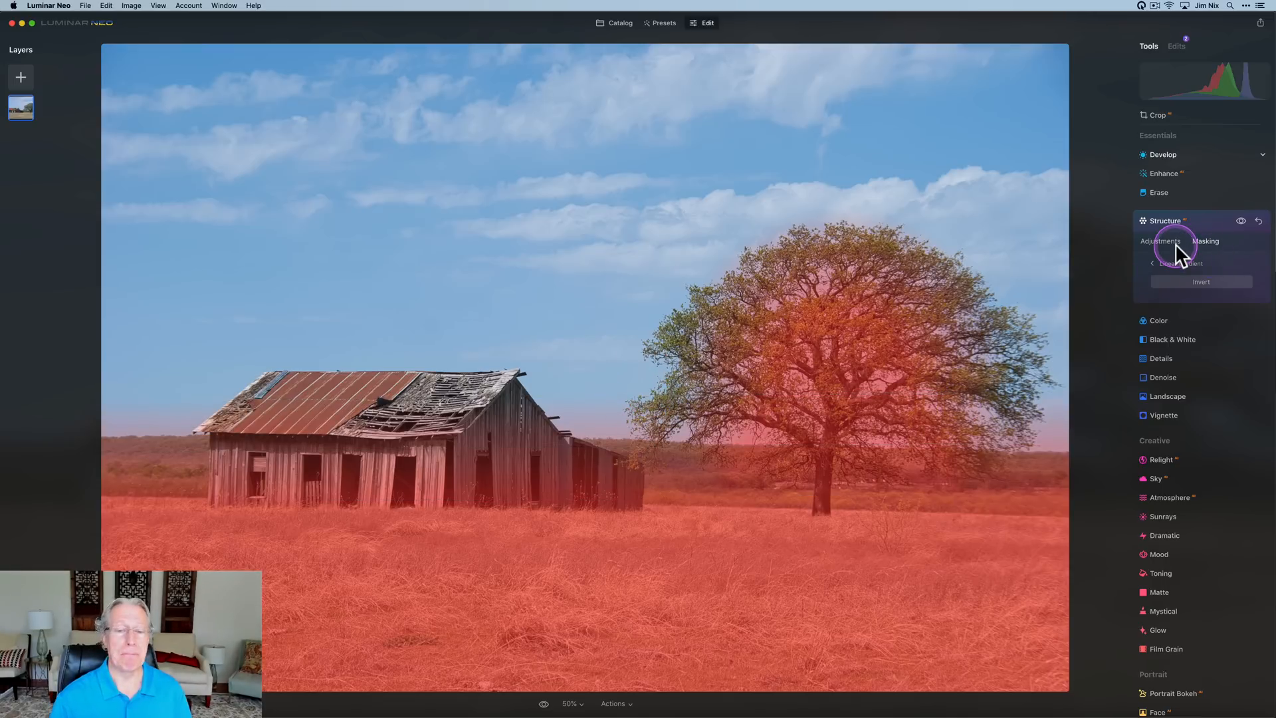
# Toggle the Structure effect's visibility to compare the photo with and without it.
pyautogui.click(1239, 221)
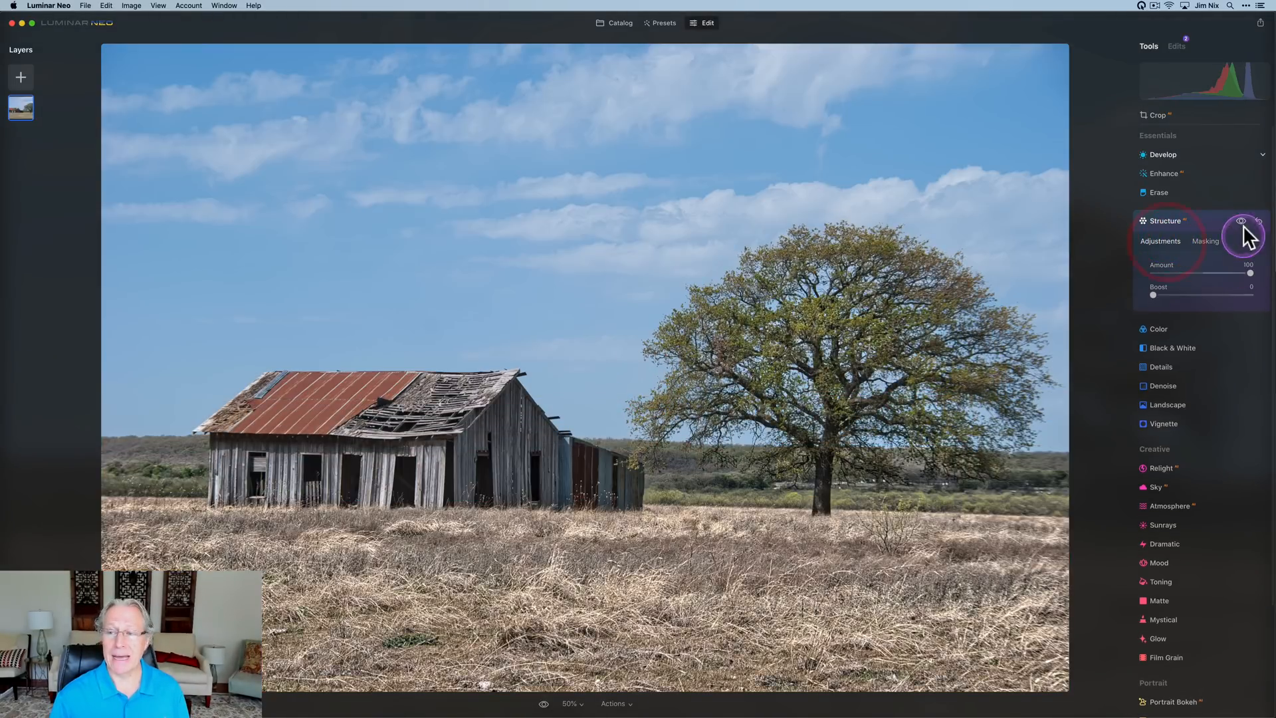
pyautogui.click(1241, 222)
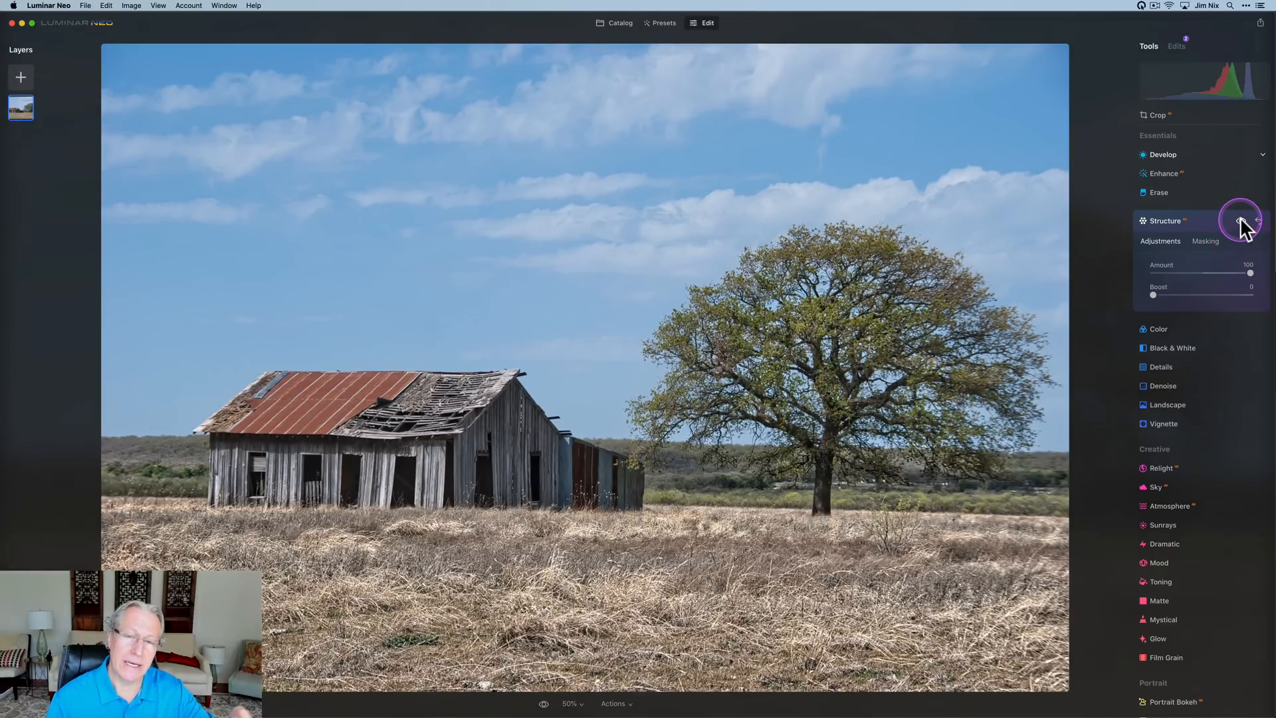
pyautogui.click(1241, 220)
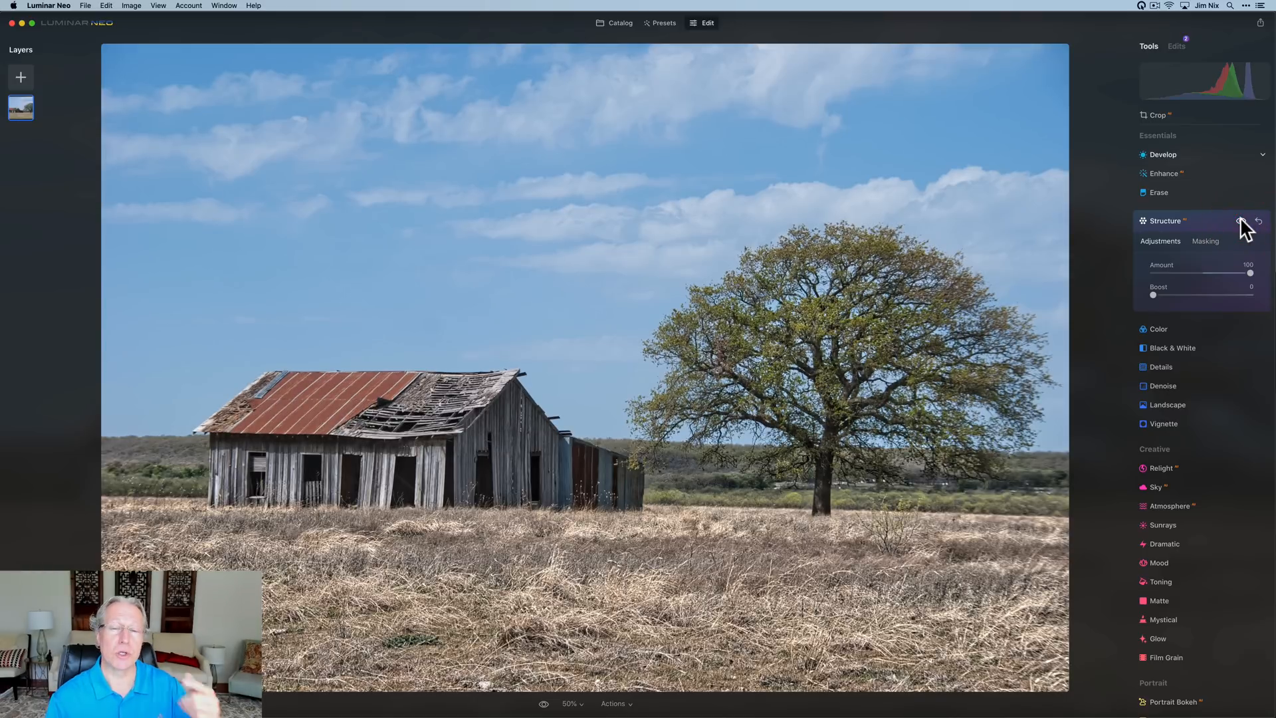
pyautogui.click(1241, 222)
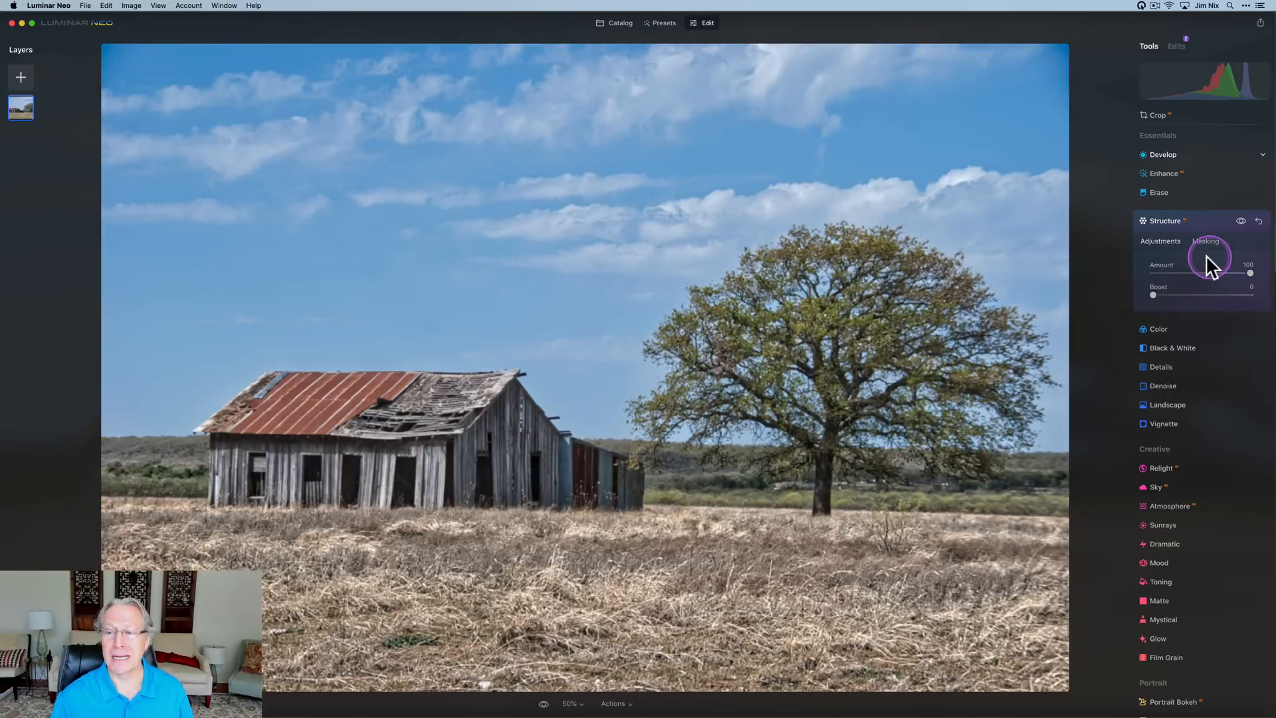
# Show Structure's Brush, Linear Gradient, Radial Gradient and AI Mask options.
pyautogui.click(1205, 241)
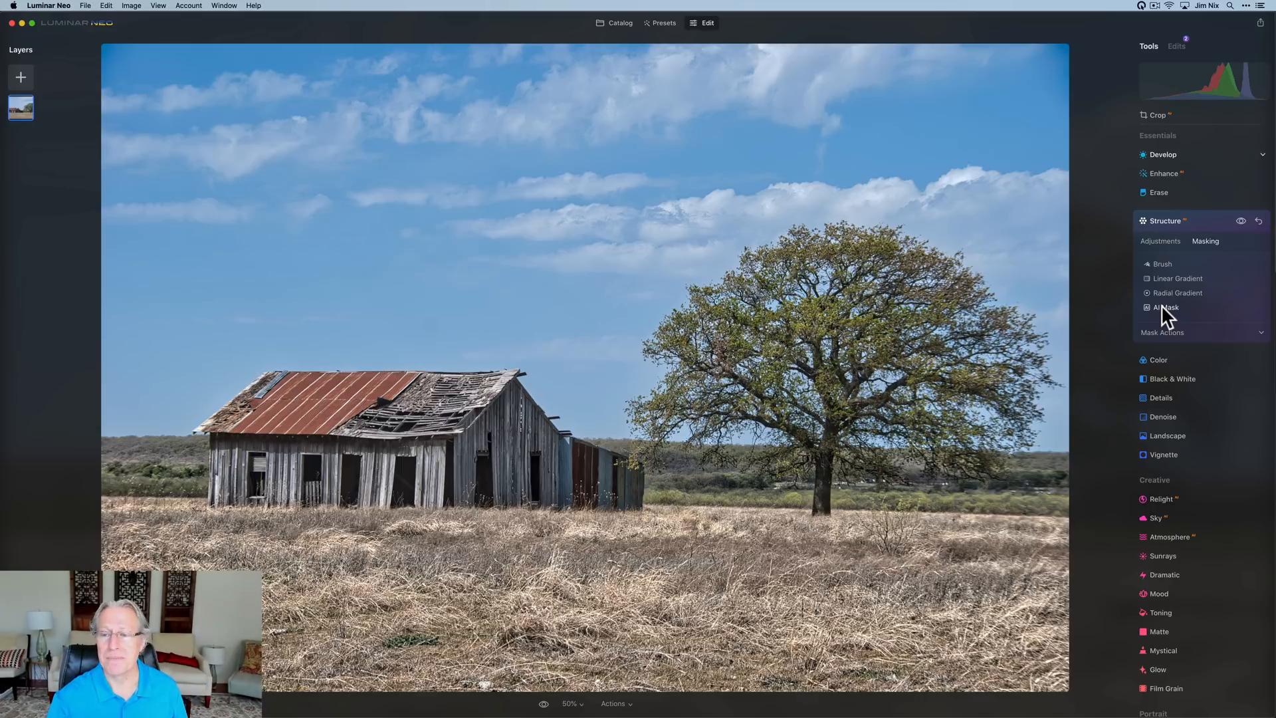
# Build an AI mask of Flora, Architecture and Natural Ground, leaving Sky out.
pyautogui.click(1166, 307)
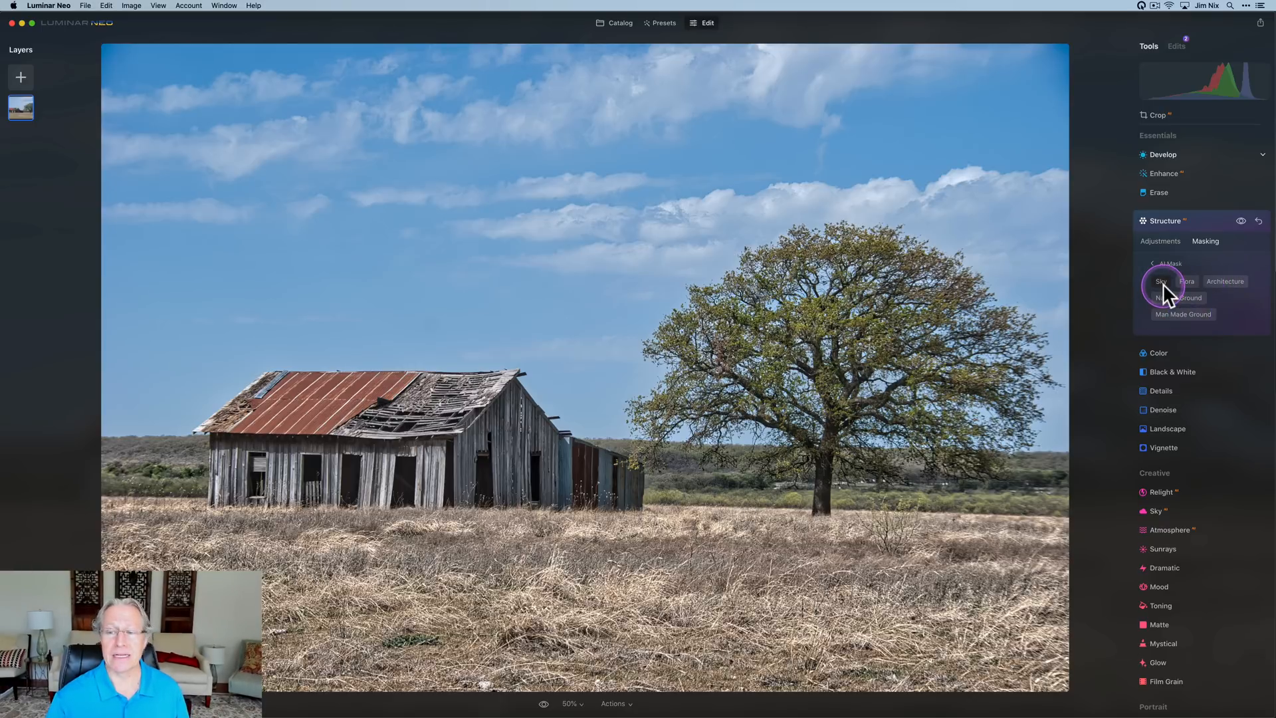
pyautogui.click(1159, 282)
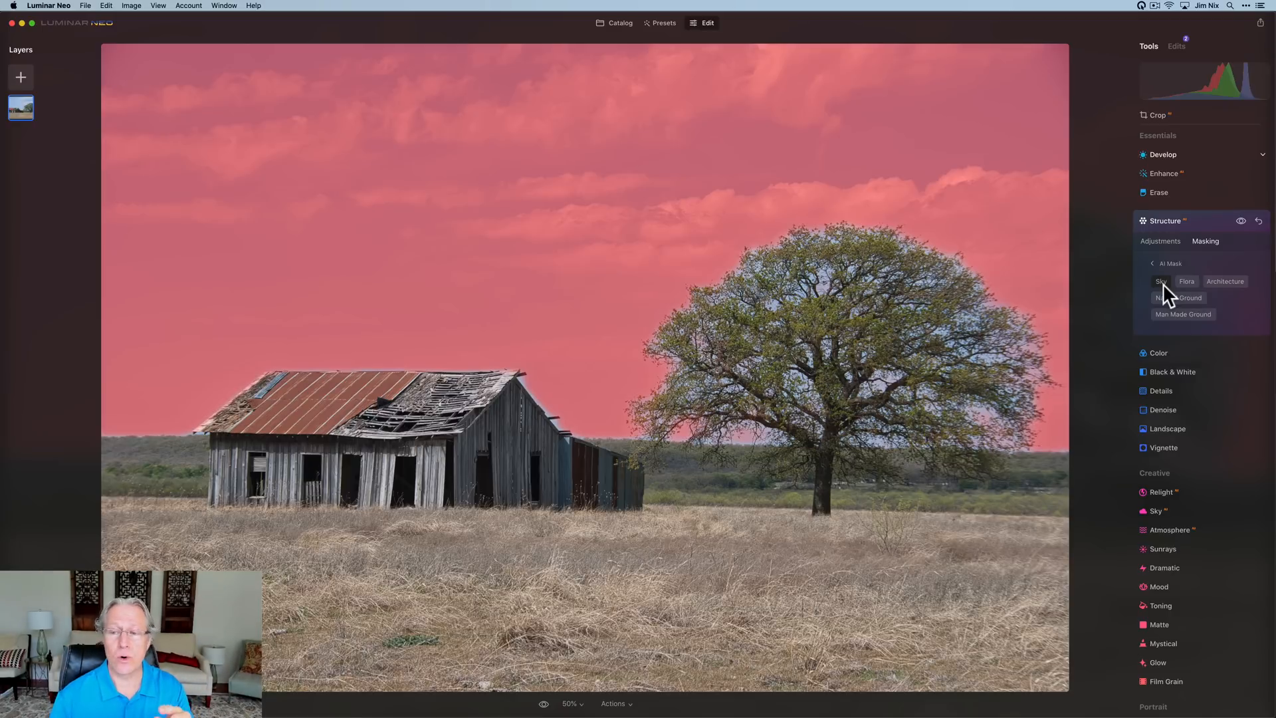
pyautogui.click(1162, 281)
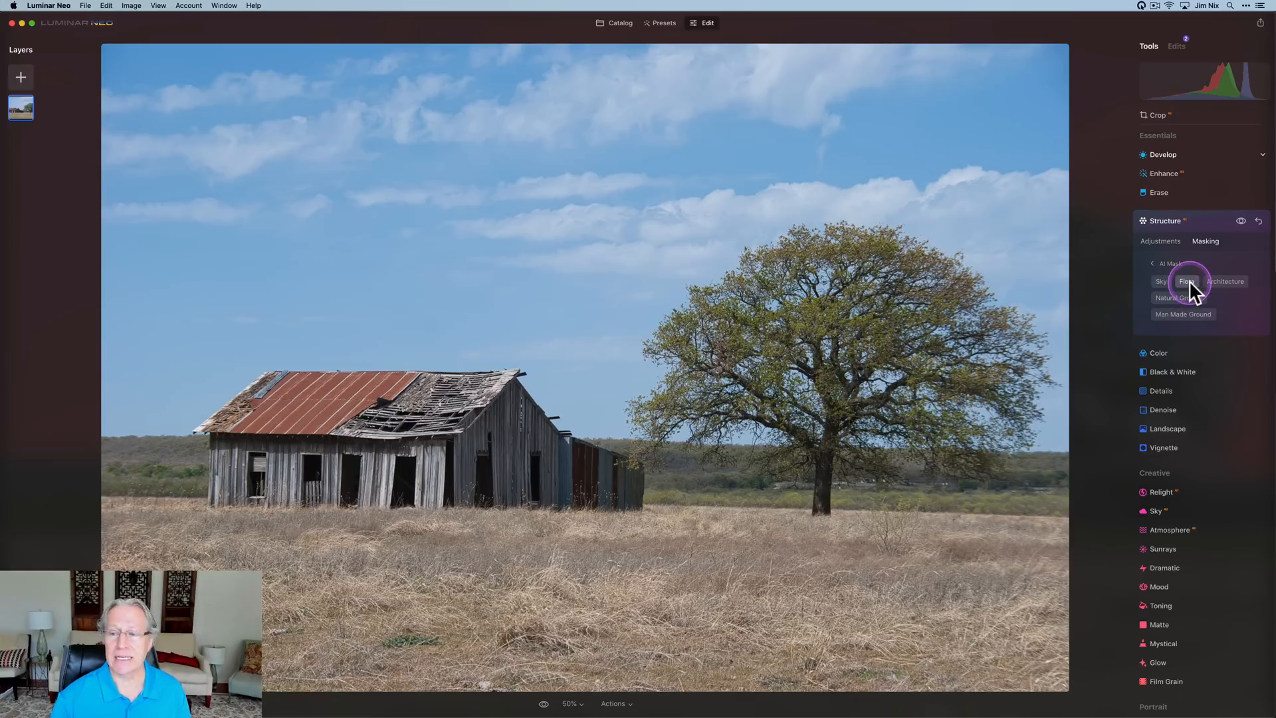
pyautogui.click(1187, 282)
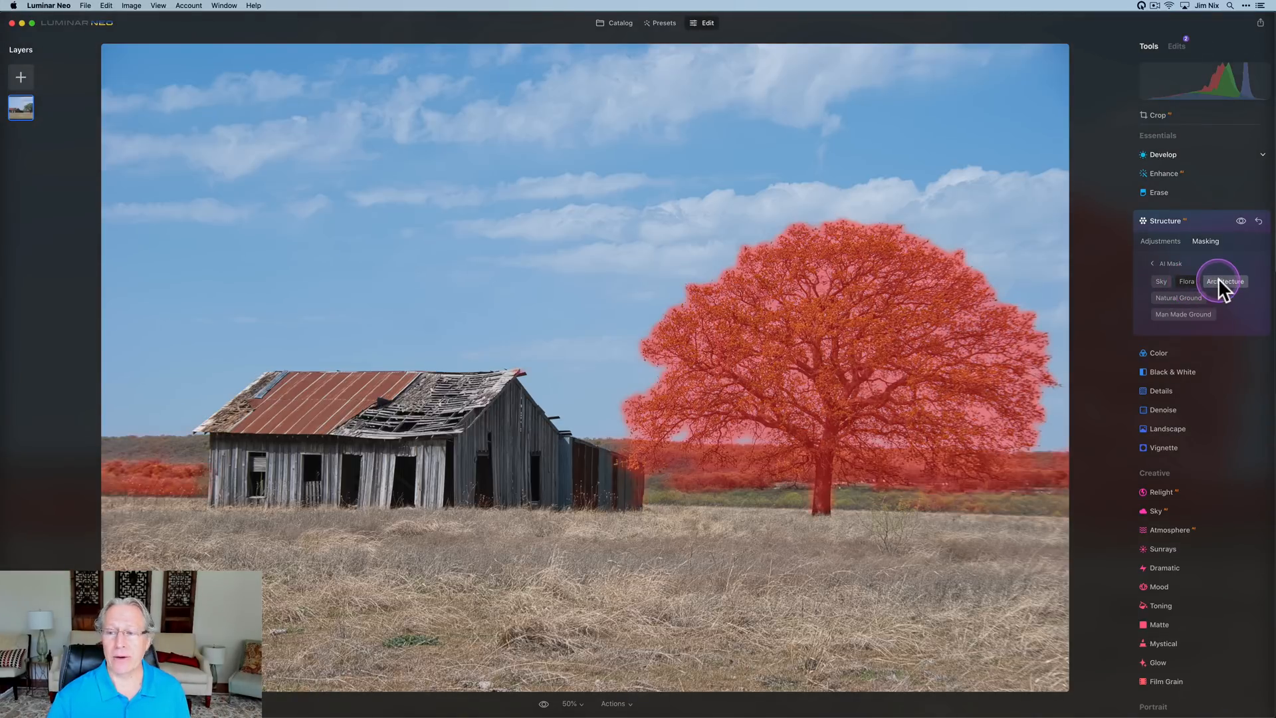
pyautogui.click(1224, 280)
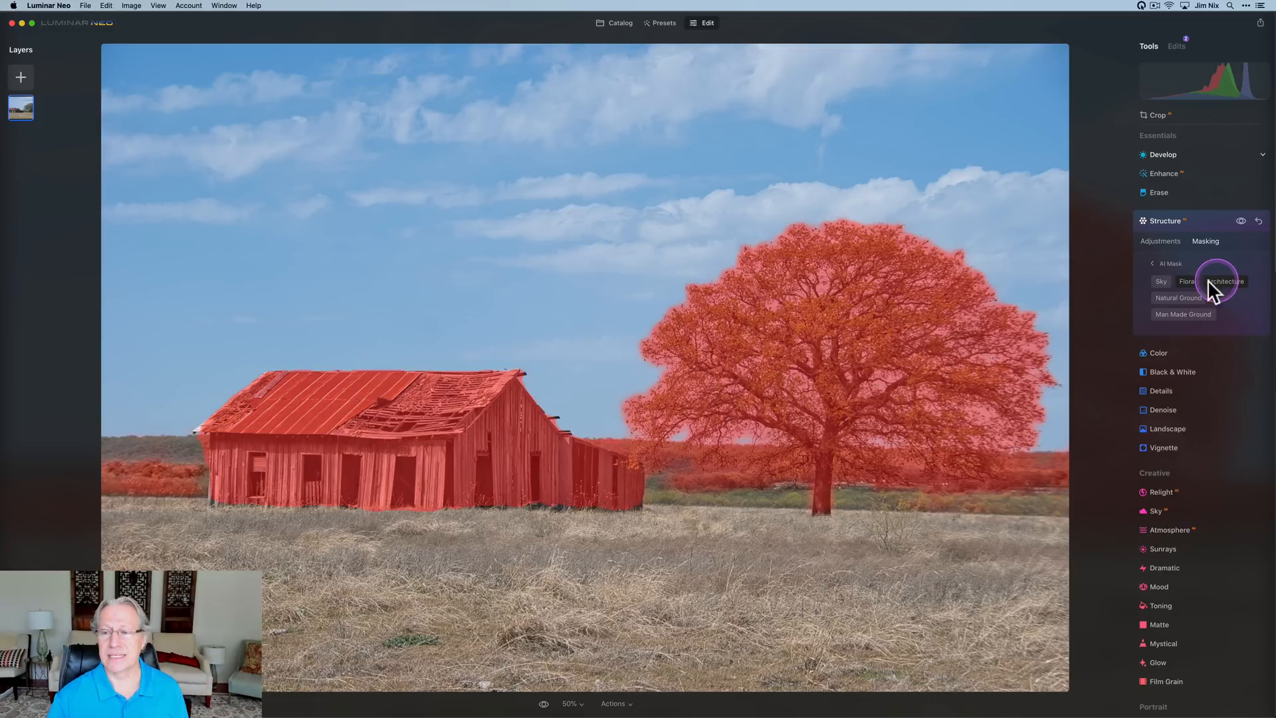
pyautogui.moveTo(1178, 297)
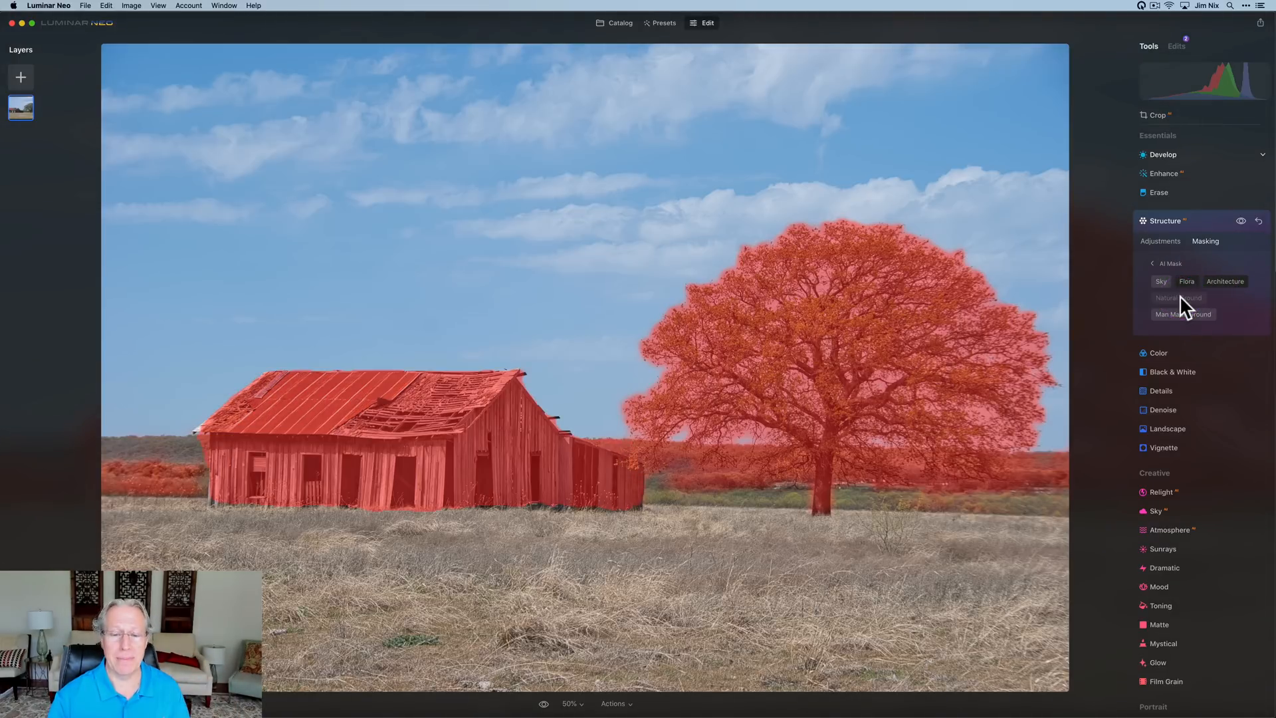
pyautogui.click(1179, 296)
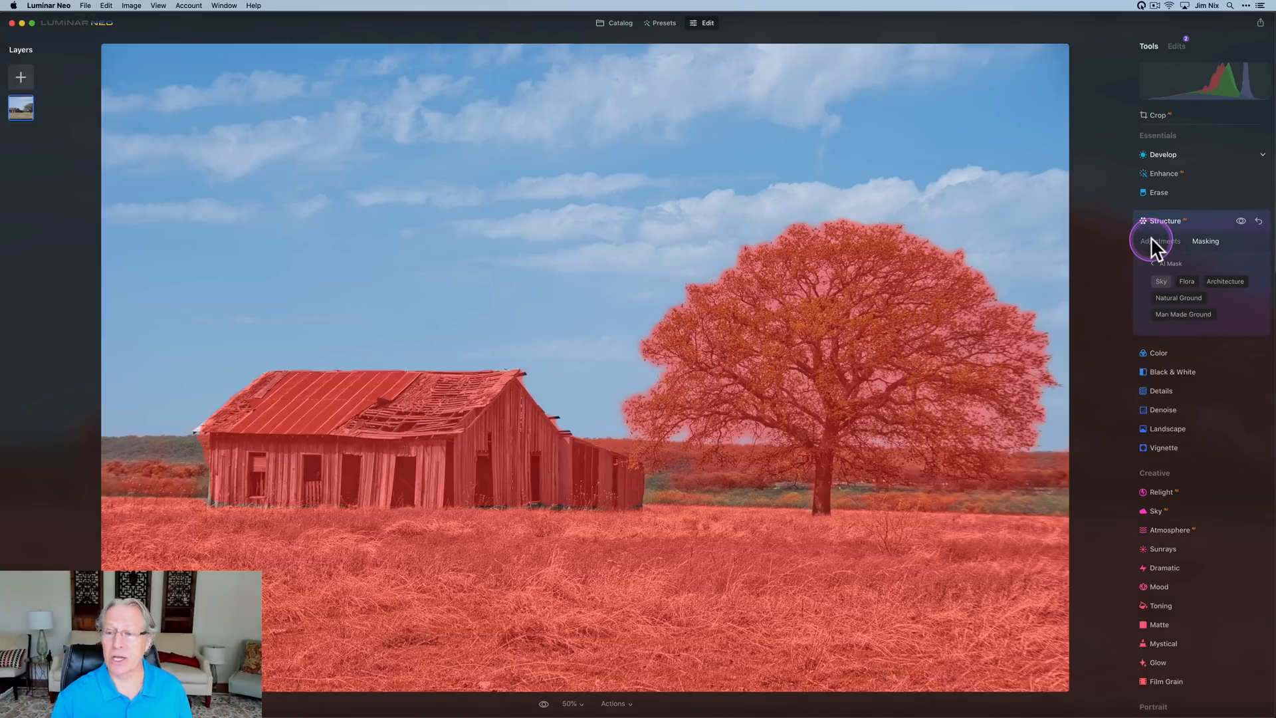
# Review the masked Structure result and return to the list of mask types.
pyautogui.click(1159, 241)
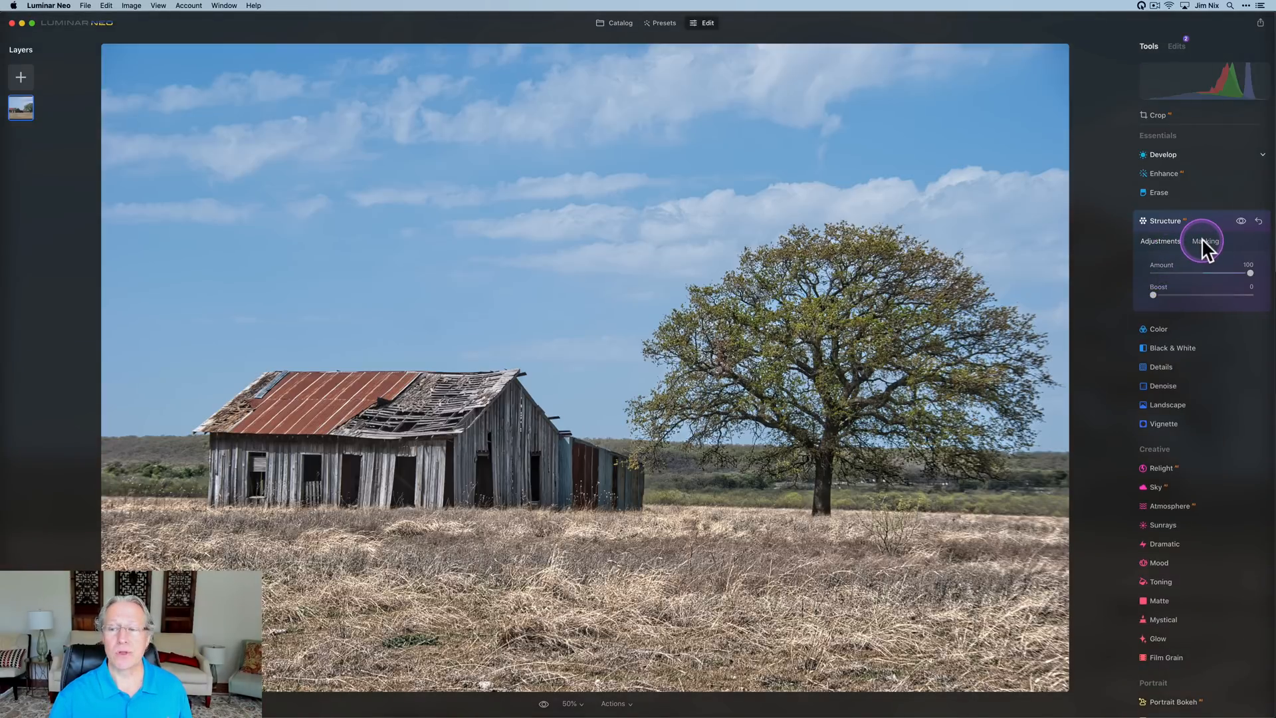
pyautogui.click(1205, 240)
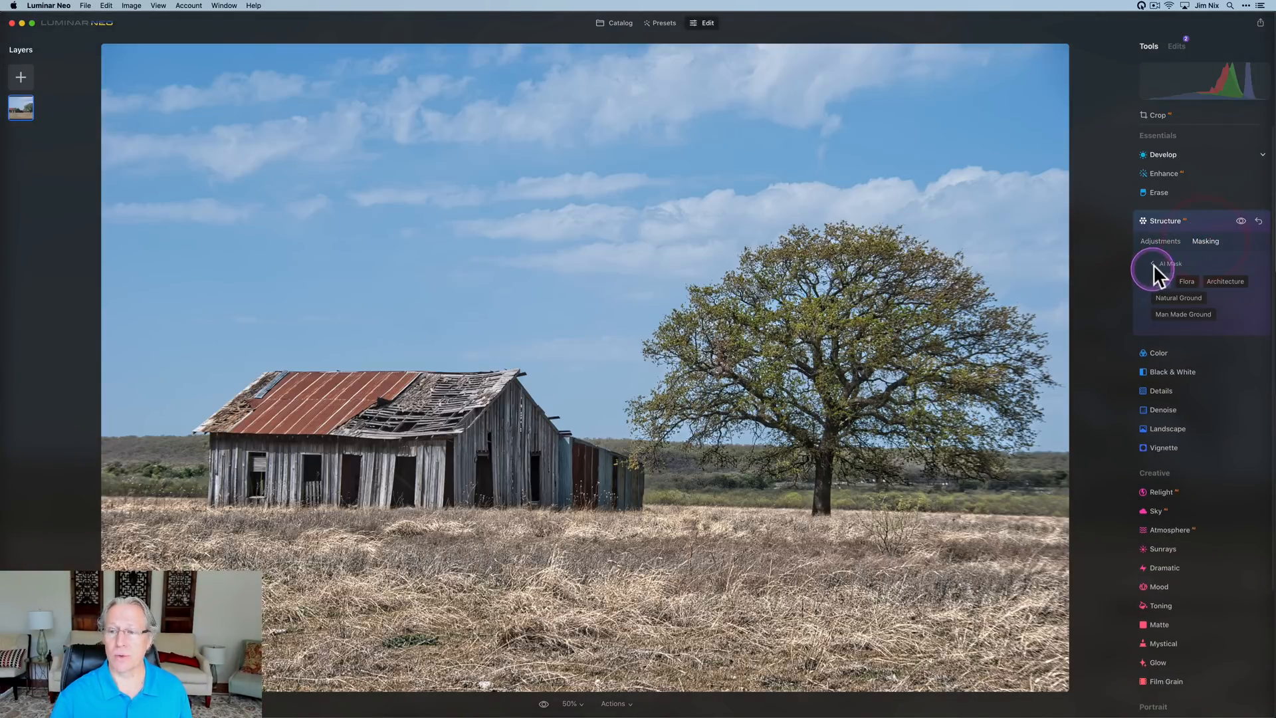
pyautogui.click(1205, 241)
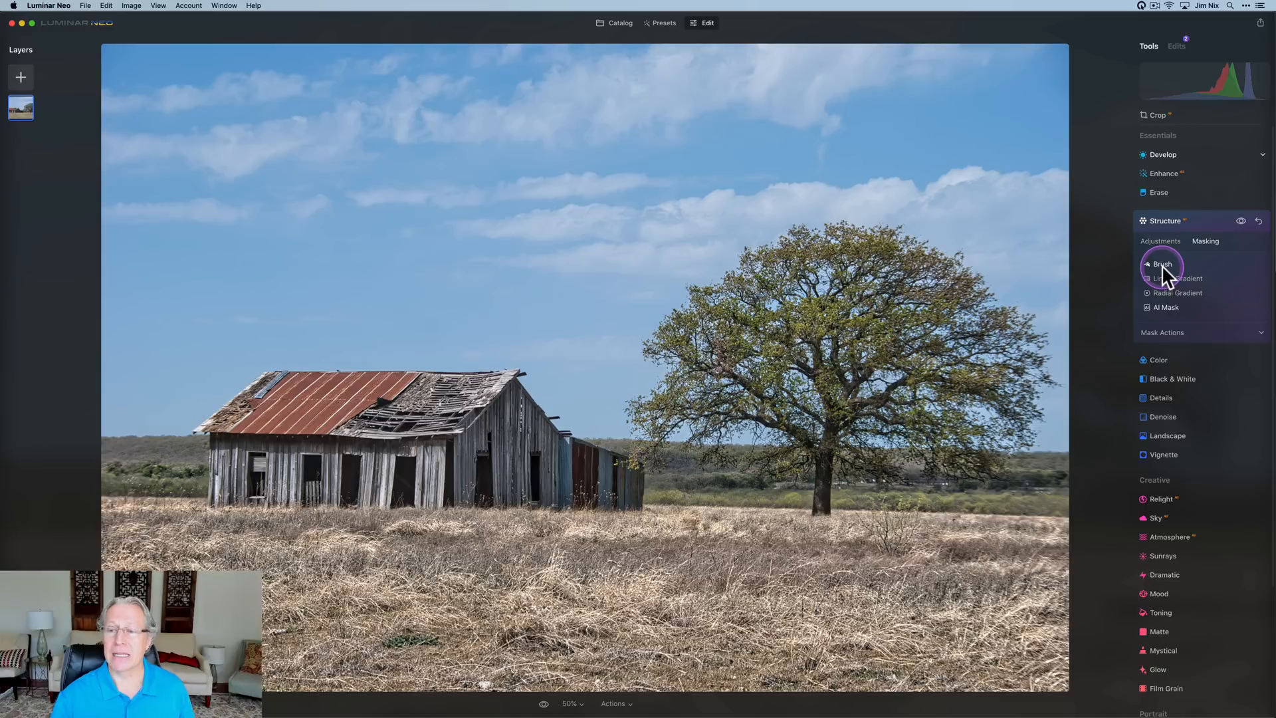
pyautogui.click(1163, 264)
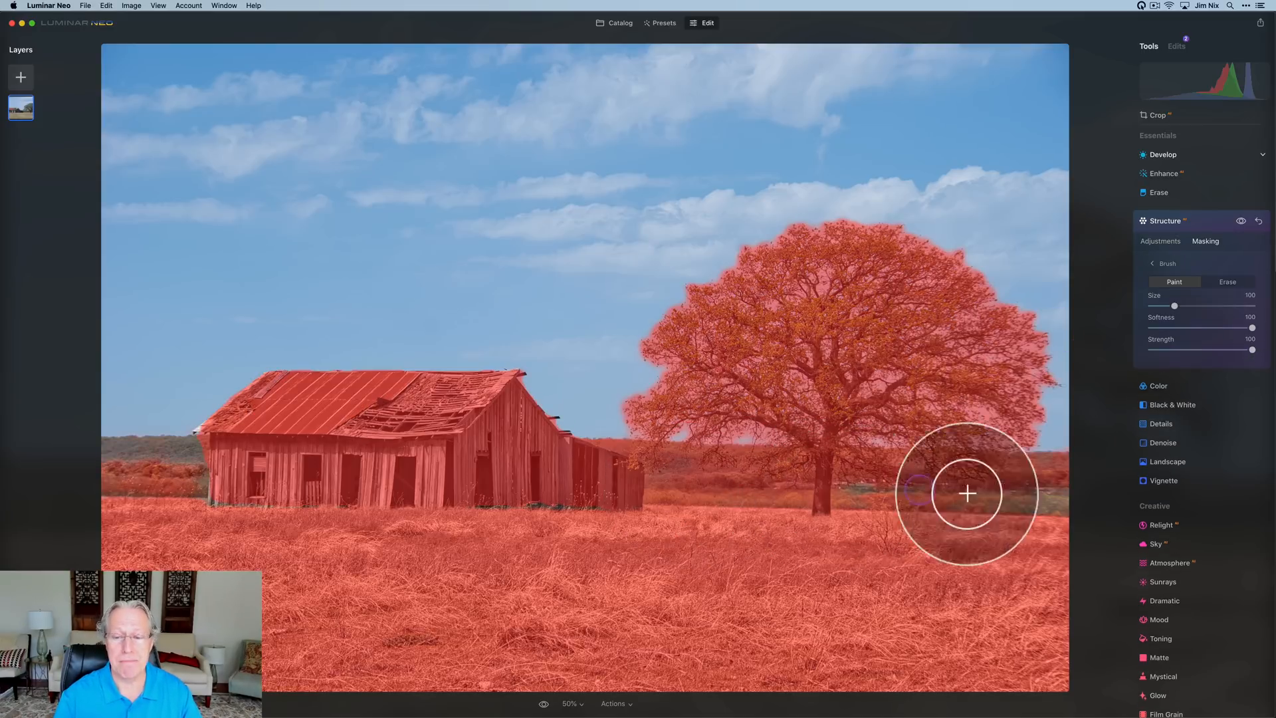
pyautogui.moveTo(689, 486)
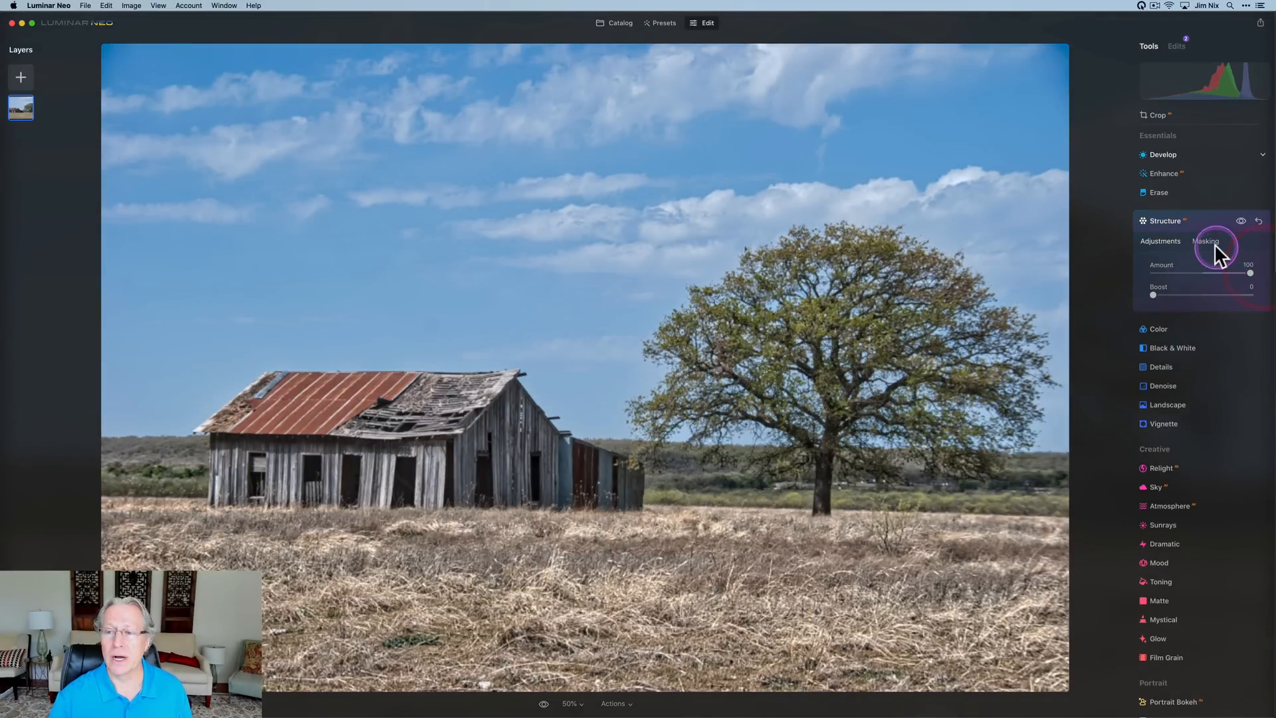
pyautogui.click(1206, 241)
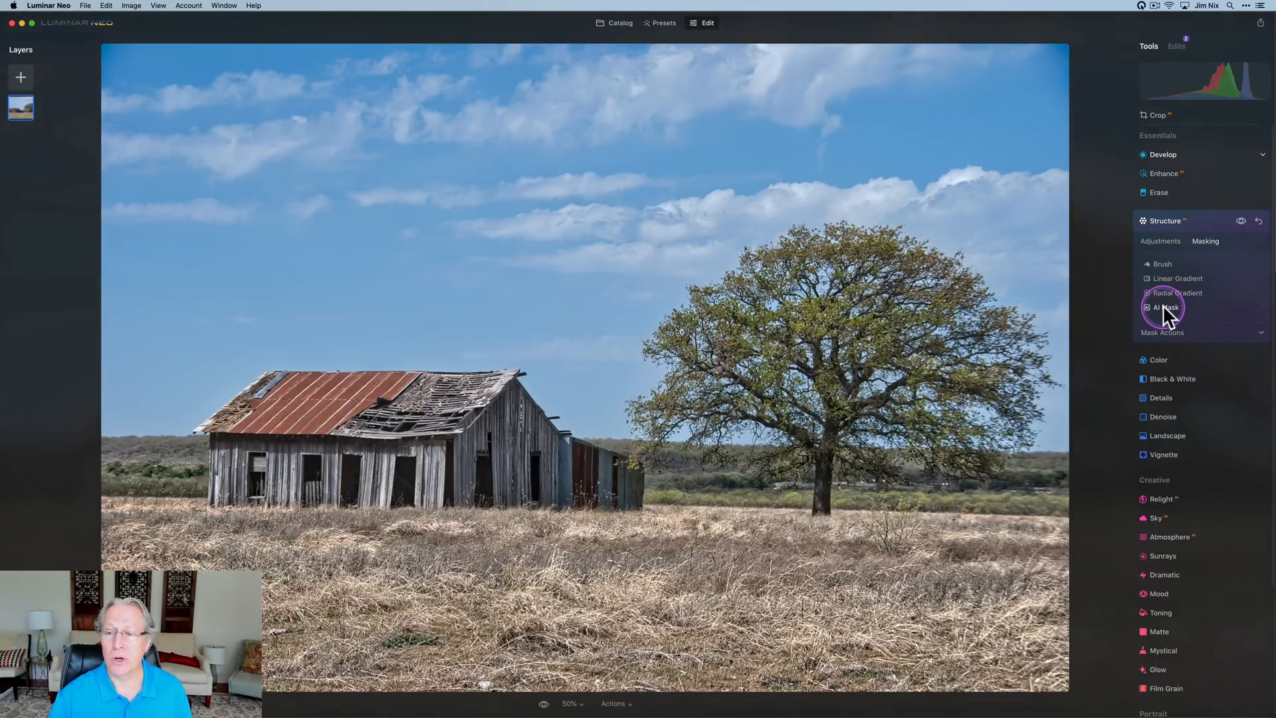
pyautogui.click(1166, 307)
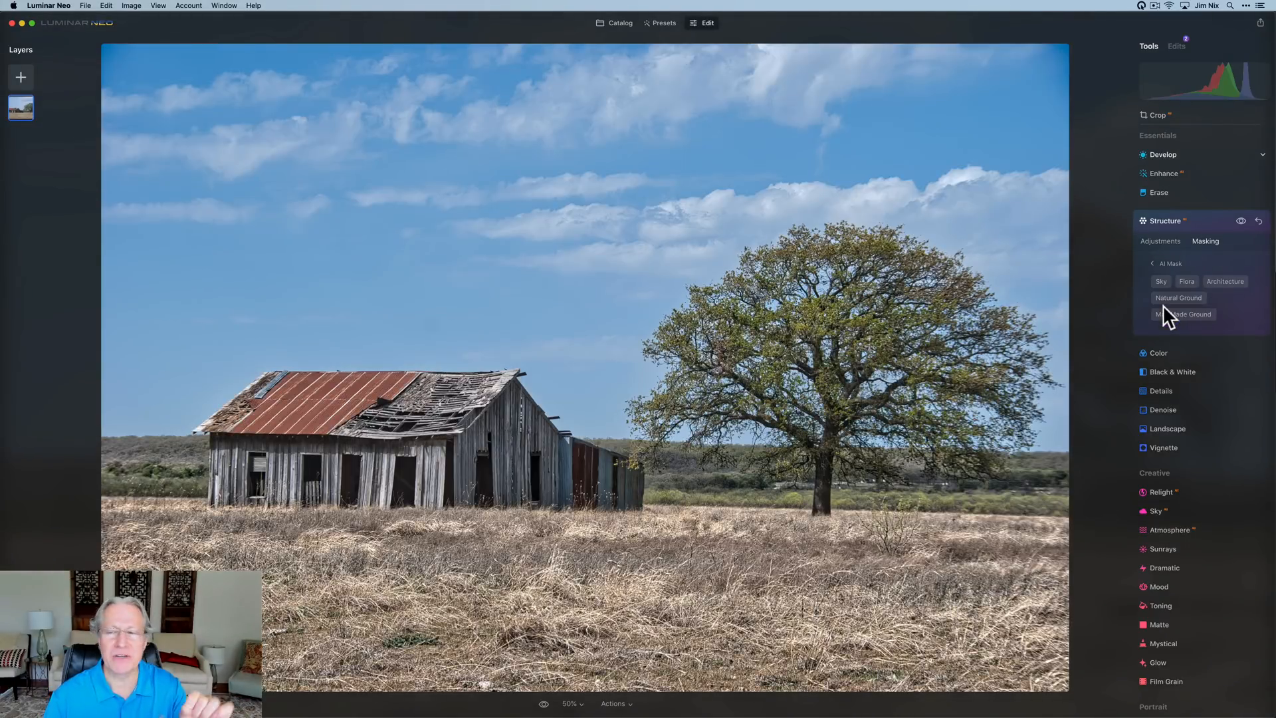
# Select Sky in the AI mask and invert it so Structure covers everything but the sky.
pyautogui.click(1161, 281)
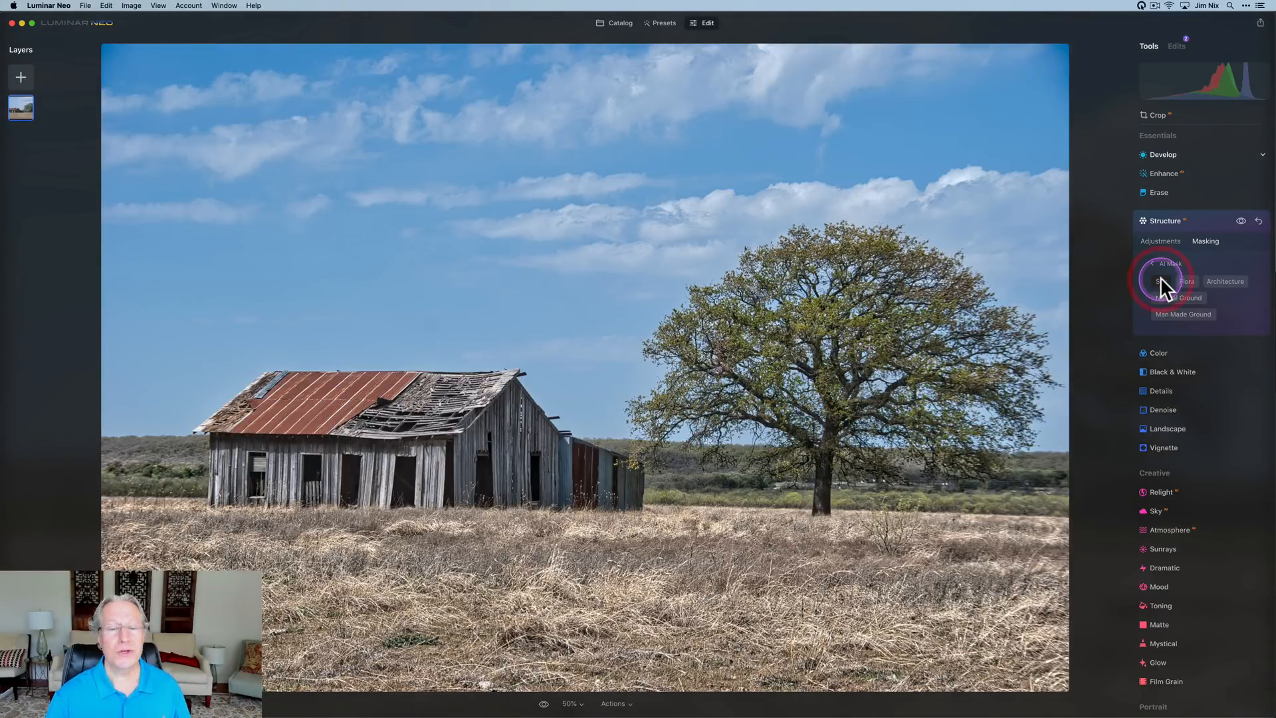
pyautogui.click(1157, 281)
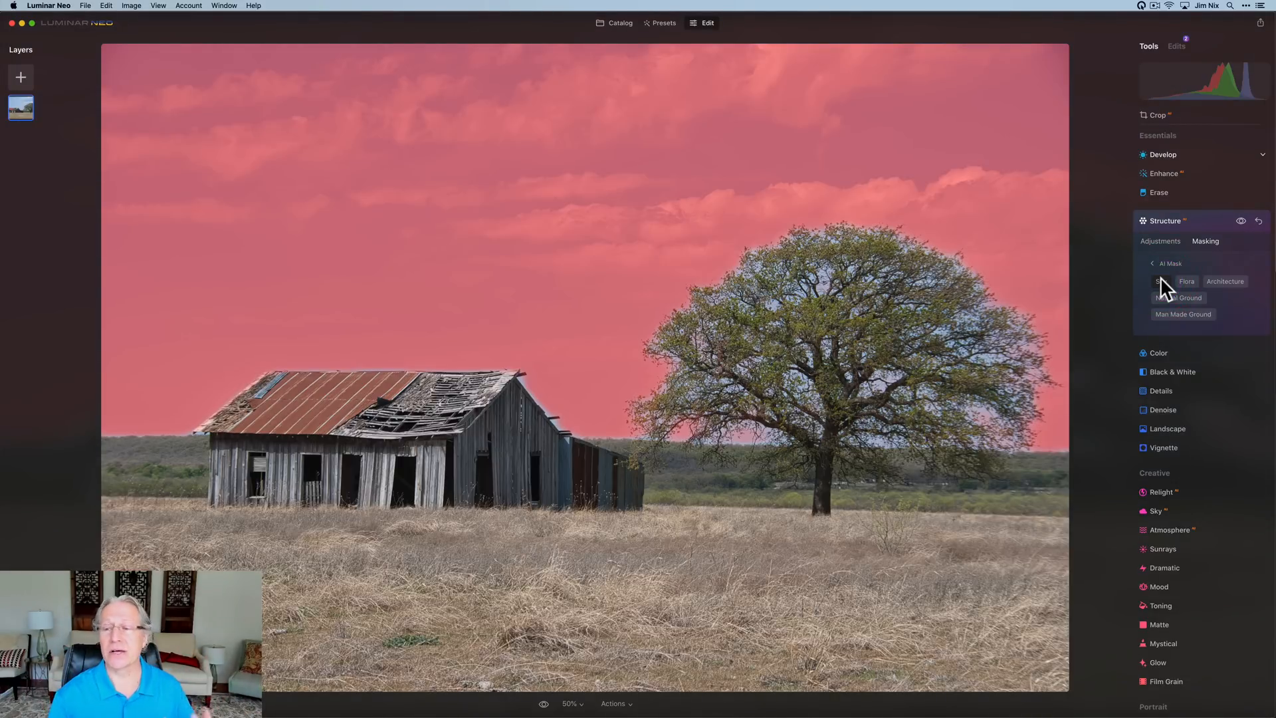
pyautogui.click(1158, 263)
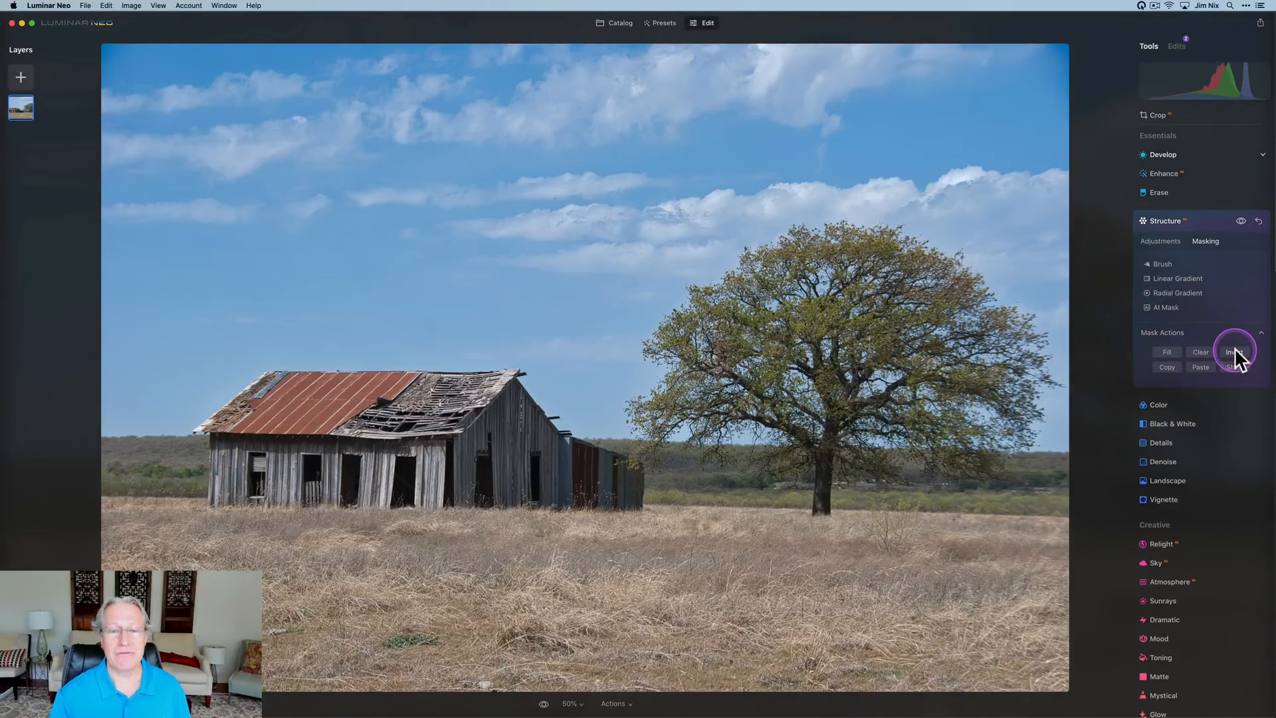
pyautogui.click(1235, 351)
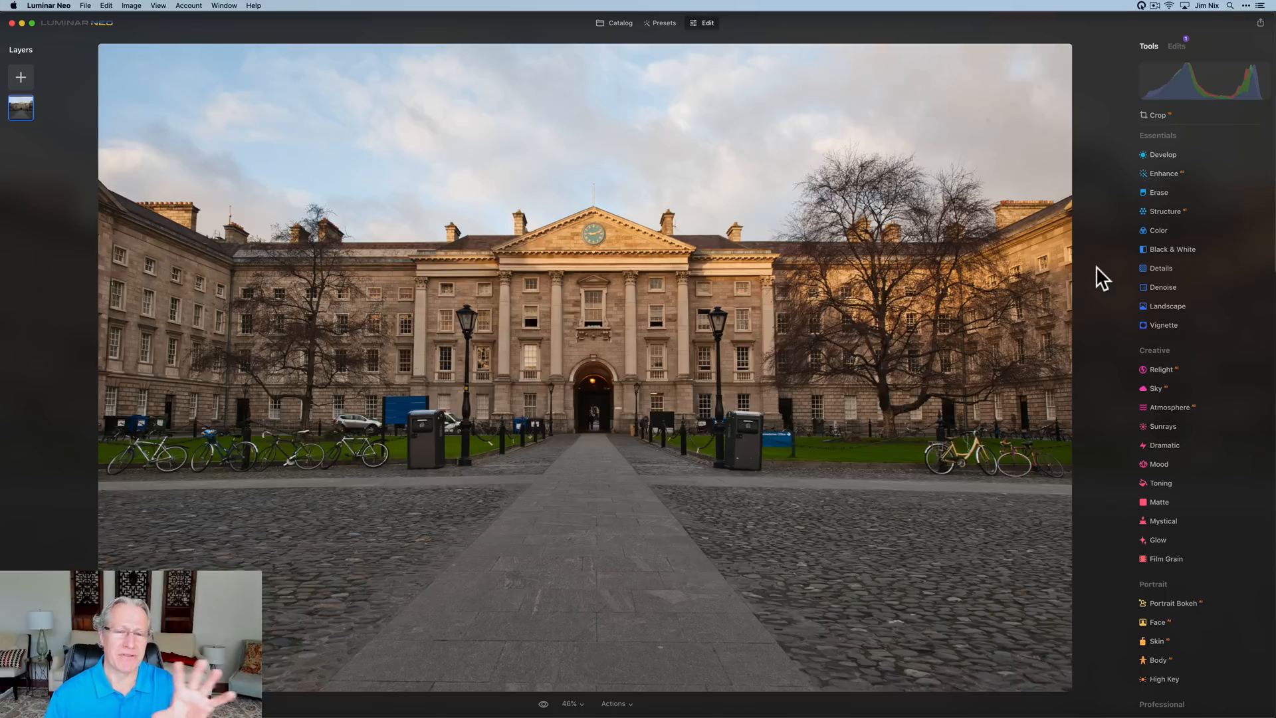
# Apply Structure at Amount 100 to the courtyard photo and show its AI mask categories.
pyautogui.click(1162, 154)
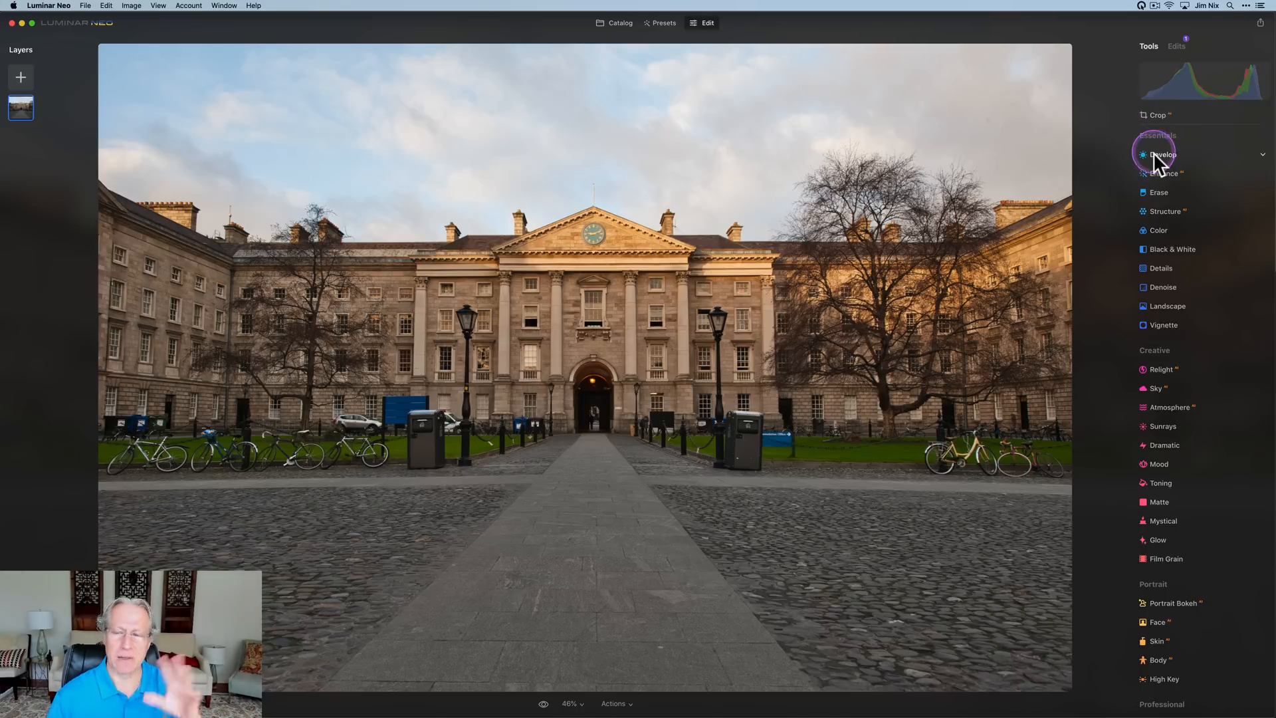
pyautogui.click(1164, 211)
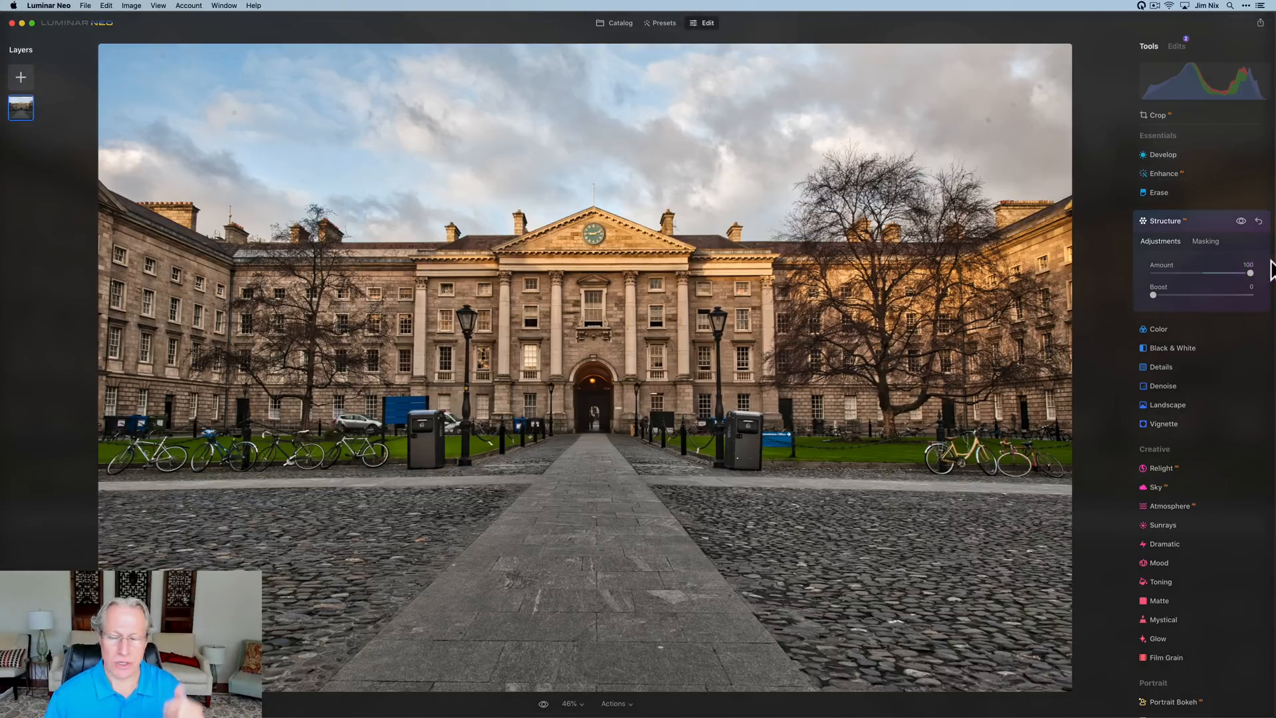
pyautogui.click(1207, 240)
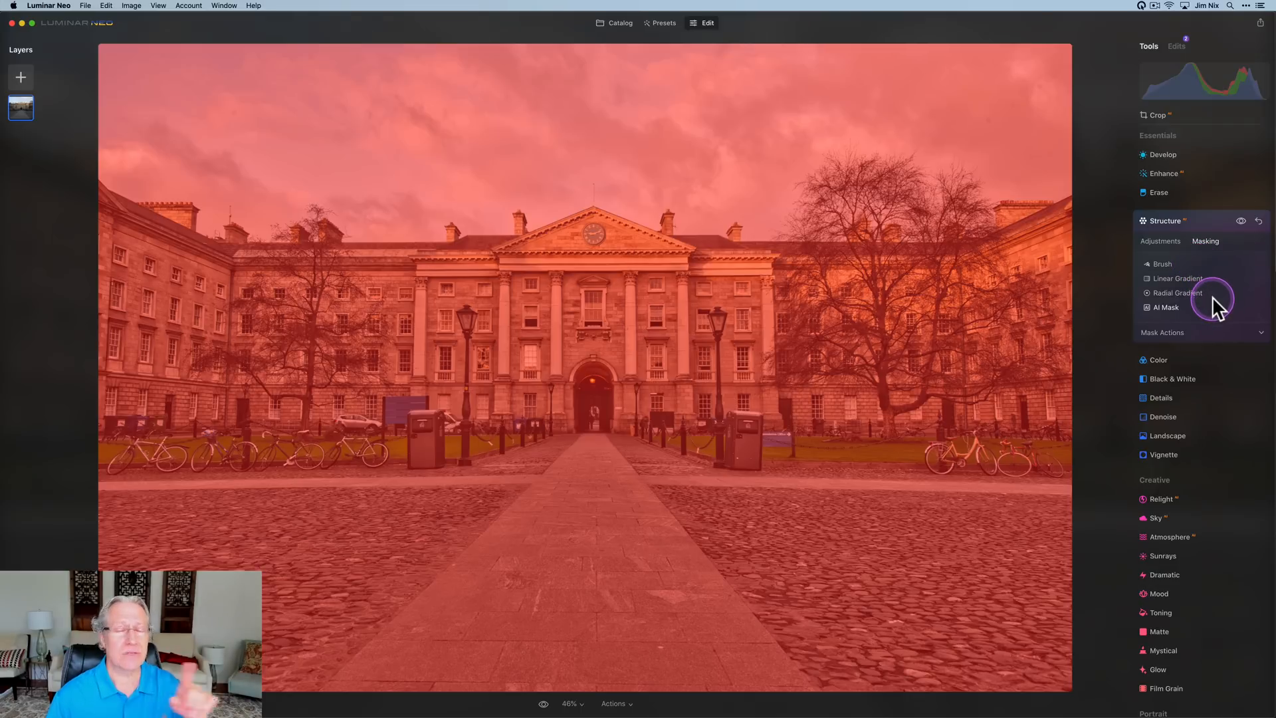
pyautogui.moveTo(1212, 297)
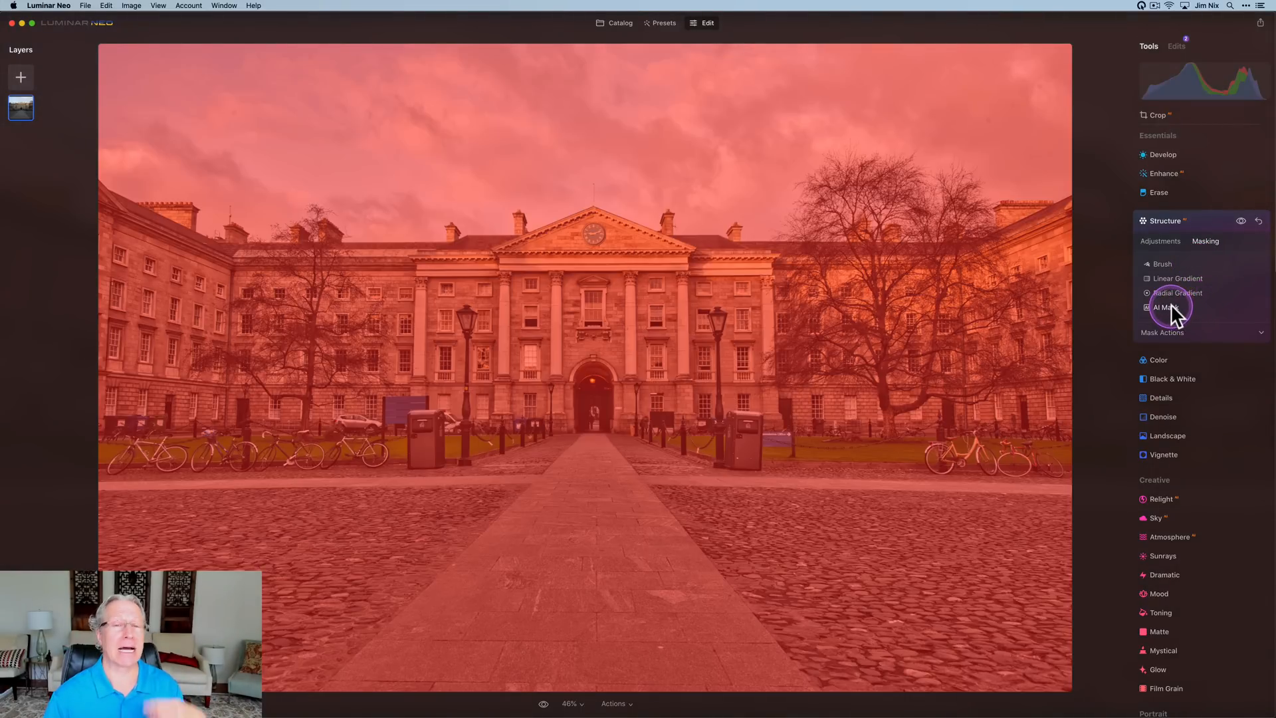
pyautogui.click(1166, 307)
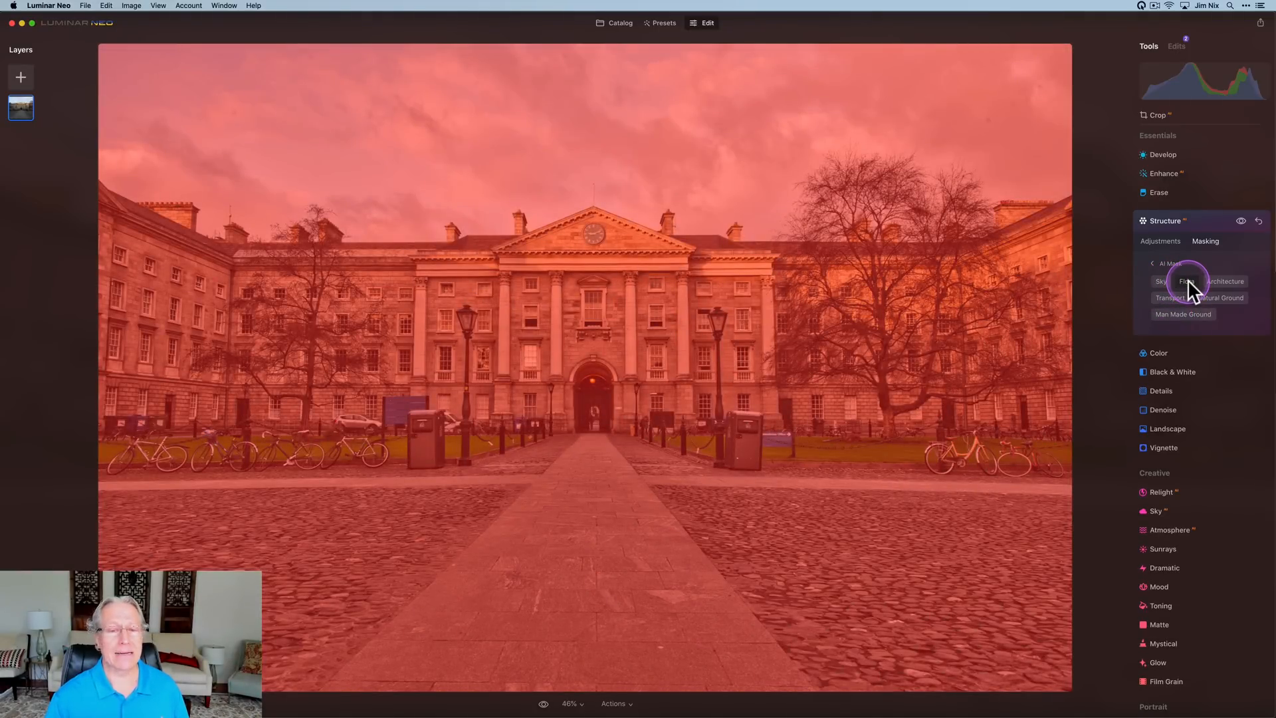
# Mask Structure to Flora, Architecture, Natural Ground, Man Made Ground and Transportation, then collapse the tool.
pyautogui.click(1184, 282)
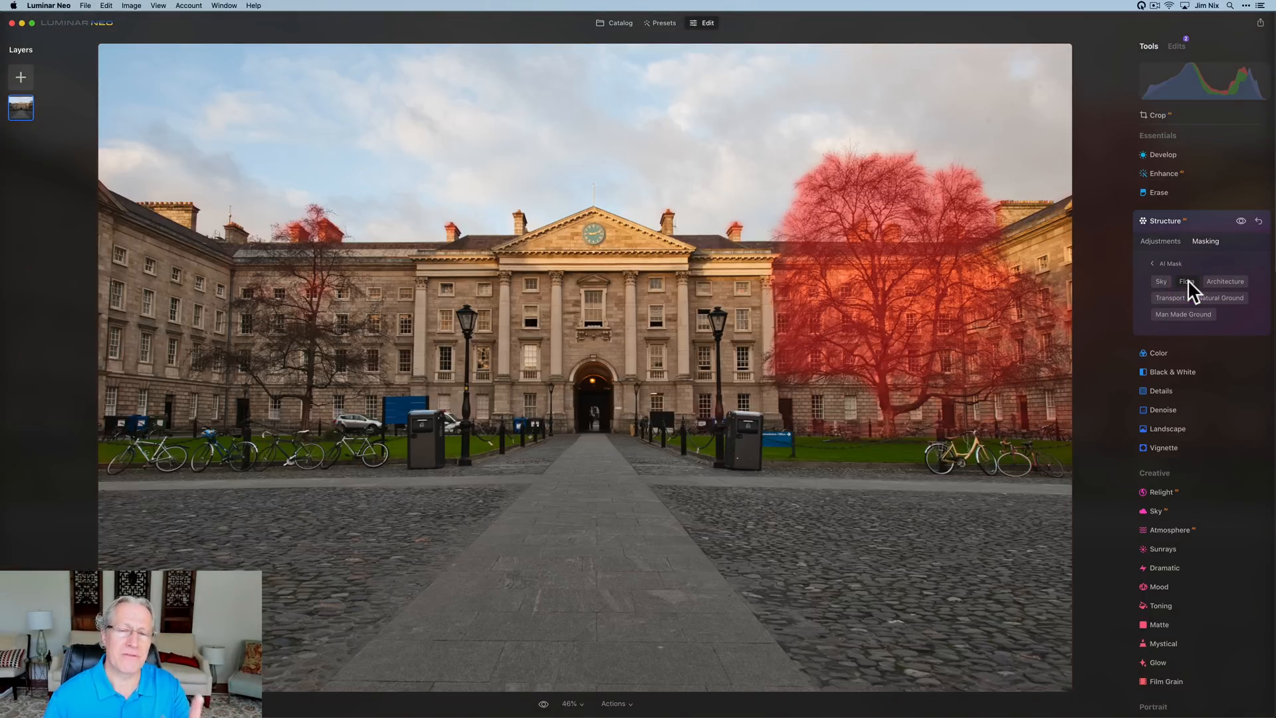
pyautogui.click(1224, 281)
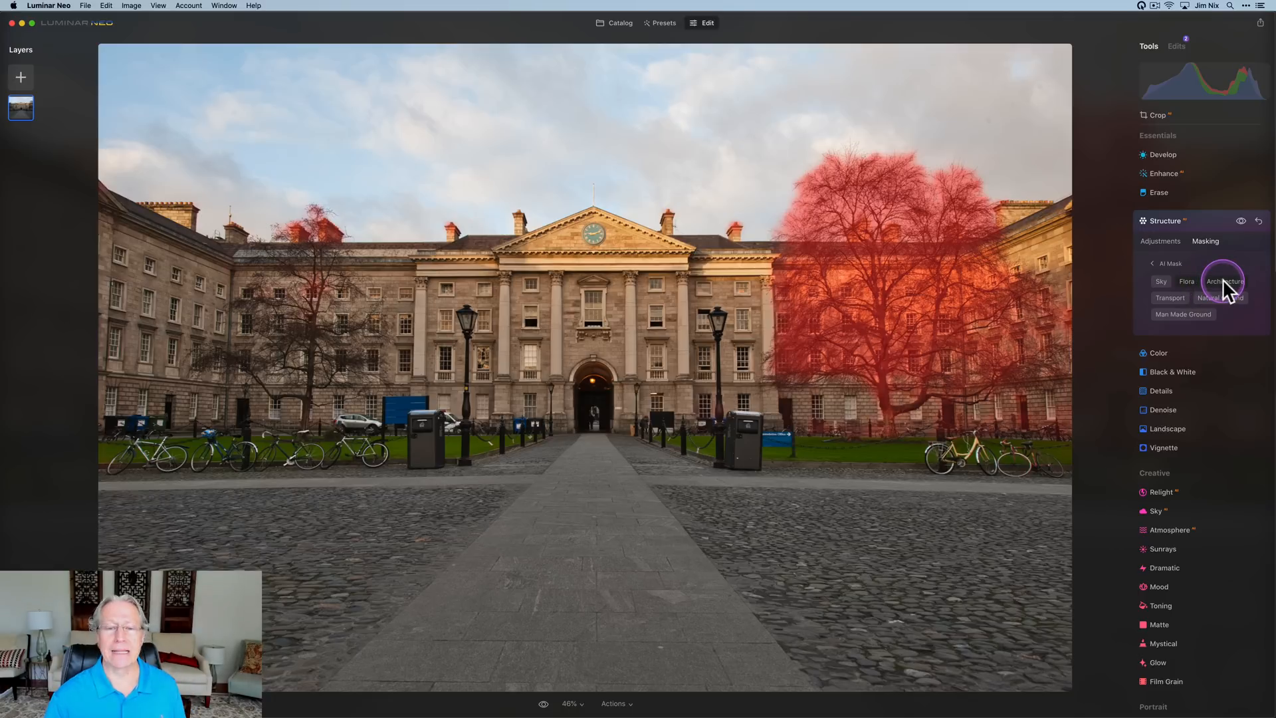
pyautogui.click(1224, 281)
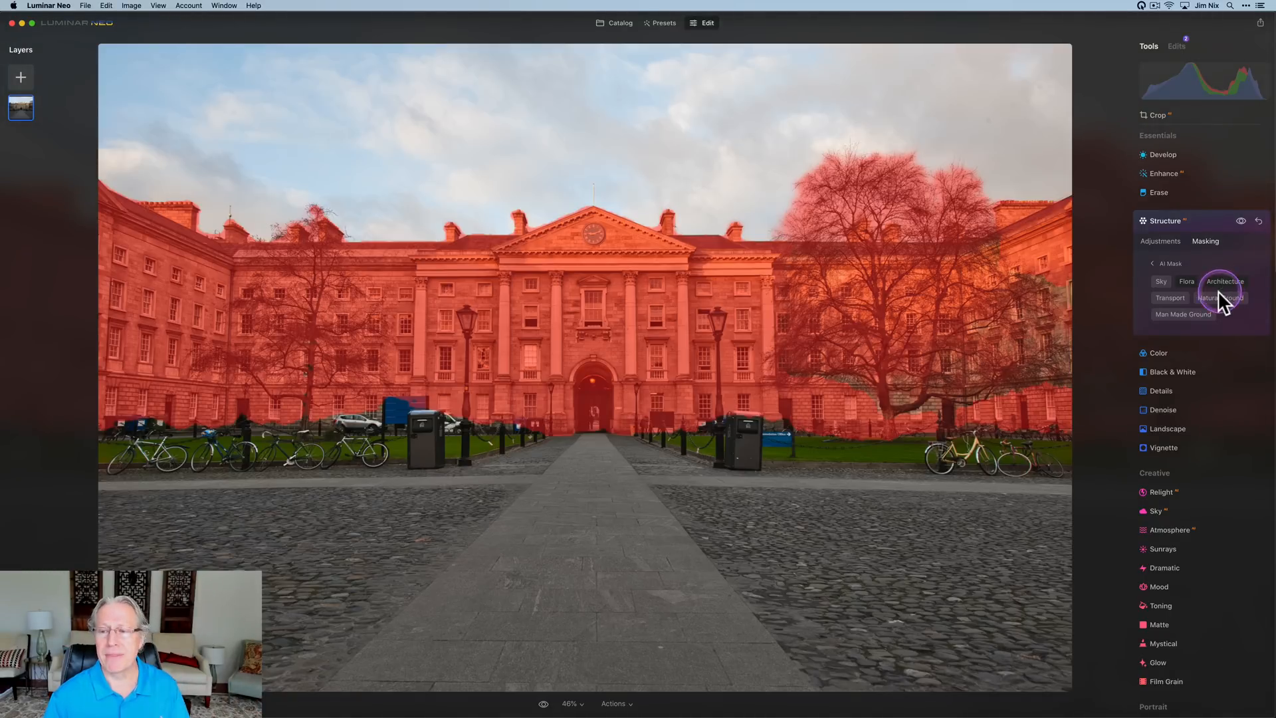
pyautogui.click(1183, 313)
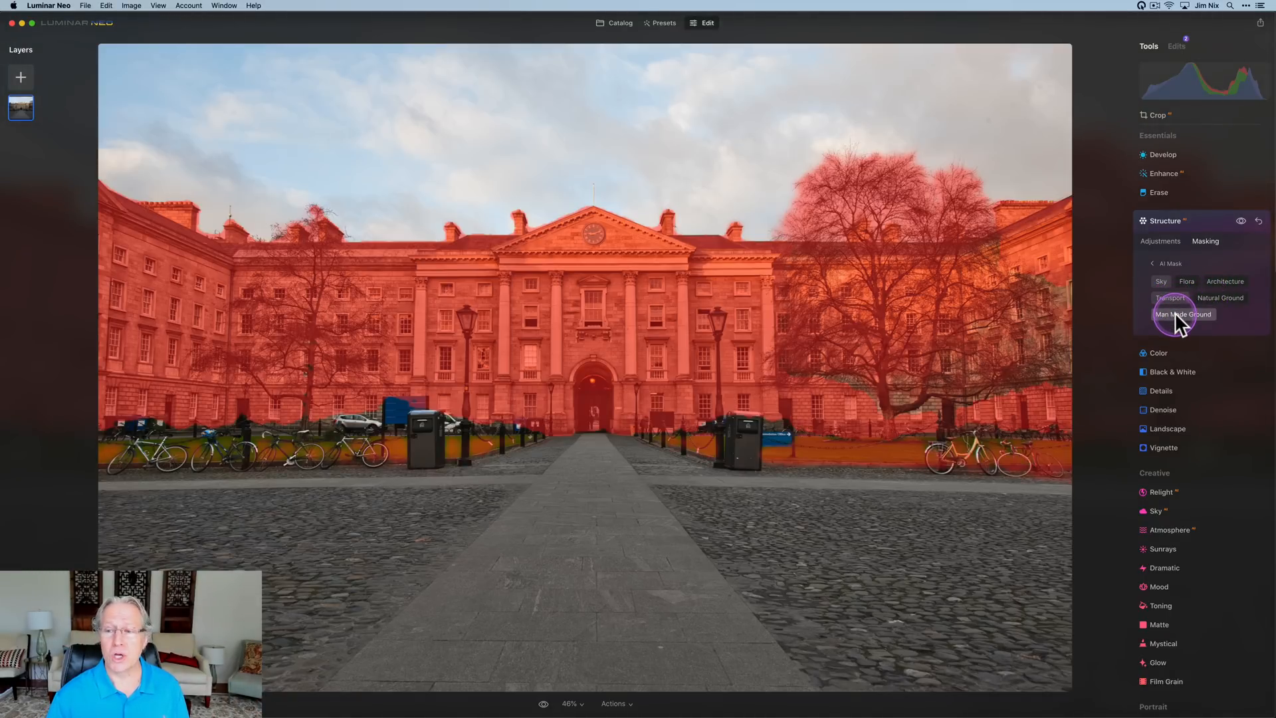
pyautogui.click(1182, 313)
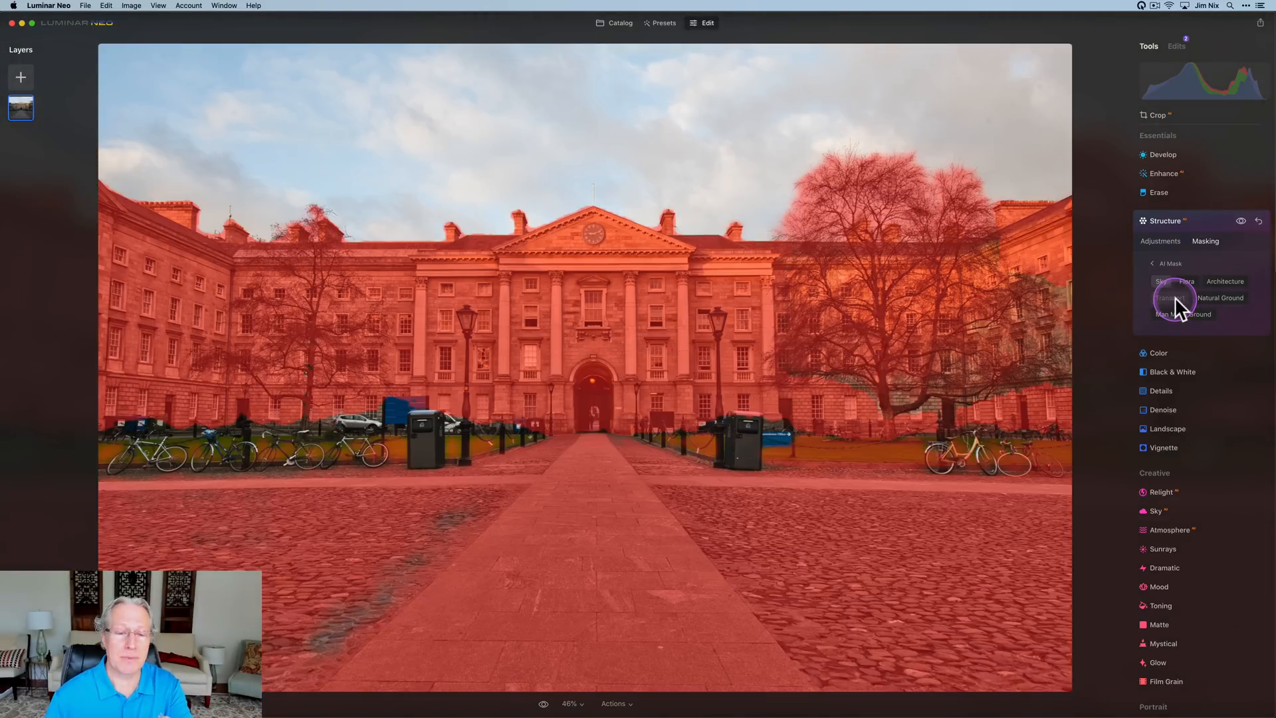
pyautogui.click(1169, 297)
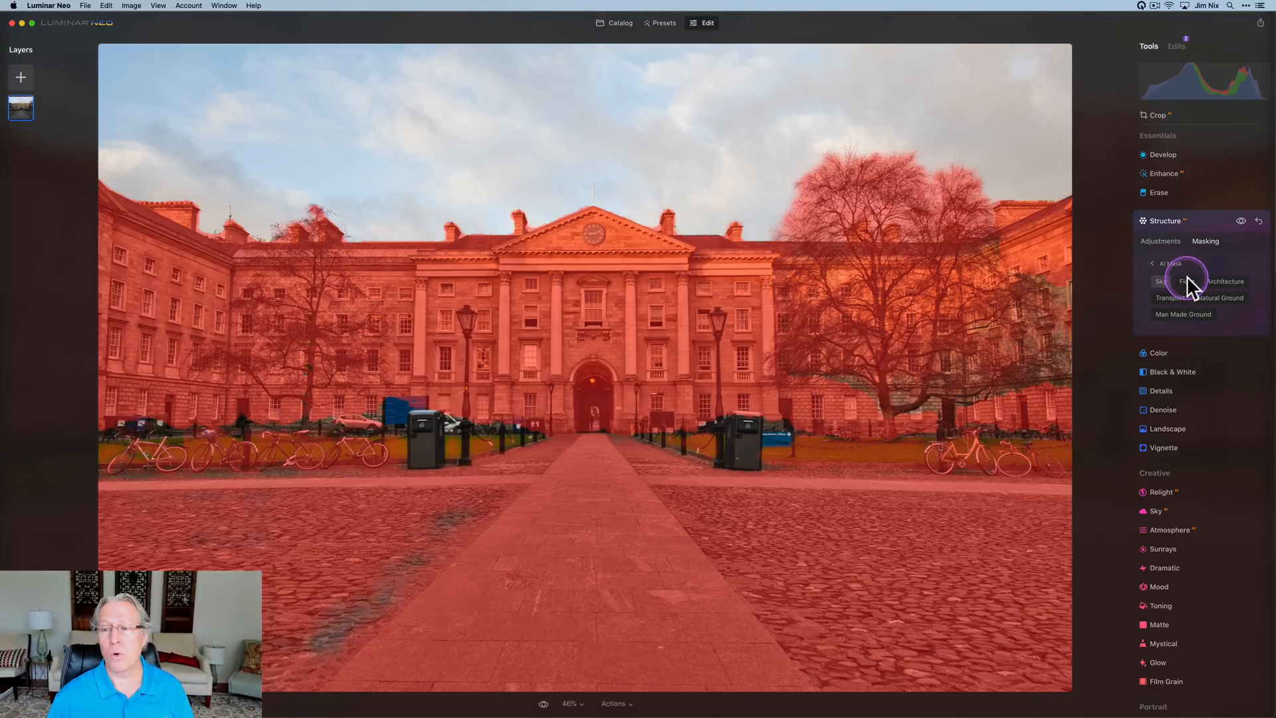
pyautogui.click(1186, 281)
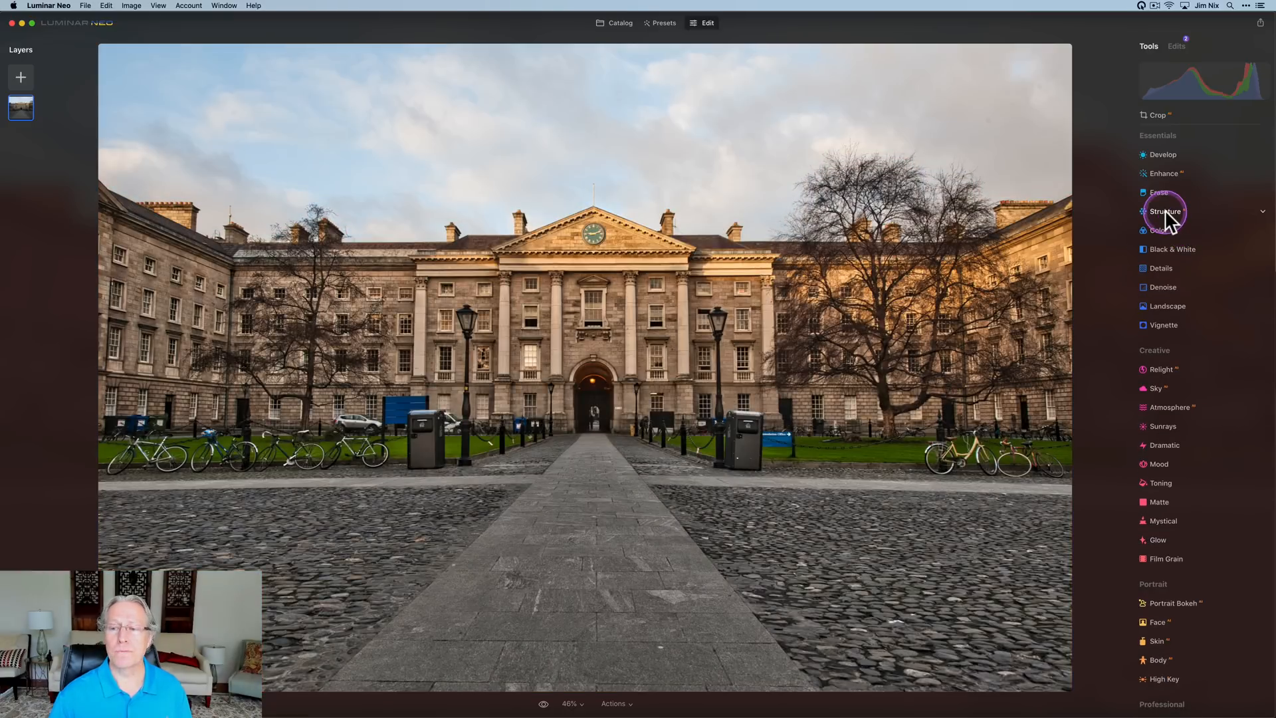
# Add Structure at -100, paste and invert the mask so only the sky is smoothed, then open the castle photo.
pyautogui.click(1165, 211)
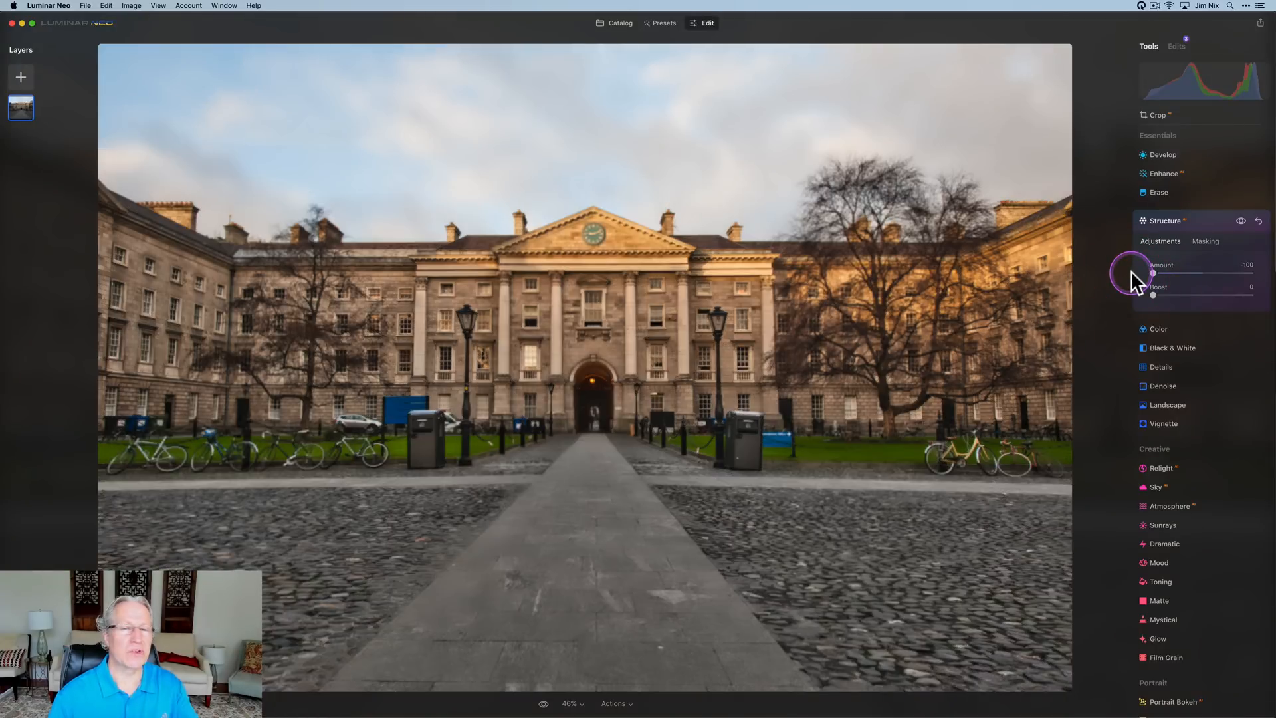
pyautogui.click(1205, 241)
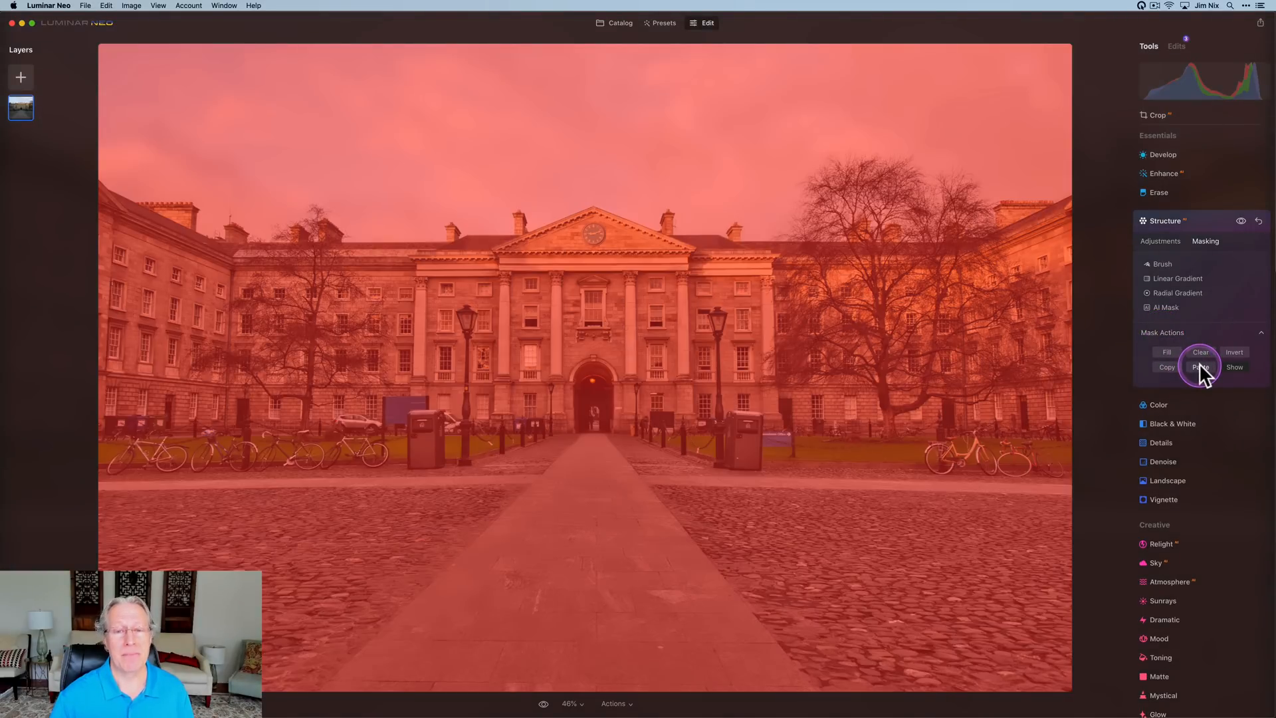
pyautogui.click(1199, 351)
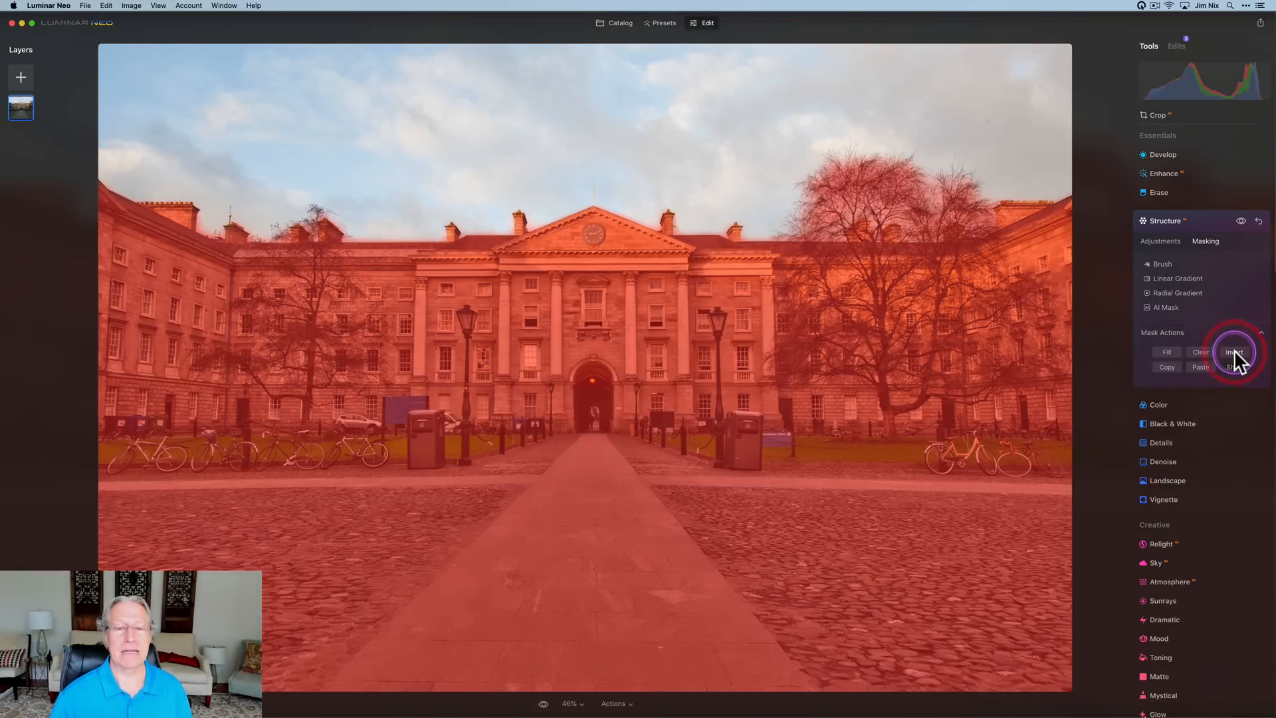
pyautogui.click(1233, 351)
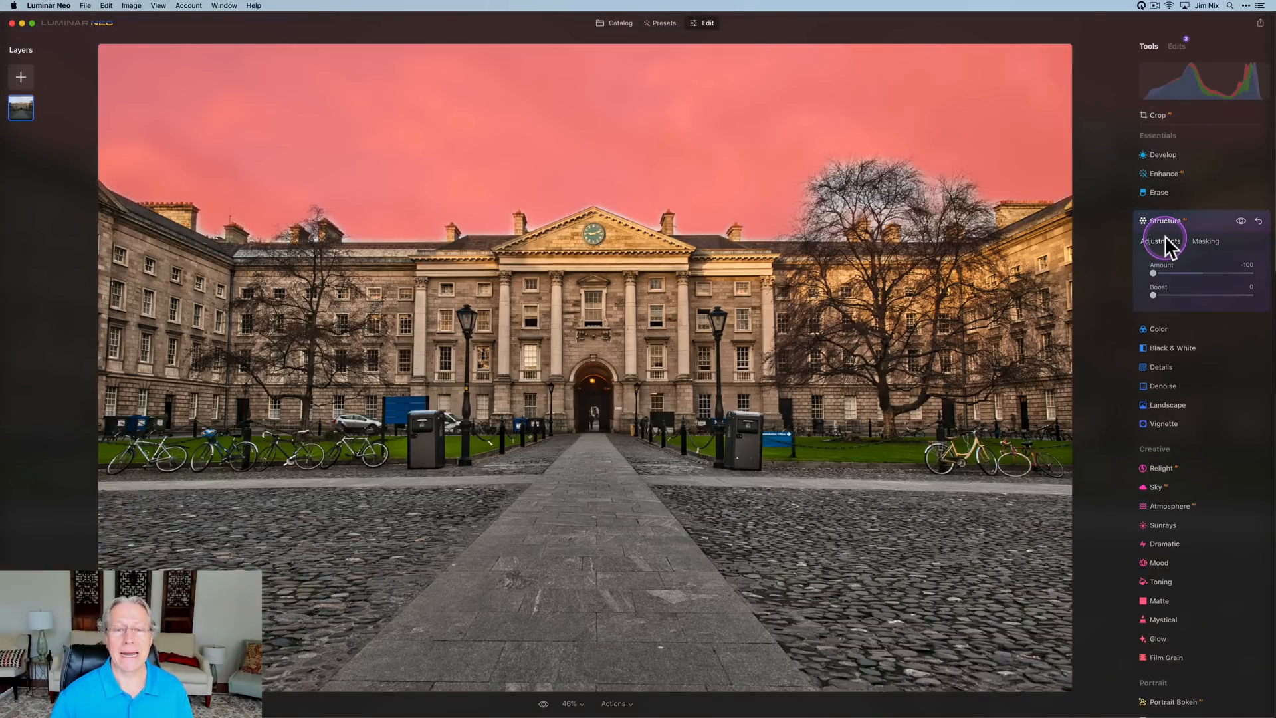
pyautogui.click(1239, 221)
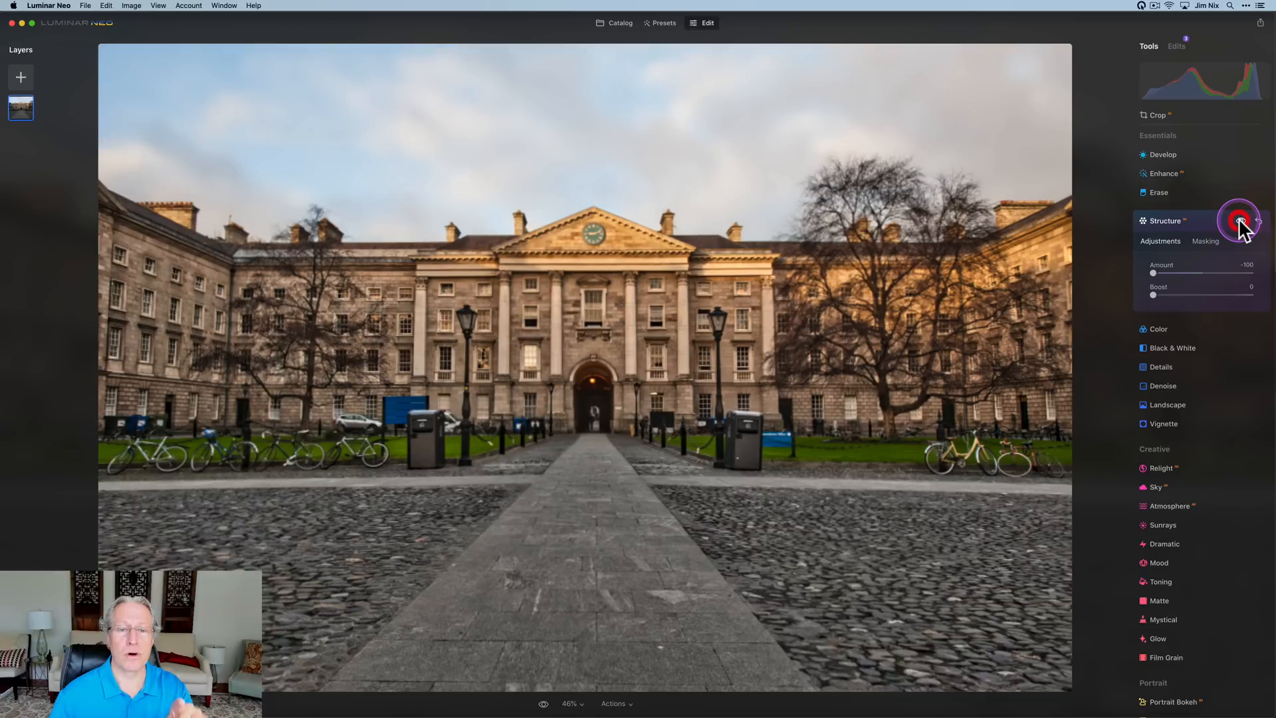
pyautogui.click(1241, 221)
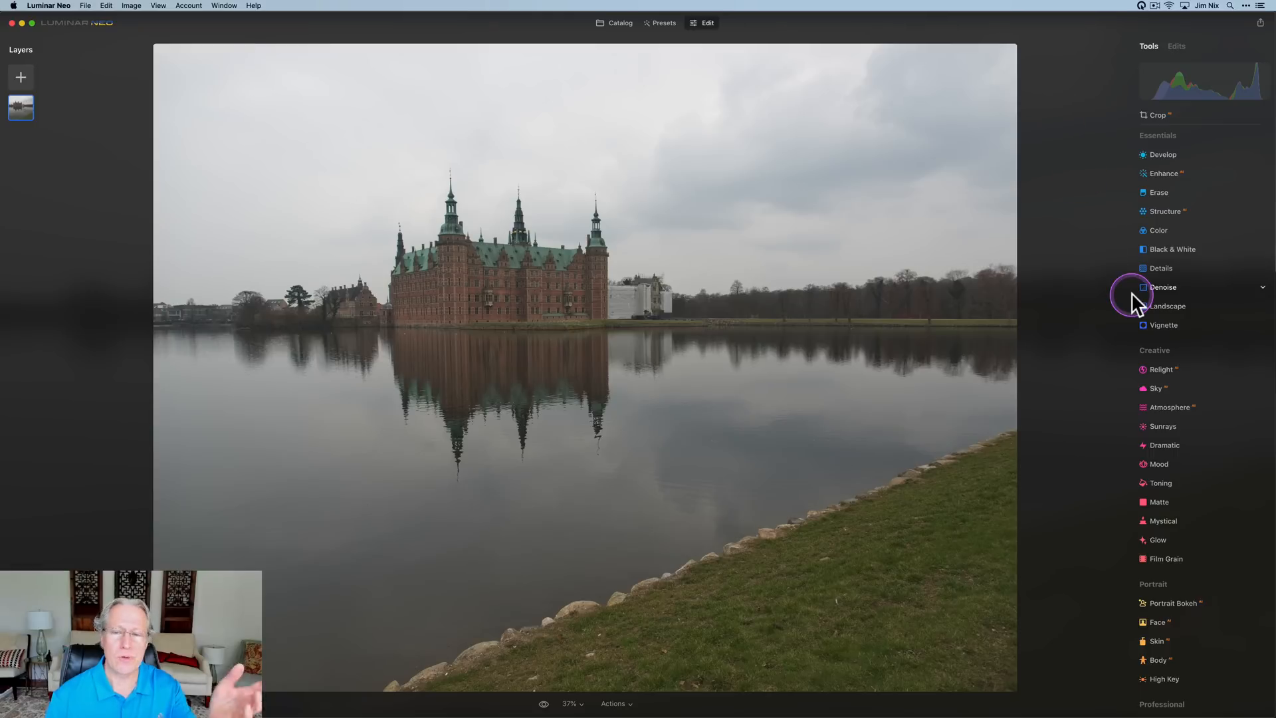
# Add Structure at -100 masked by AI to Sky and Water on the castle photo.
pyautogui.click(1166, 211)
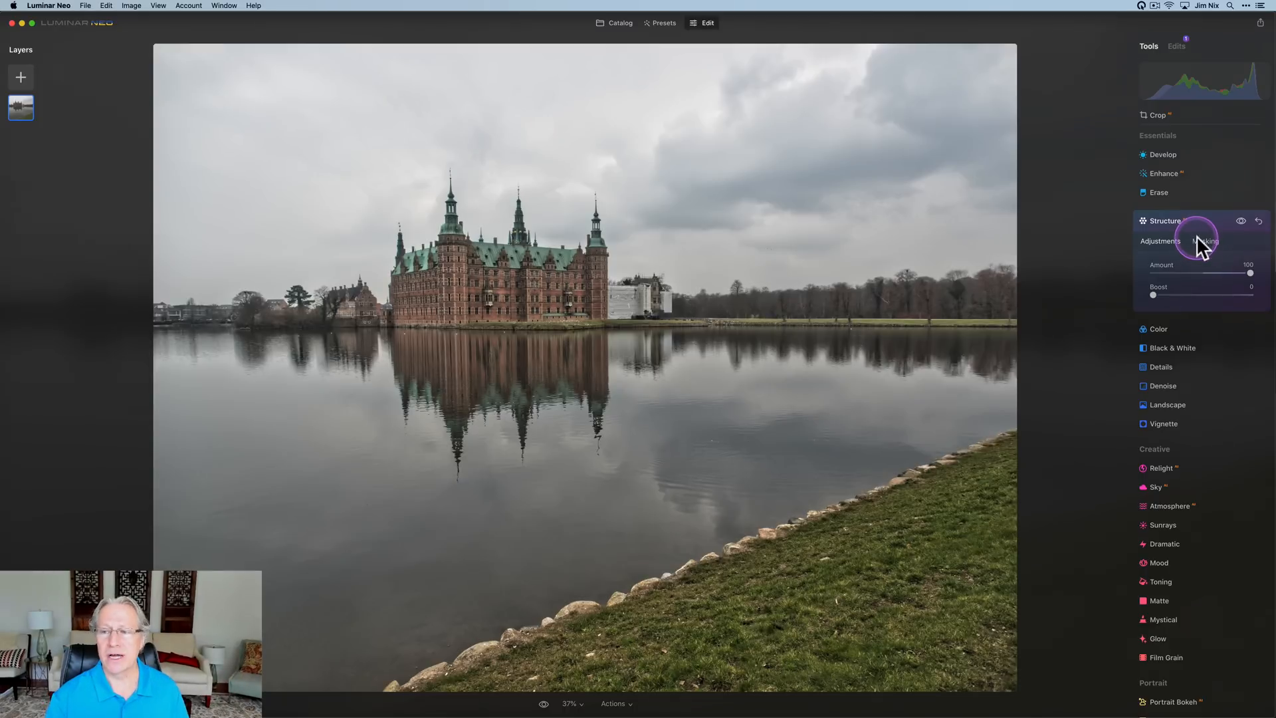
pyautogui.click(1206, 241)
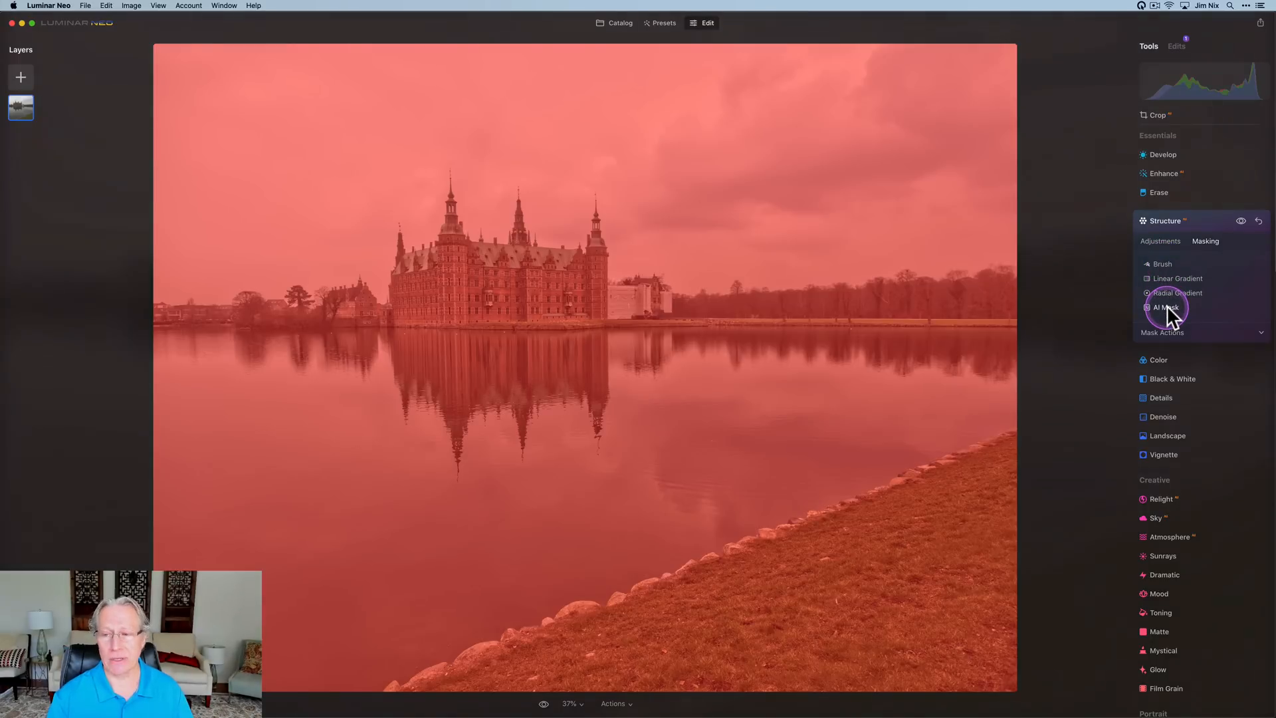
pyautogui.click(1166, 307)
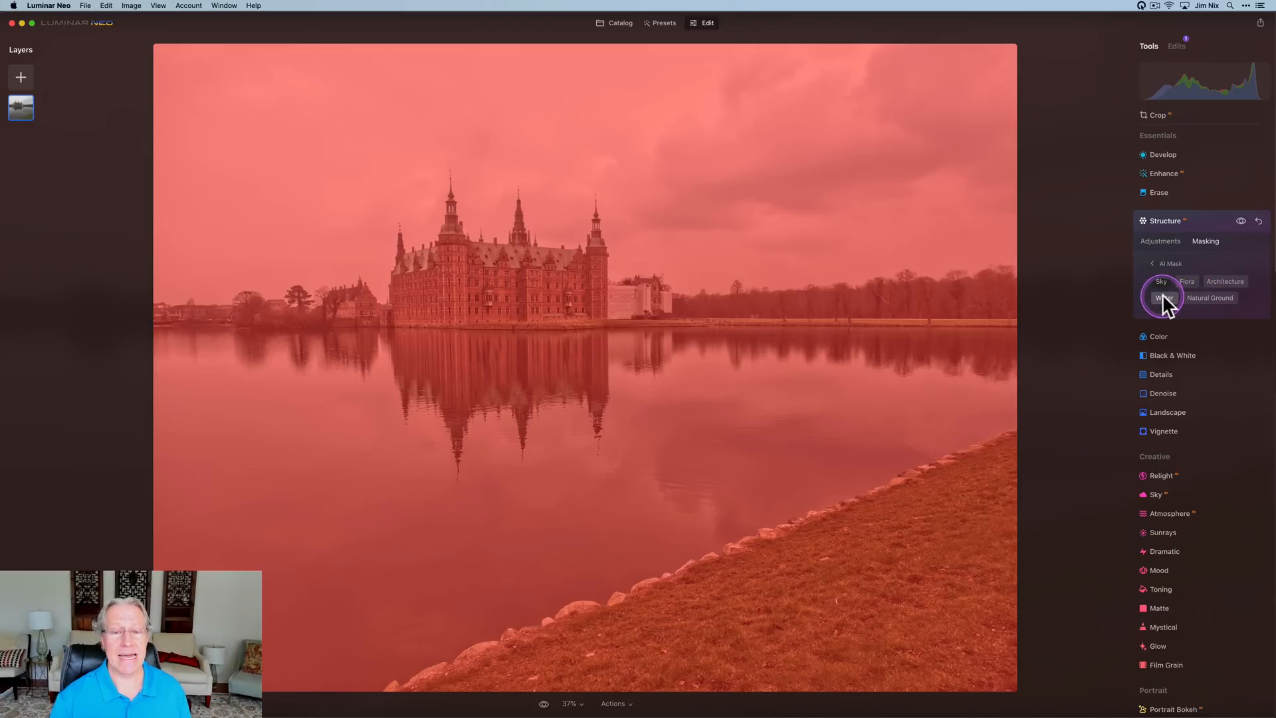
pyautogui.click(1159, 296)
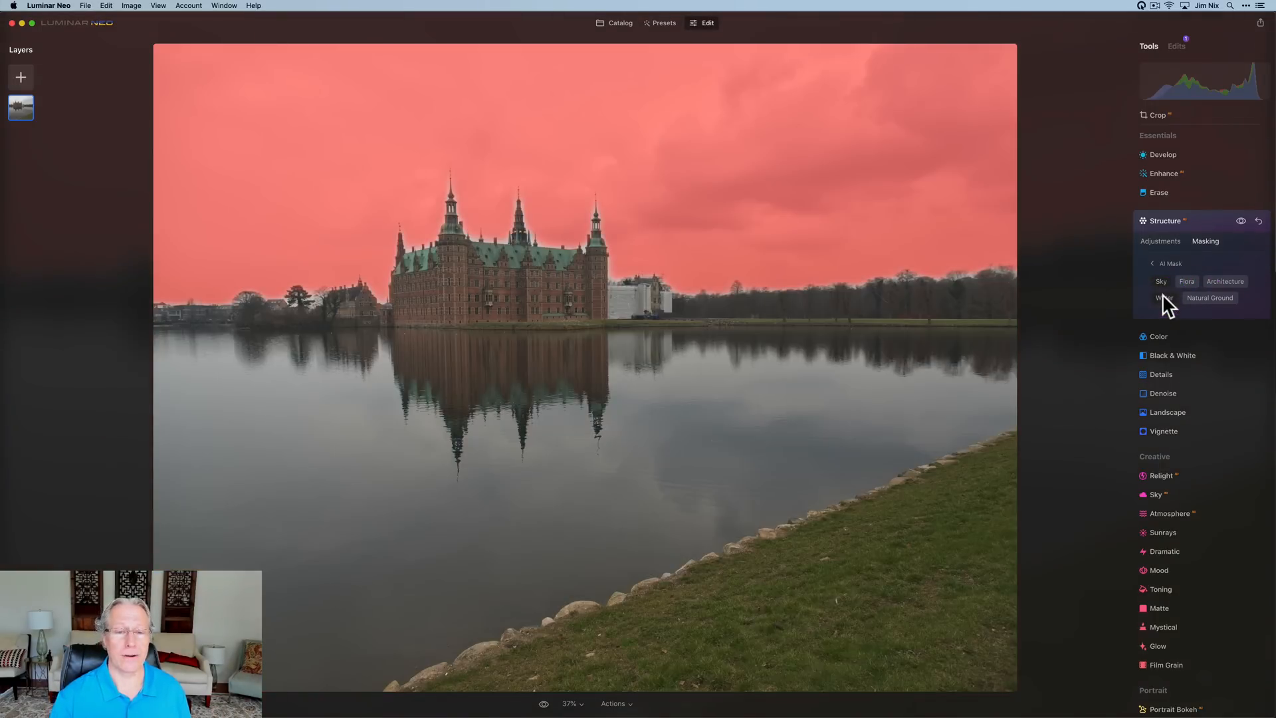
pyautogui.click(1155, 296)
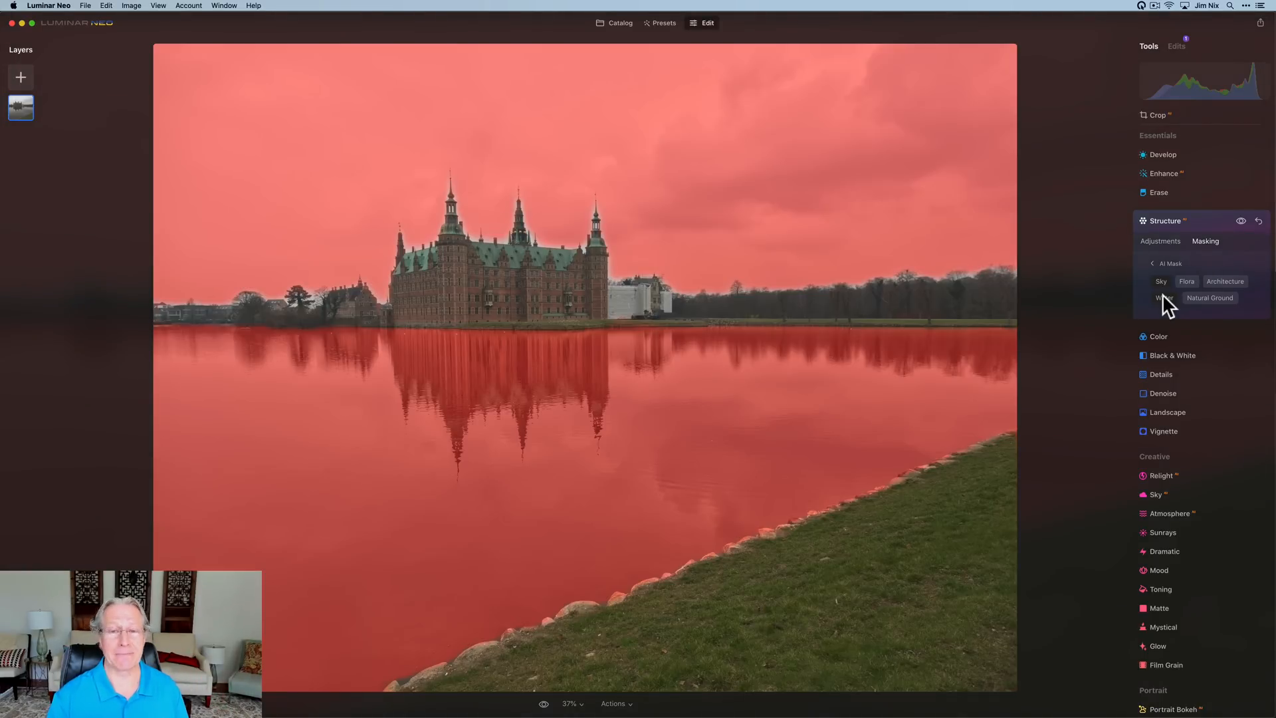
pyautogui.click(1160, 240)
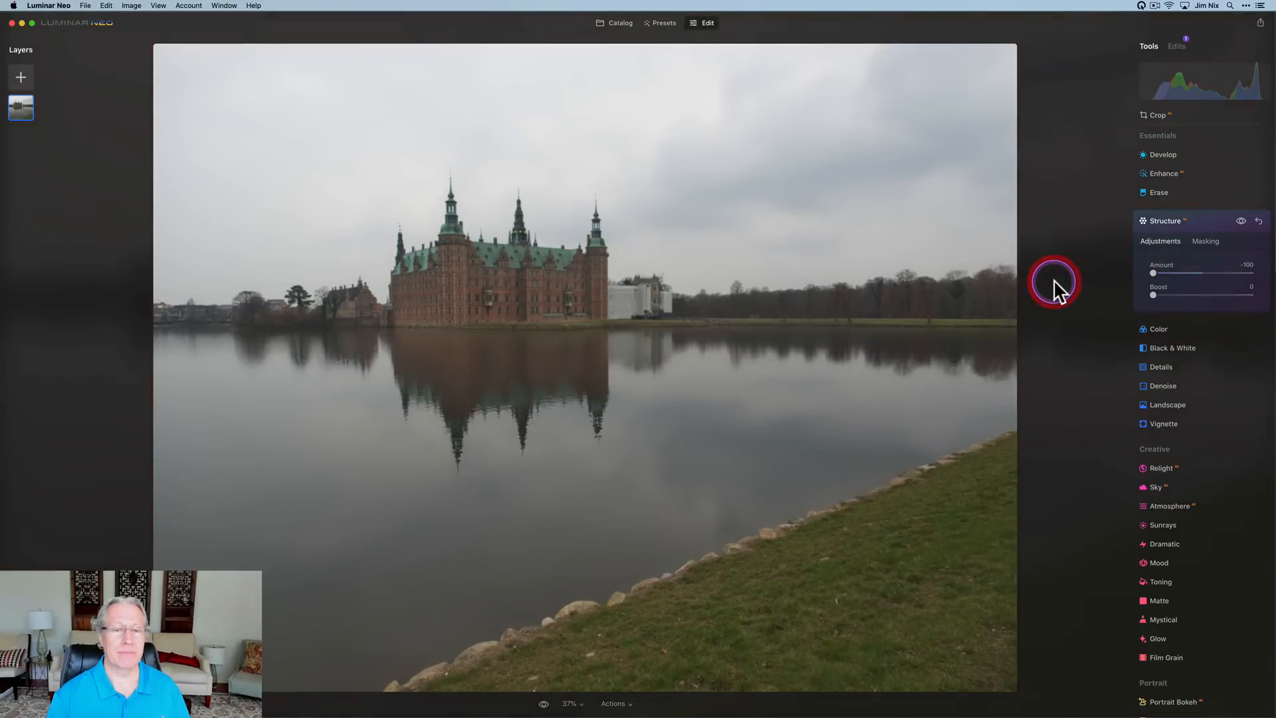
pyautogui.moveTo(1078, 307)
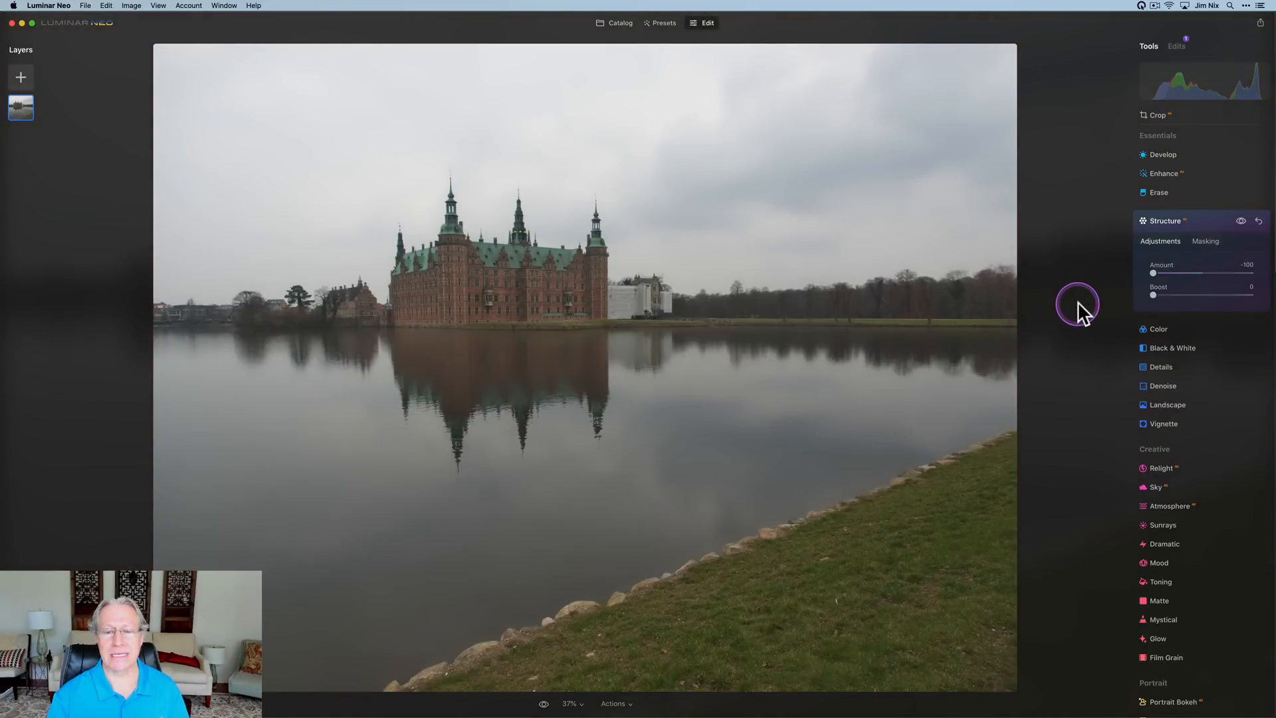
pyautogui.click(1206, 240)
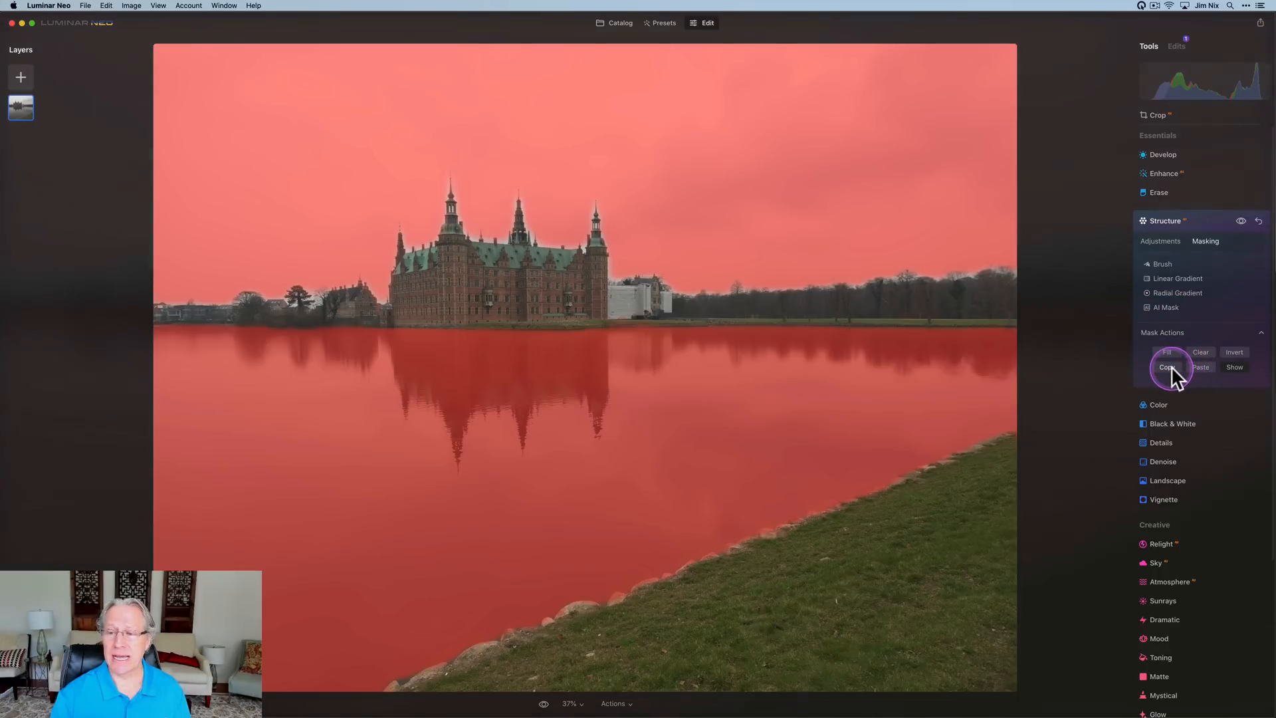
pyautogui.moveTo(1200, 223)
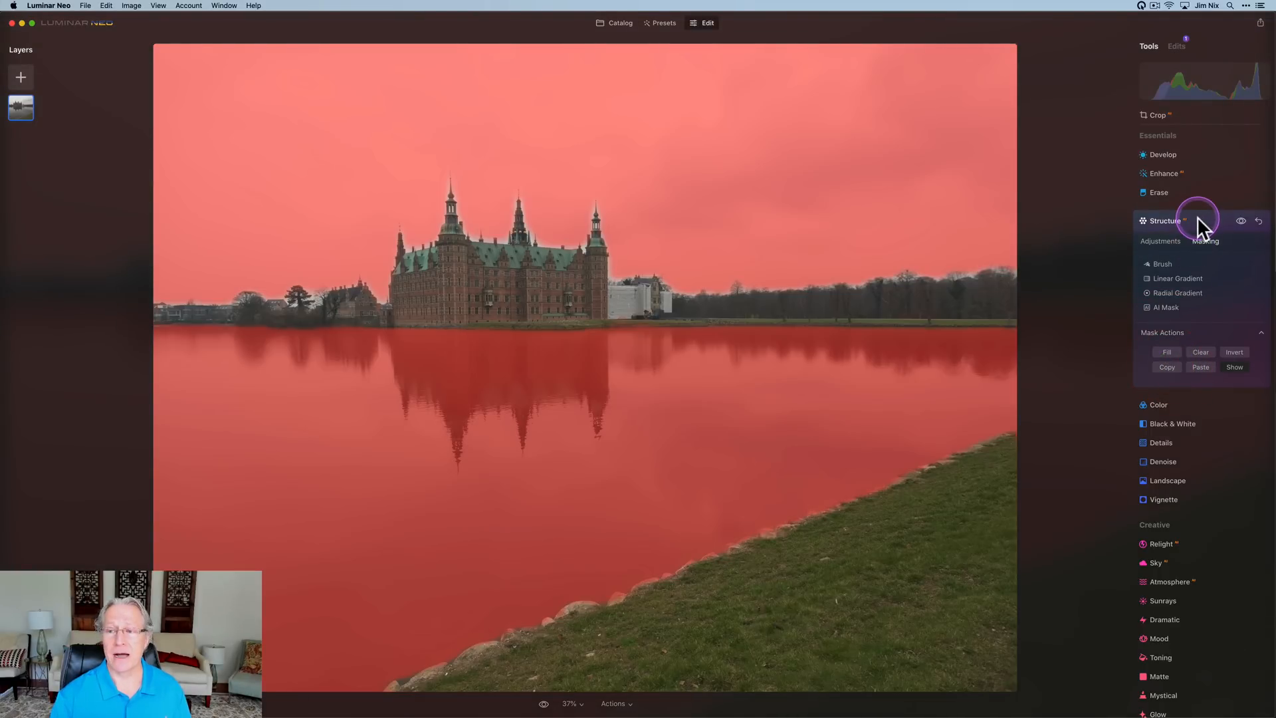
# Paste the sky-and-water mask onto the new +100 Structure and invert it to cover castle, trees and bank.
pyautogui.click(1204, 241)
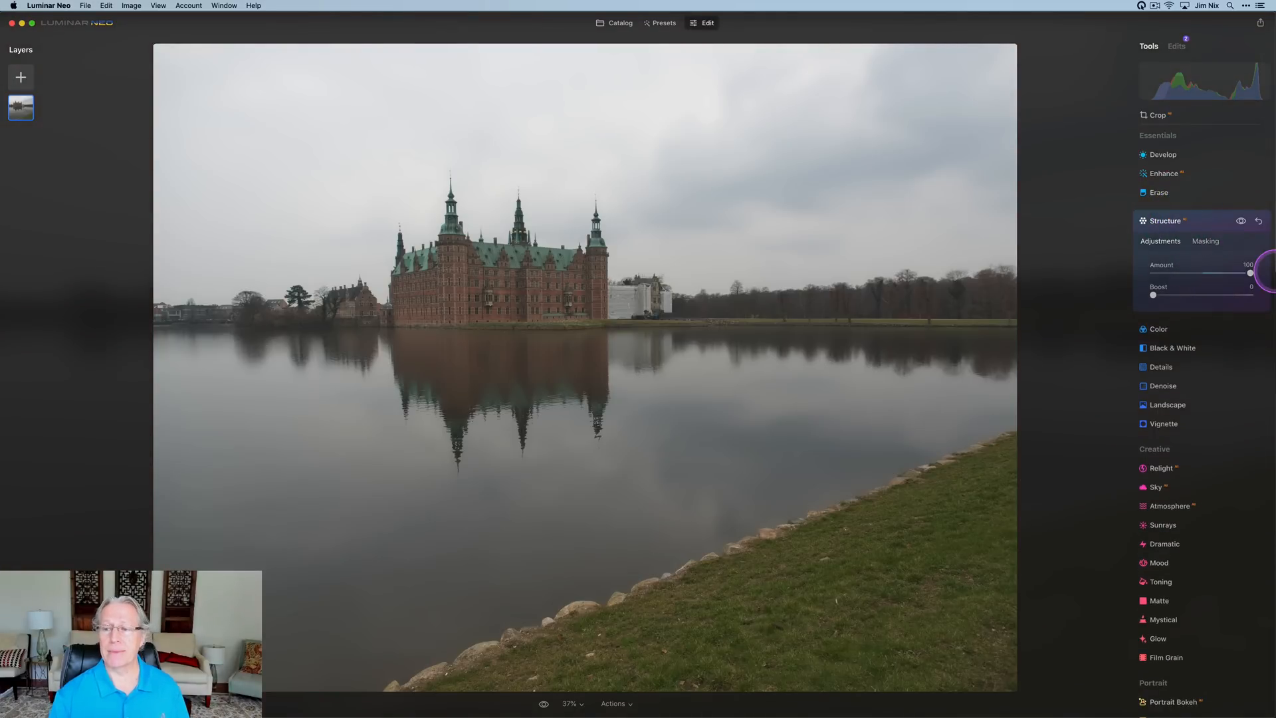
pyautogui.click(1205, 240)
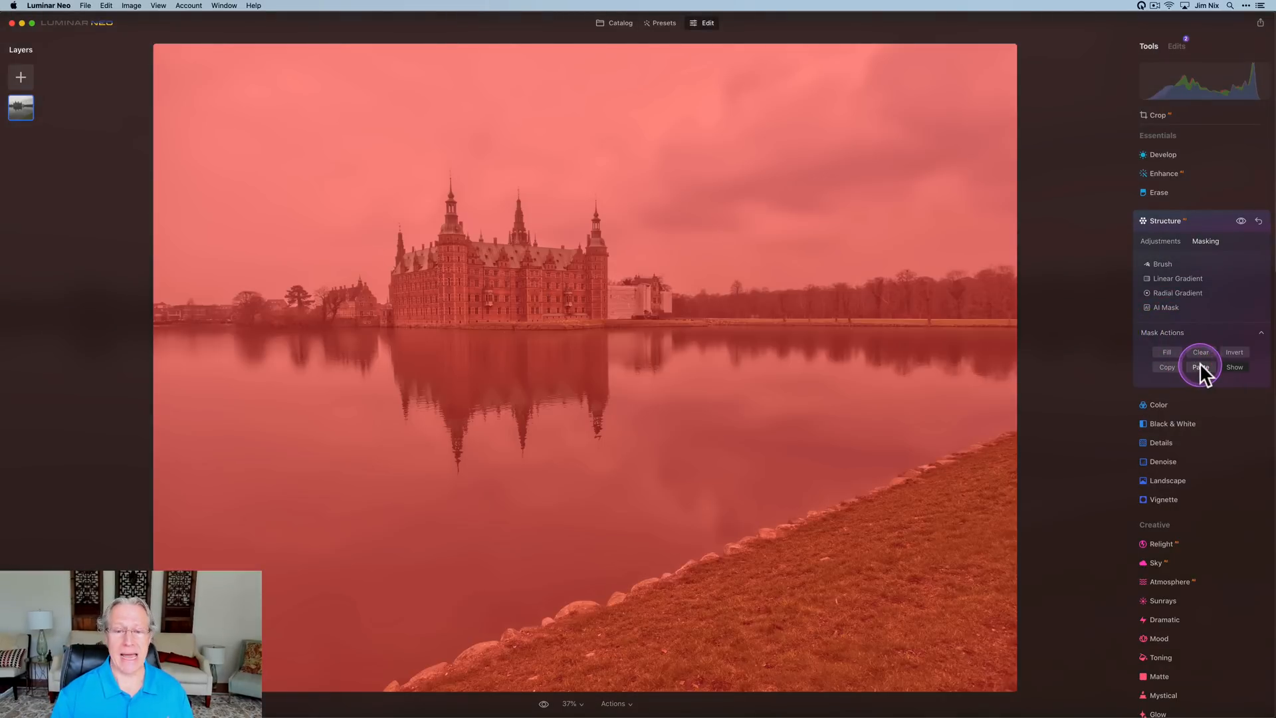
pyautogui.click(1235, 351)
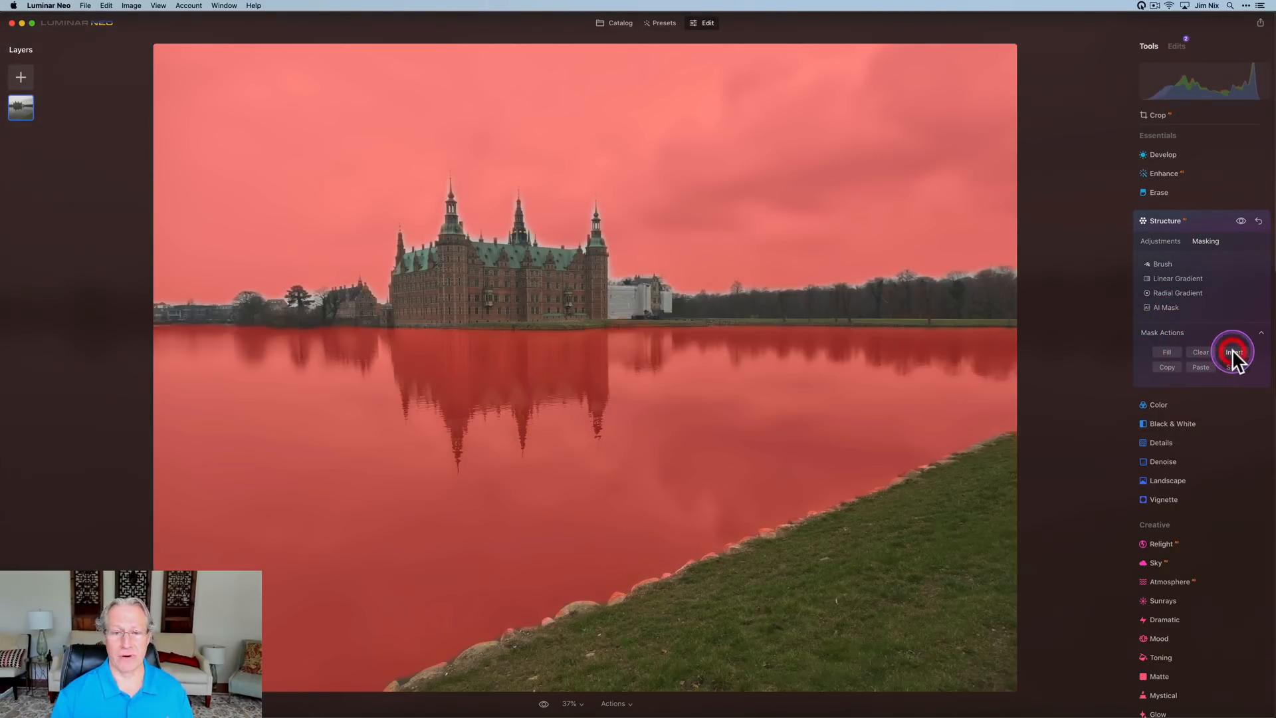
pyautogui.click(1233, 351)
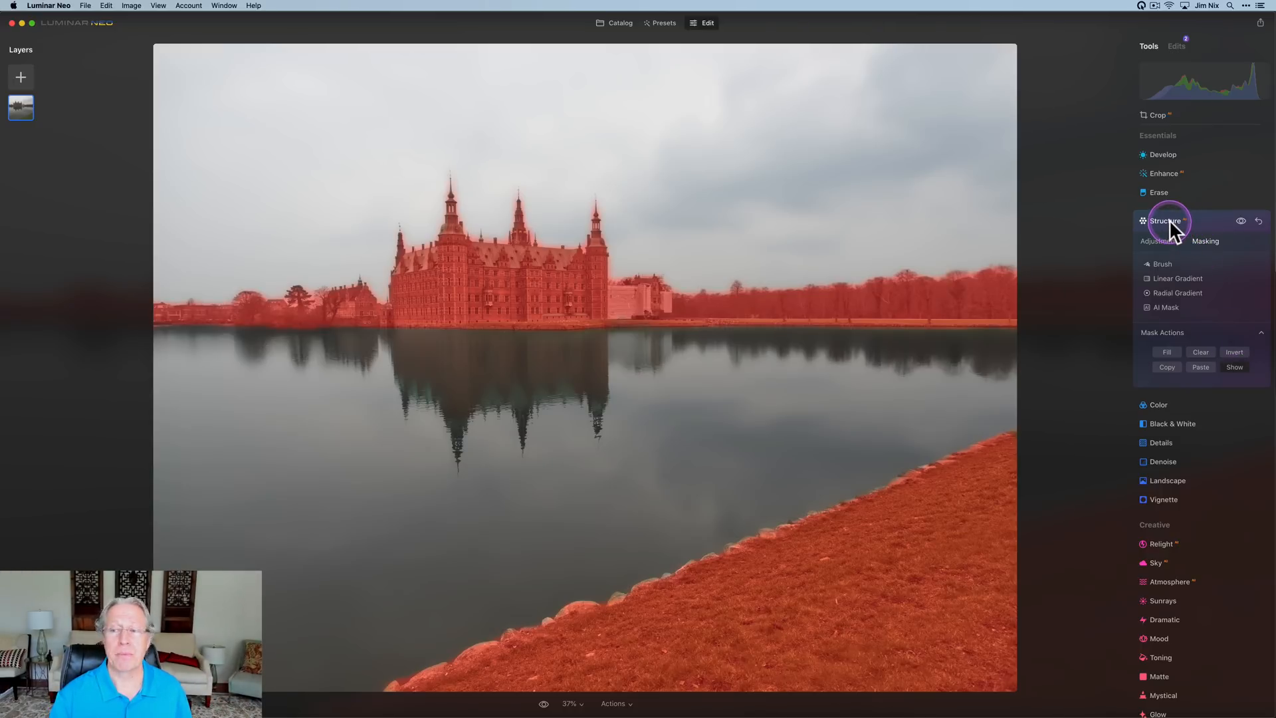
# Apply the sky-and-water mask to Develop and set Temperature -42 and Vibrance 19.
pyautogui.click(1162, 154)
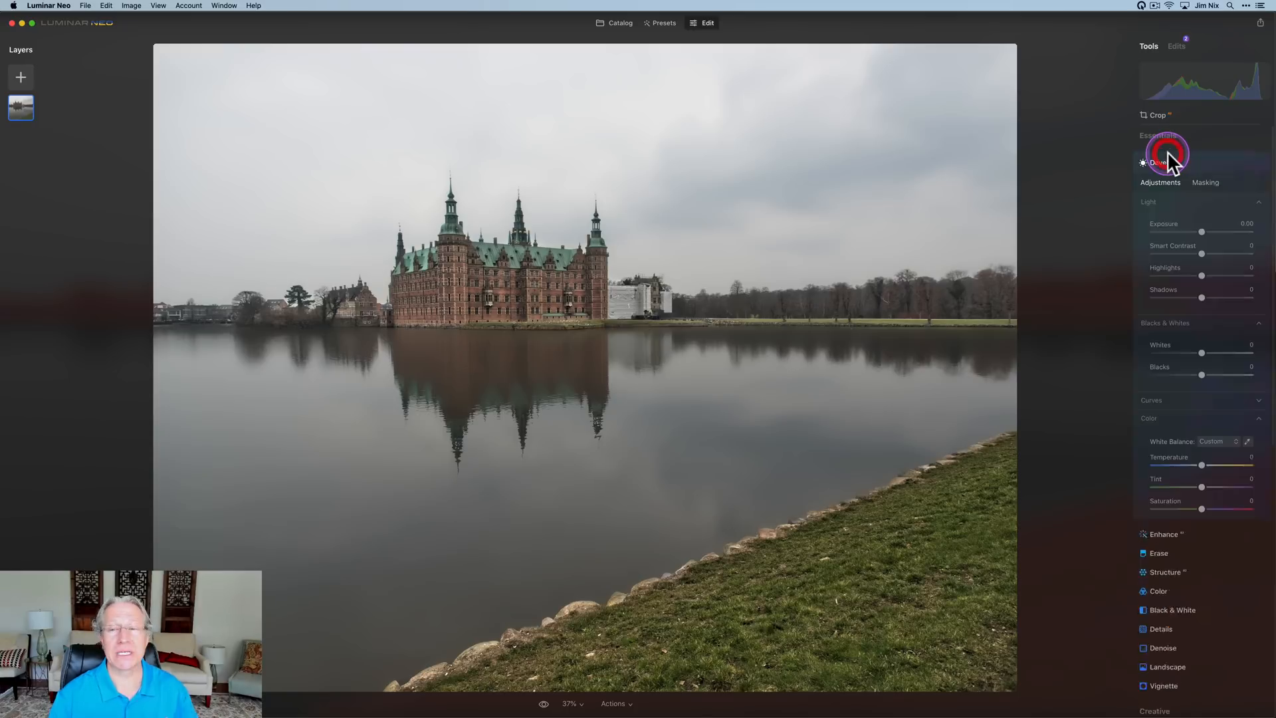
pyautogui.click(1166, 154)
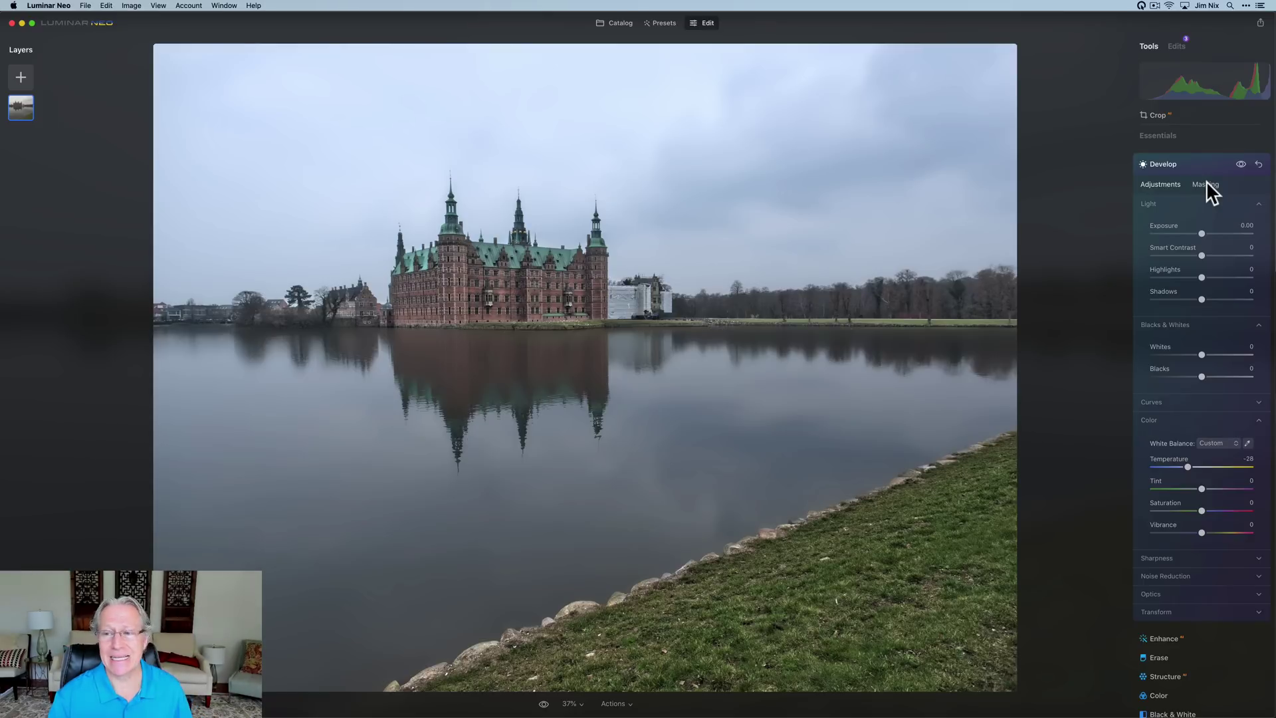
pyautogui.click(1205, 183)
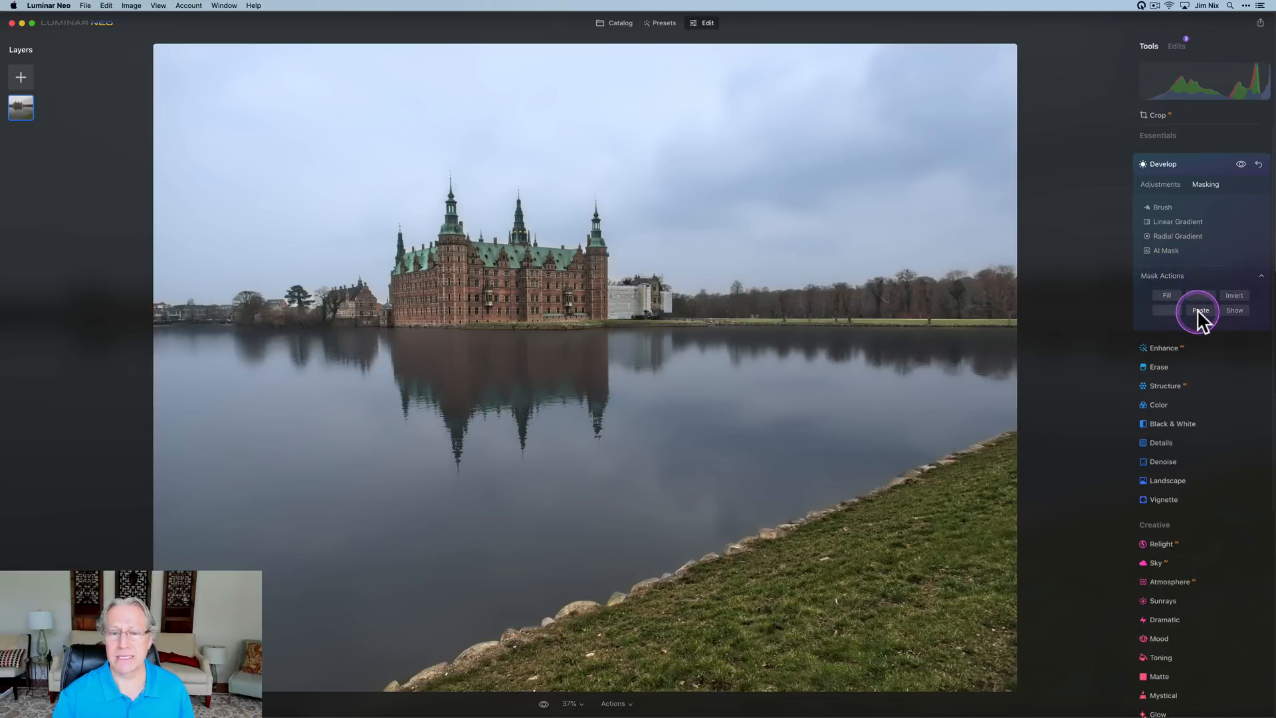
pyautogui.click(1166, 295)
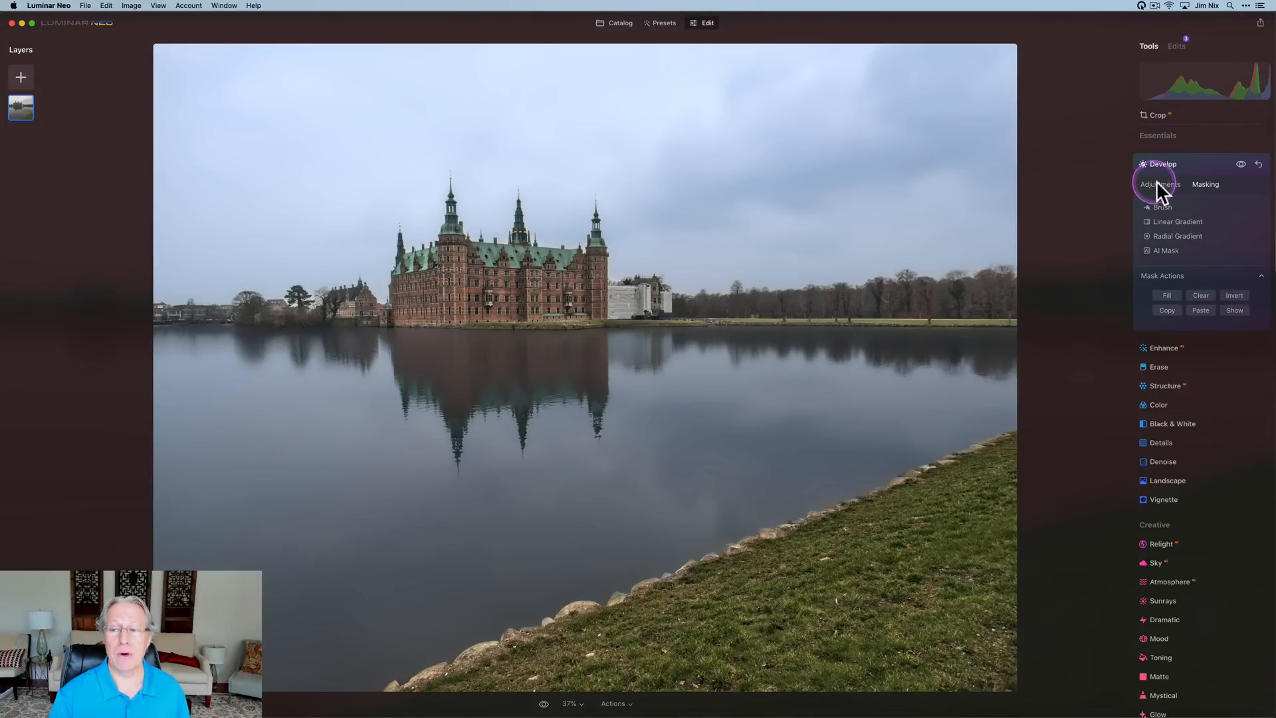
pyautogui.click(1159, 183)
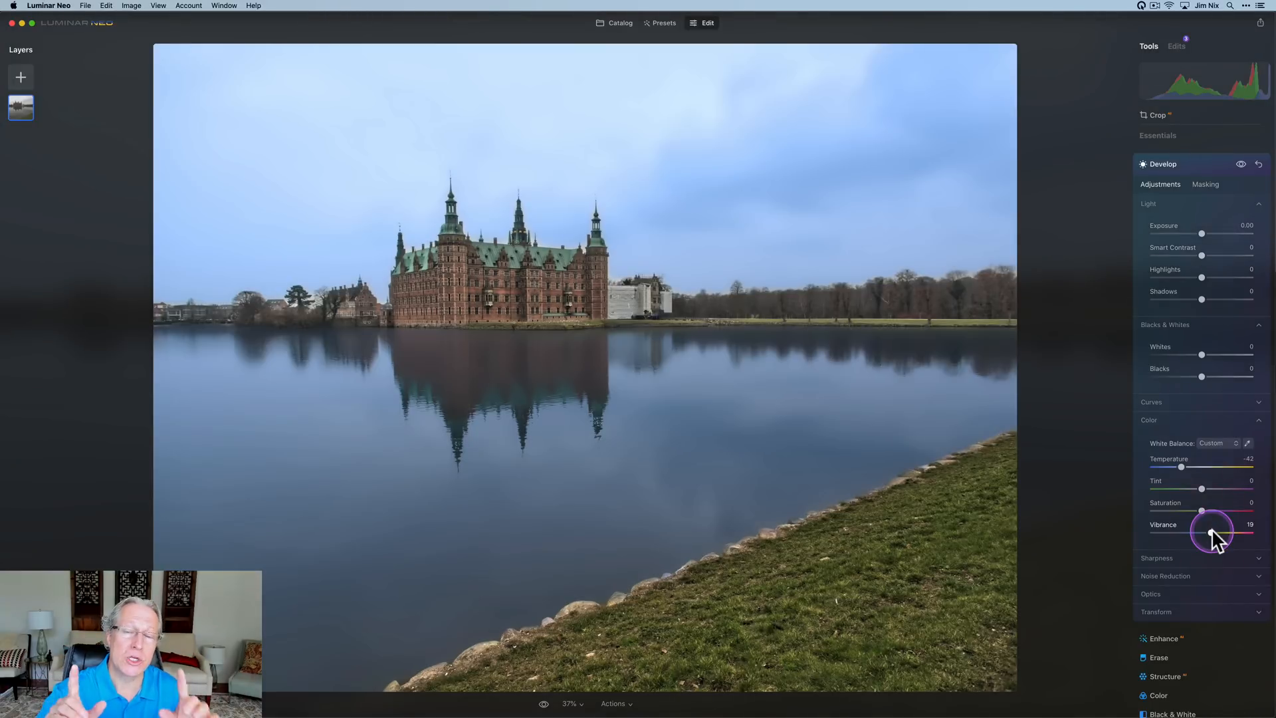
pyautogui.moveTo(1214, 533)
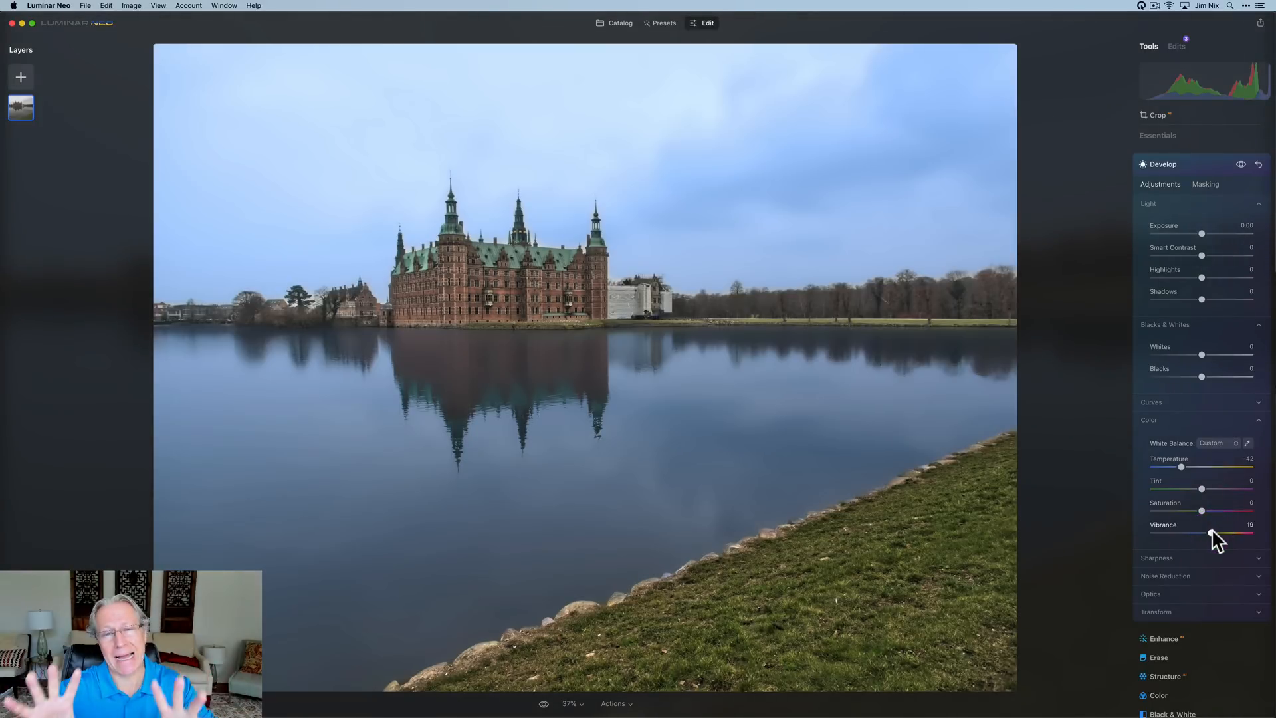